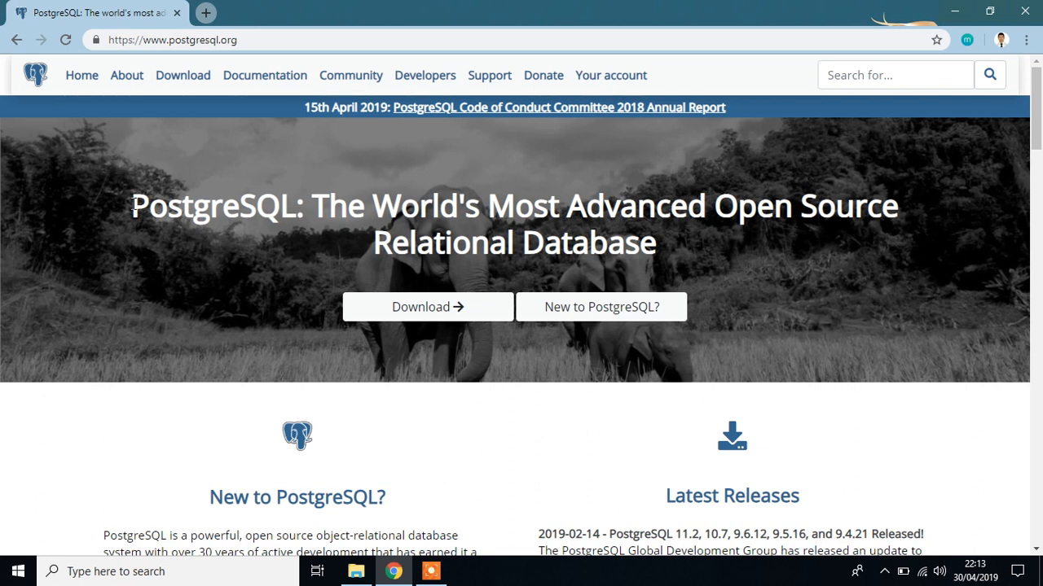
Go from postgresql.org to Downloads and into the Windows installers page.
click(171, 39)
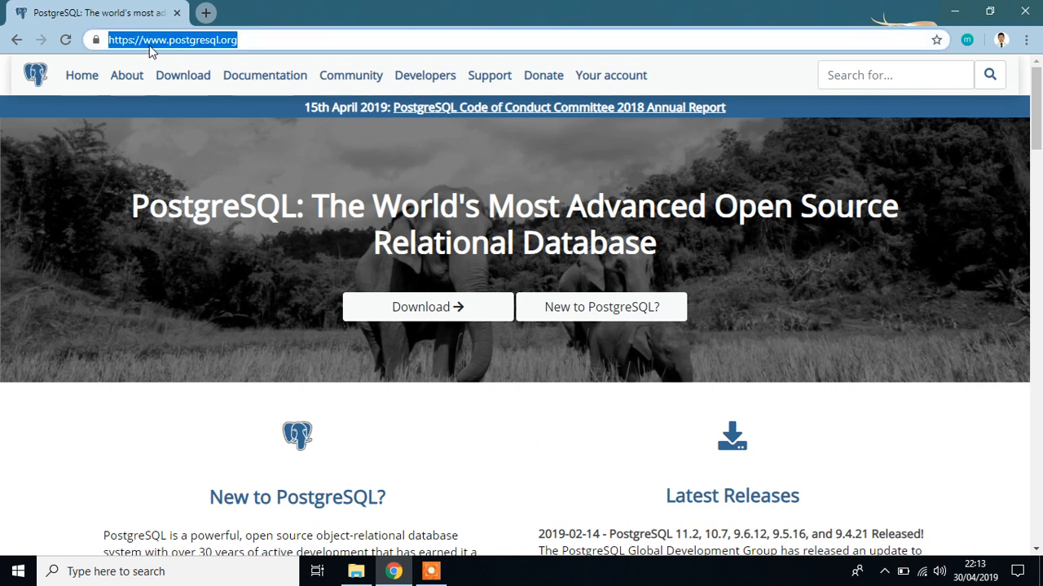
click(173, 39)
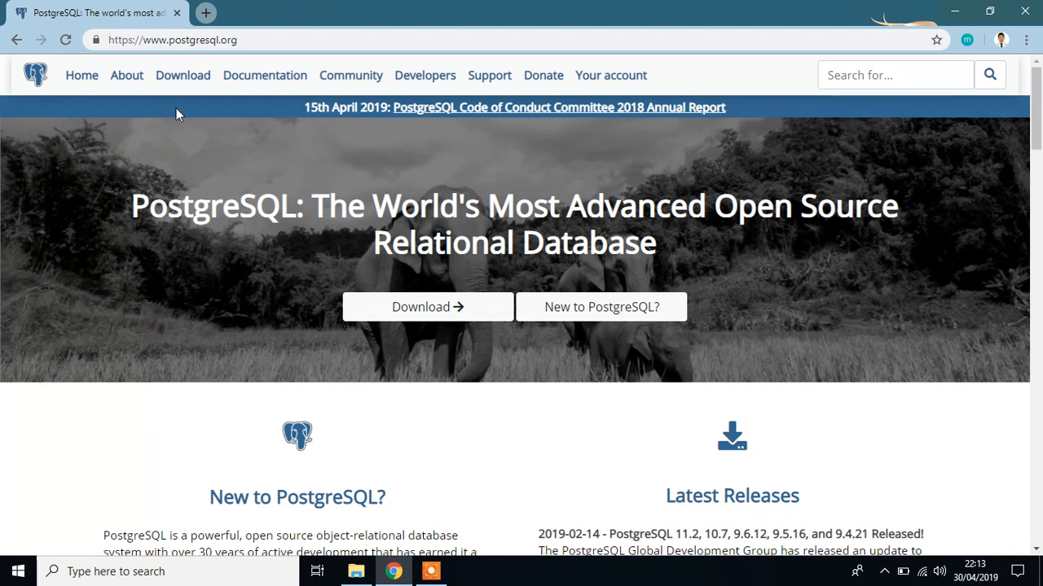
mouse_move(183, 75)
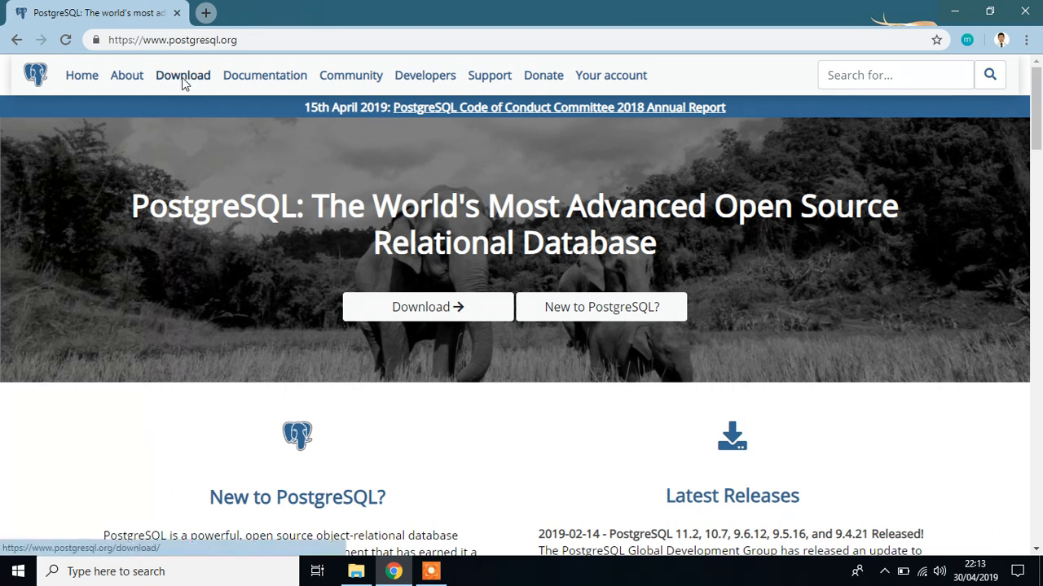
click(183, 75)
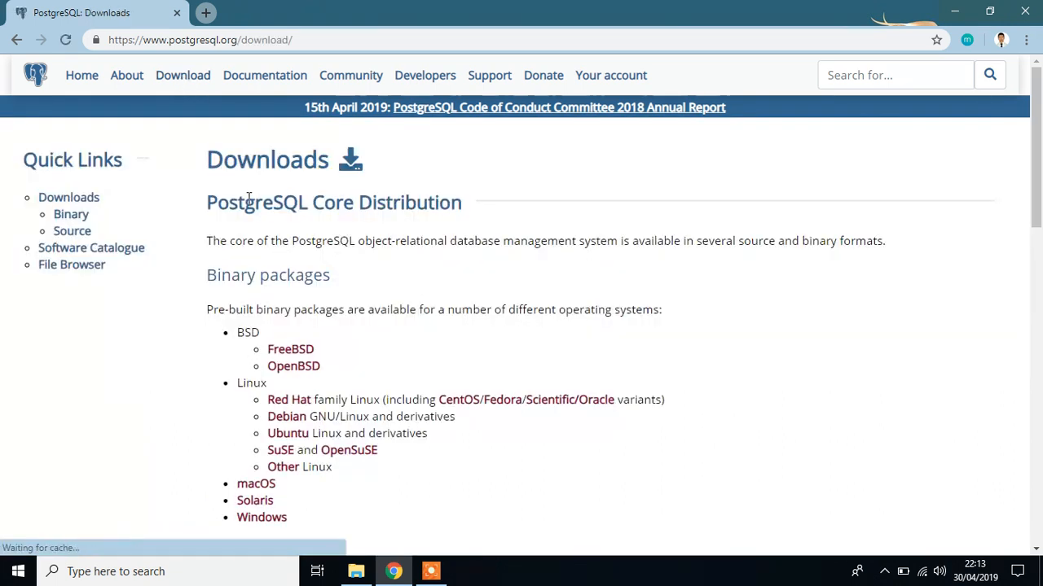
scroll(down, 3)
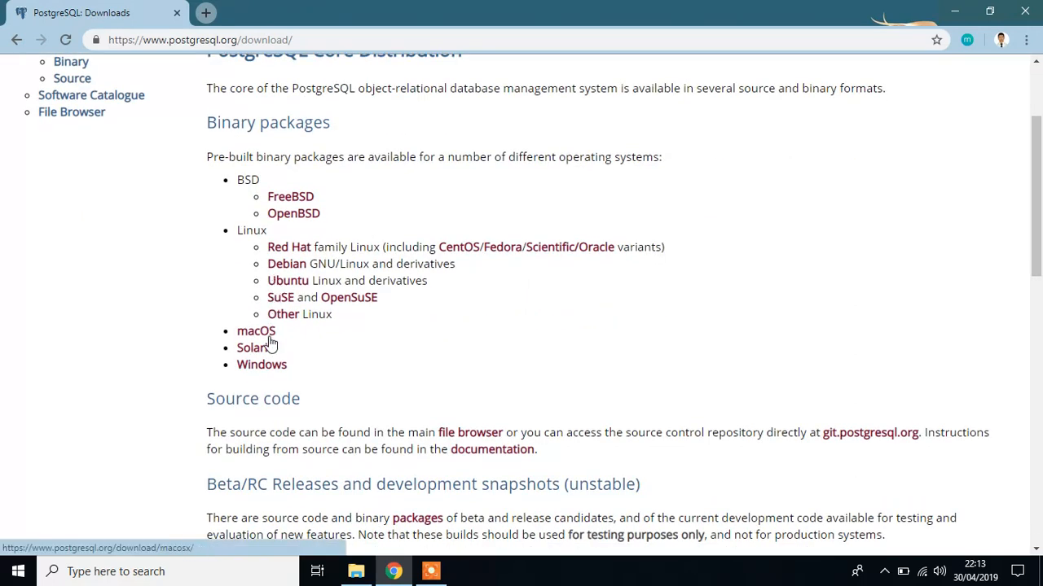
mouse_move(260, 365)
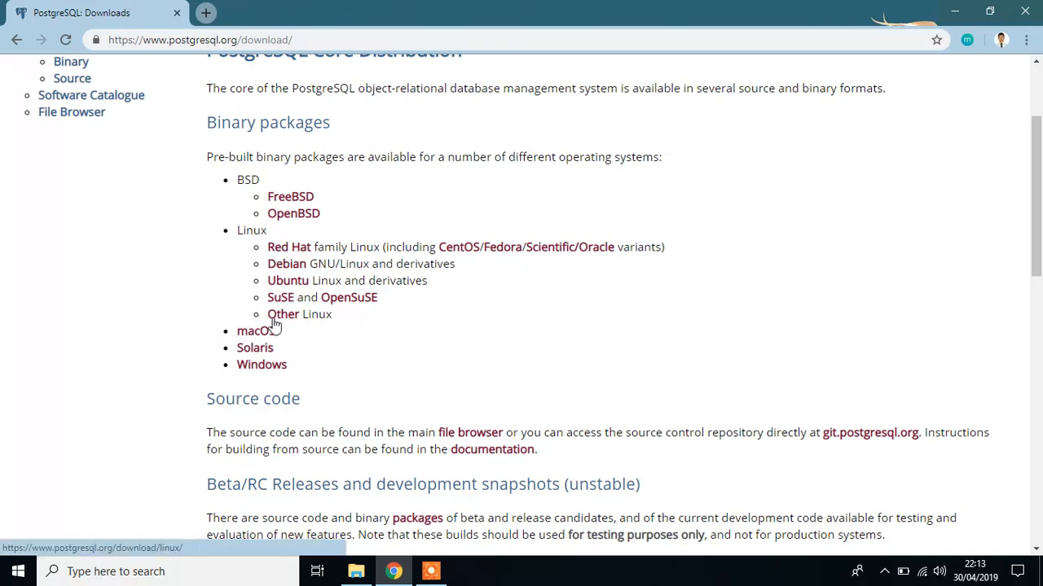
click(260, 365)
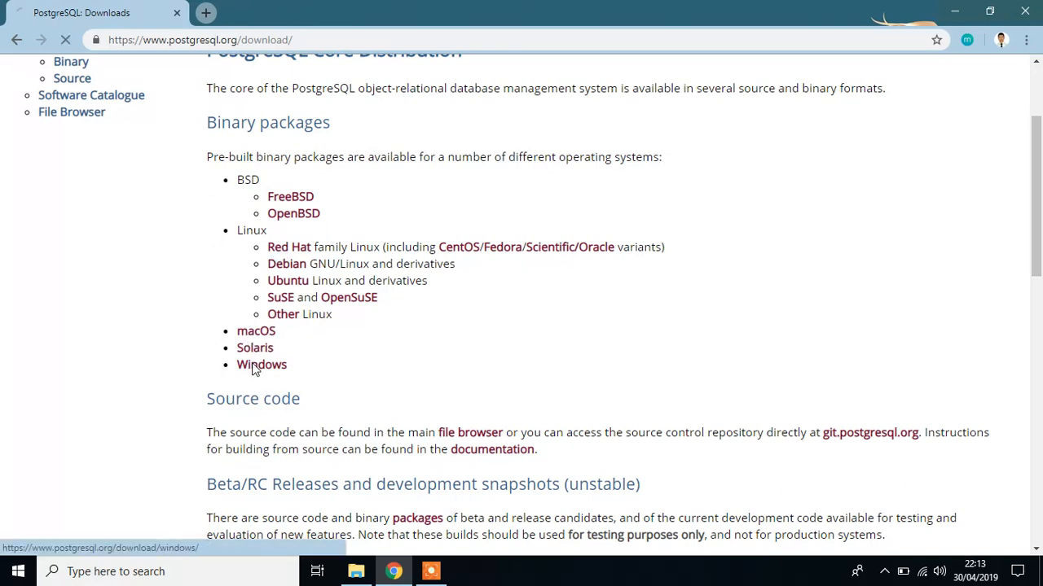
click(261, 365)
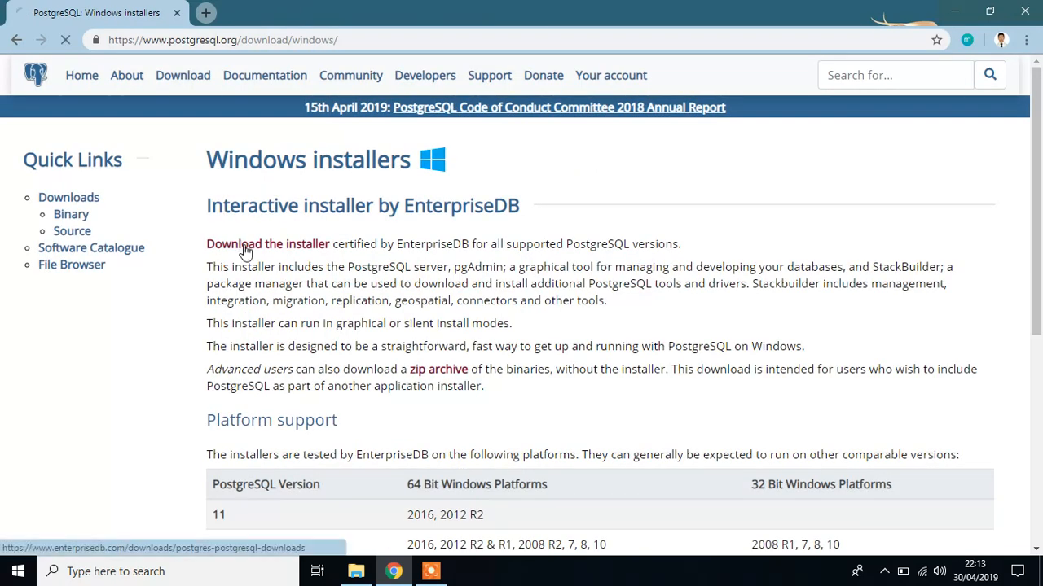
Start the PostgreSQL 11.2 Windows x86-64 installer download from EnterpriseDB, then cancel it.
click(267, 244)
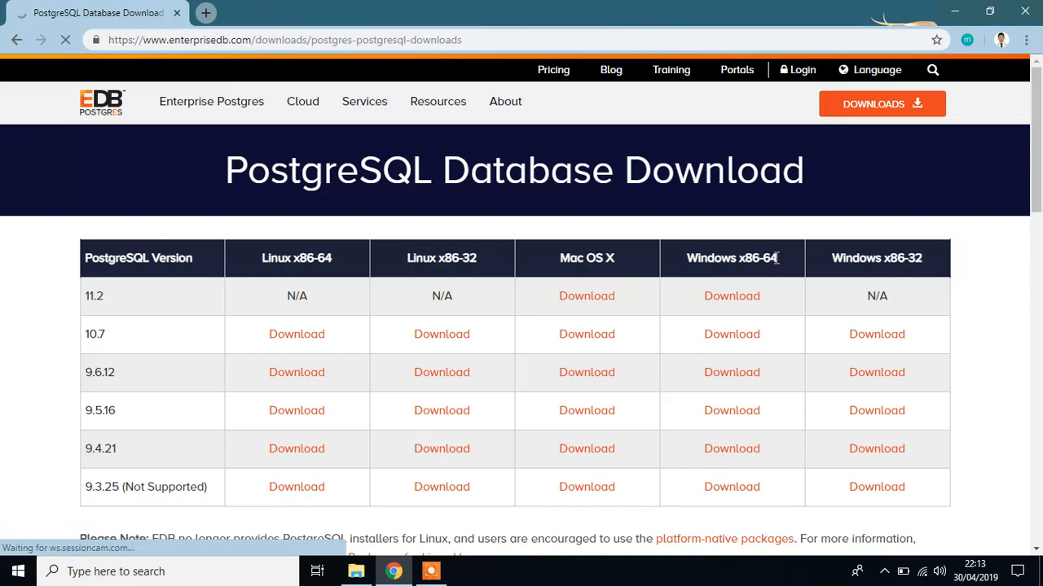
mouse_move(920, 257)
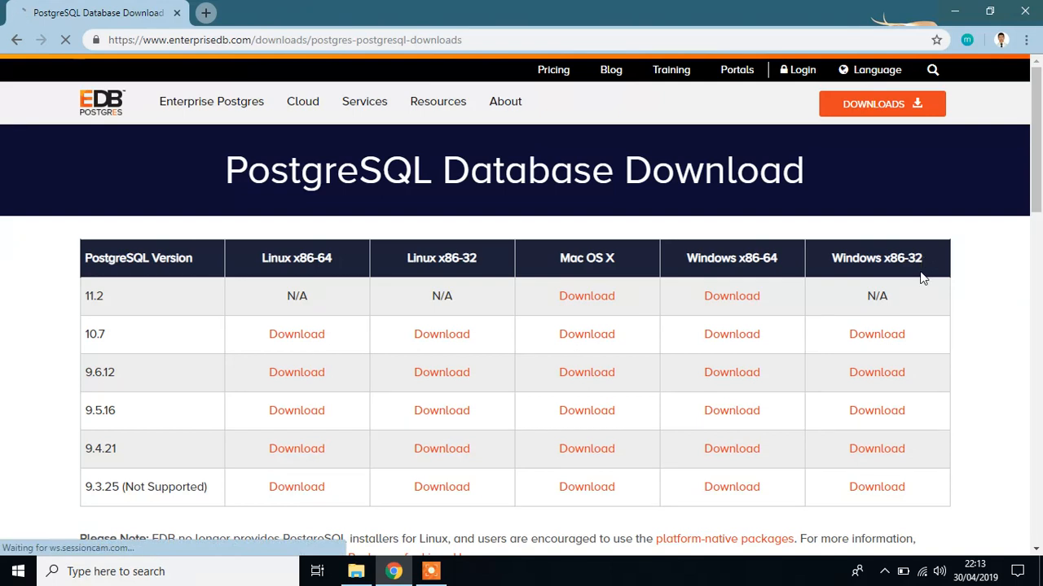
mouse_move(981, 345)
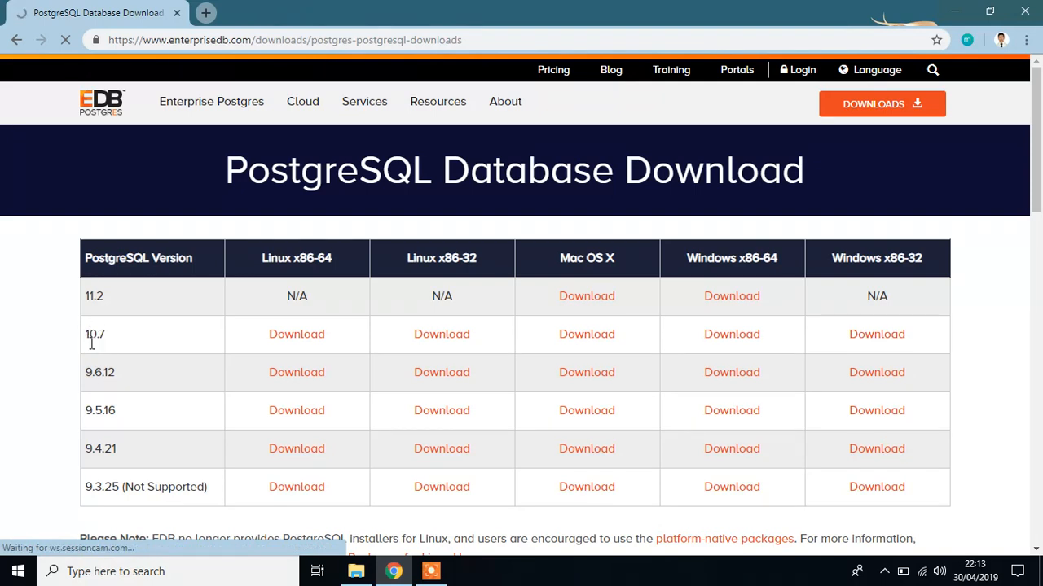
mouse_move(121, 349)
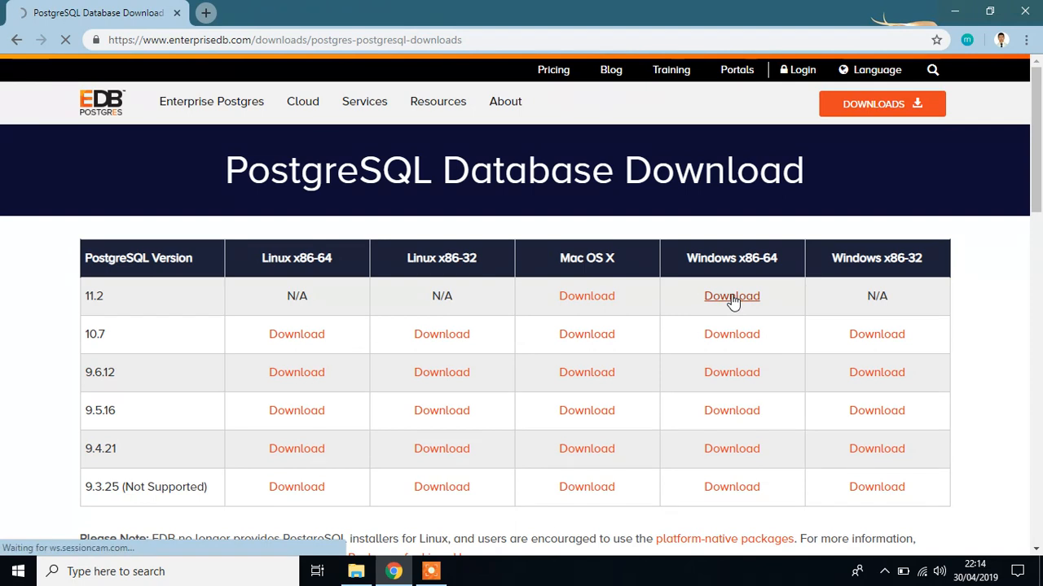
click(731, 296)
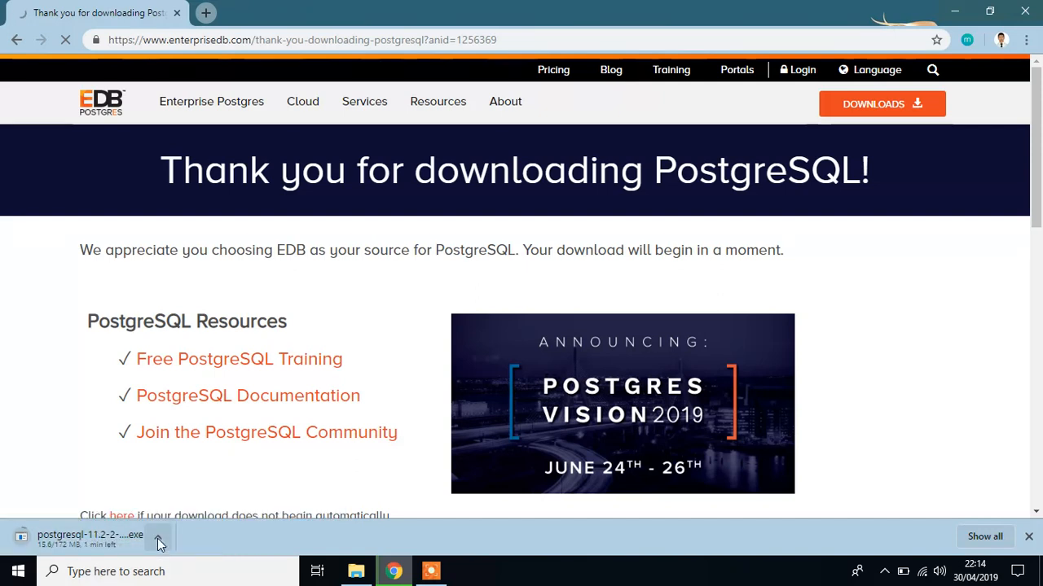
click(158, 536)
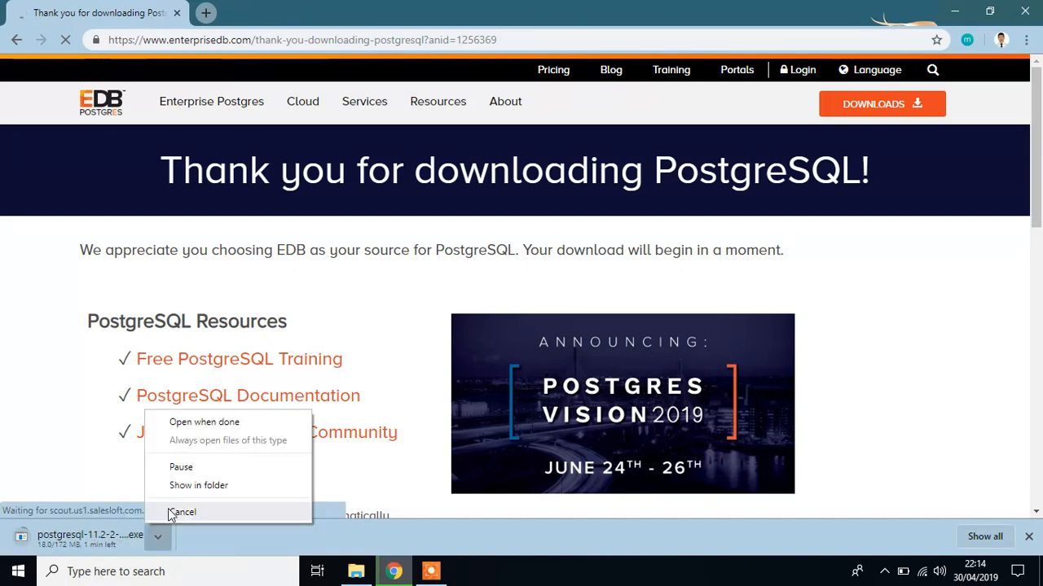
click(182, 511)
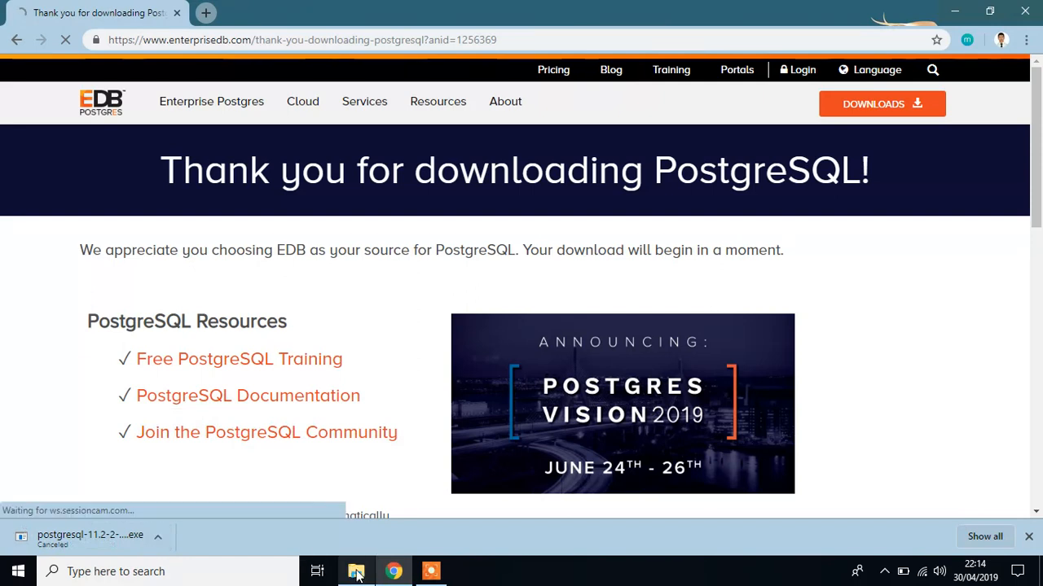
Launch postgresql-11.2-2-windows-x64.exe from the Downloads folder in File Explorer.
click(355, 570)
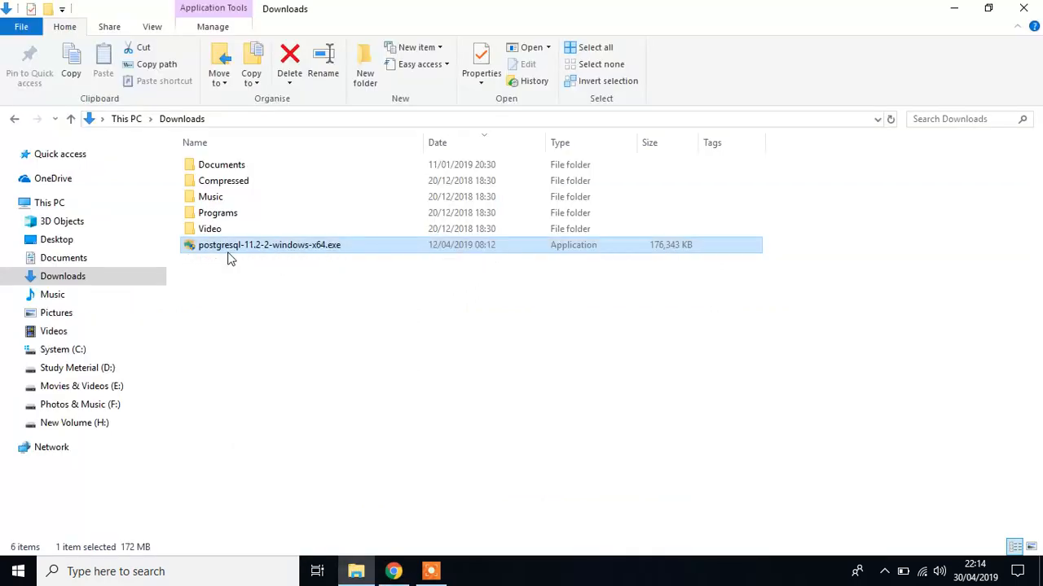
double_click(269, 245)
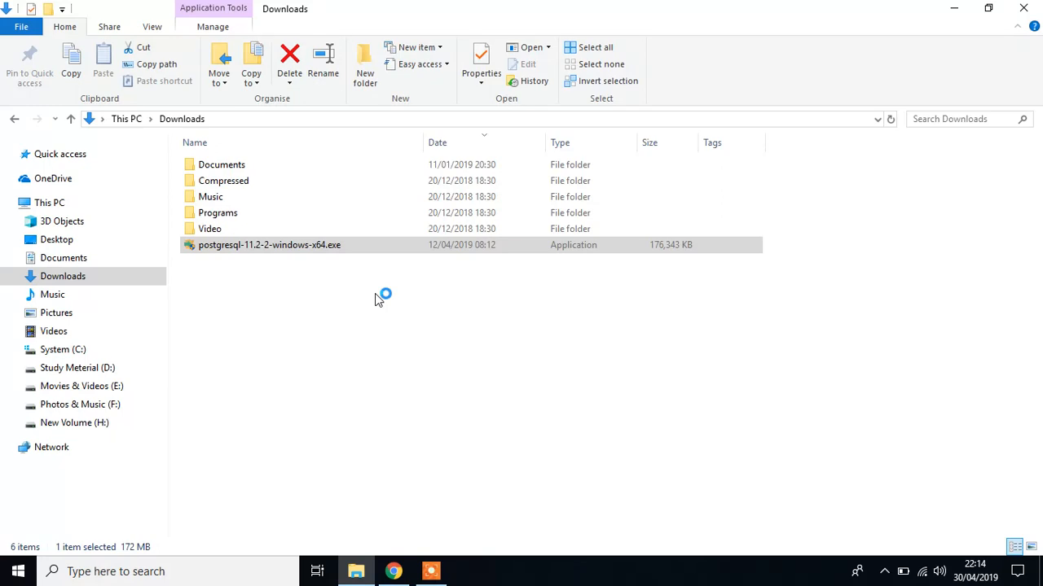
double_click(268, 244)
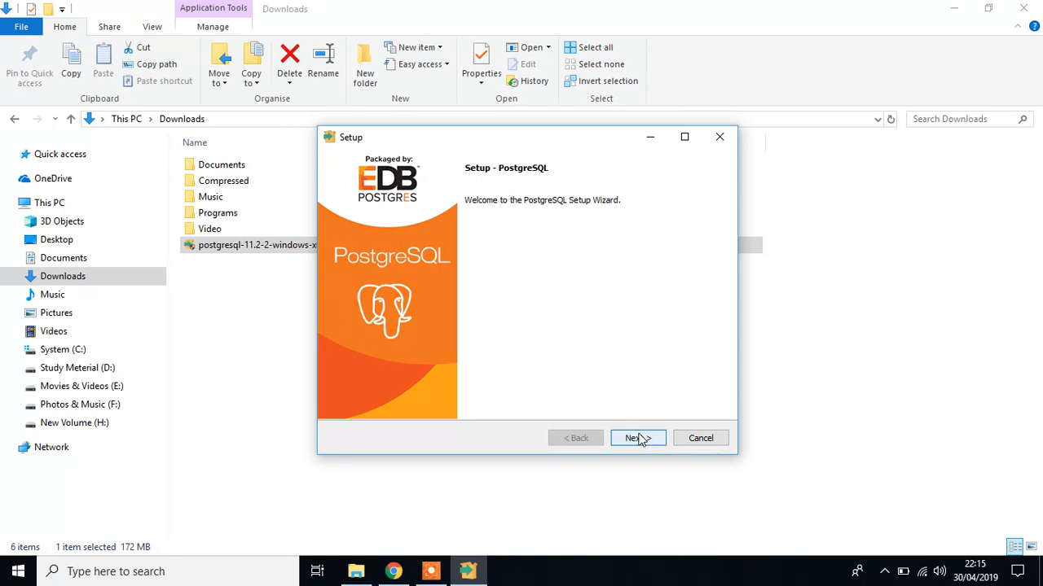
Pass the welcome page keeping C:\Program Files\PostgreSQL\11 and reach Select Components.
click(639, 437)
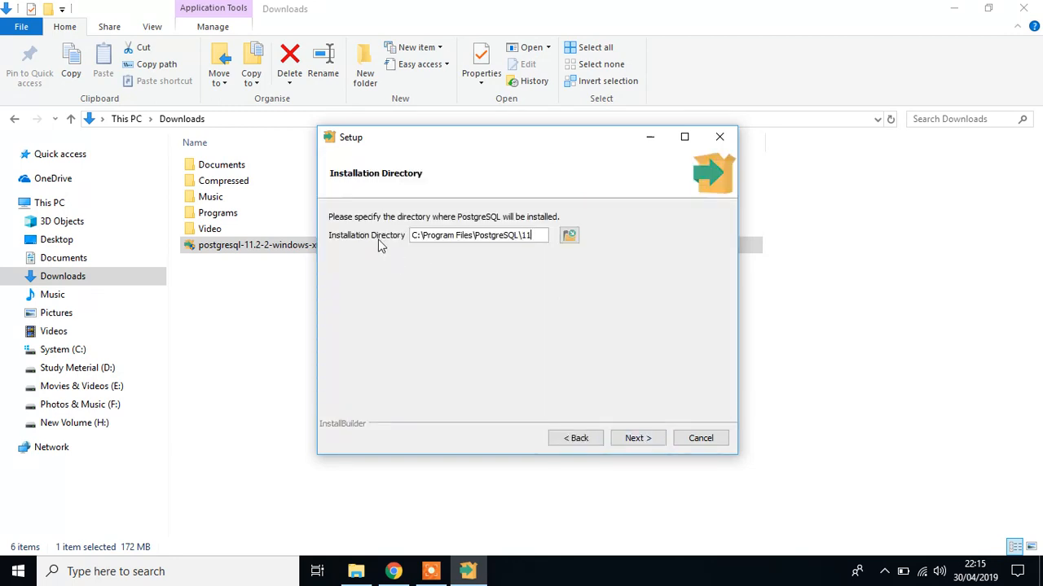
mouse_move(476, 251)
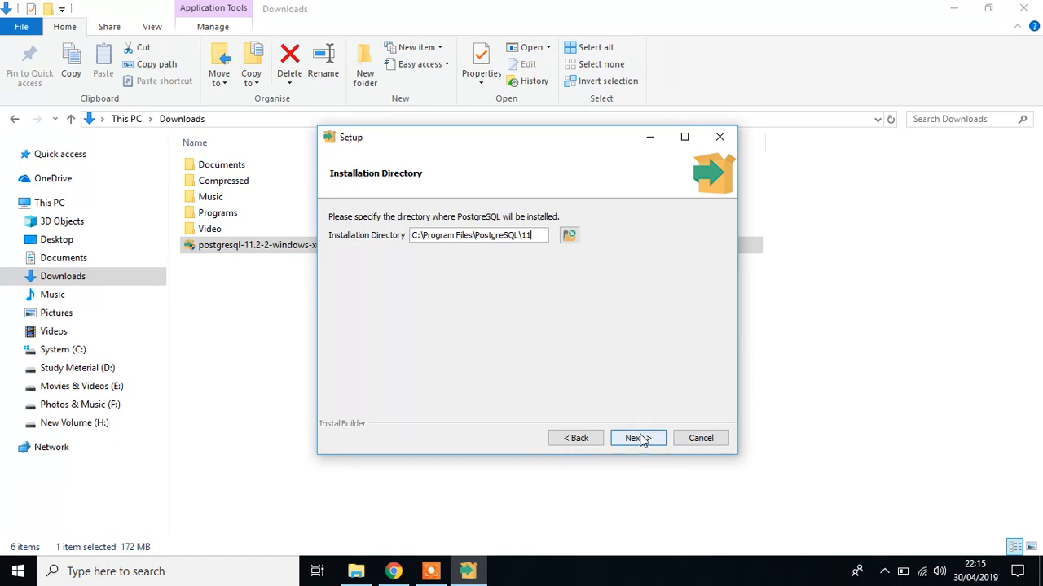
click(637, 438)
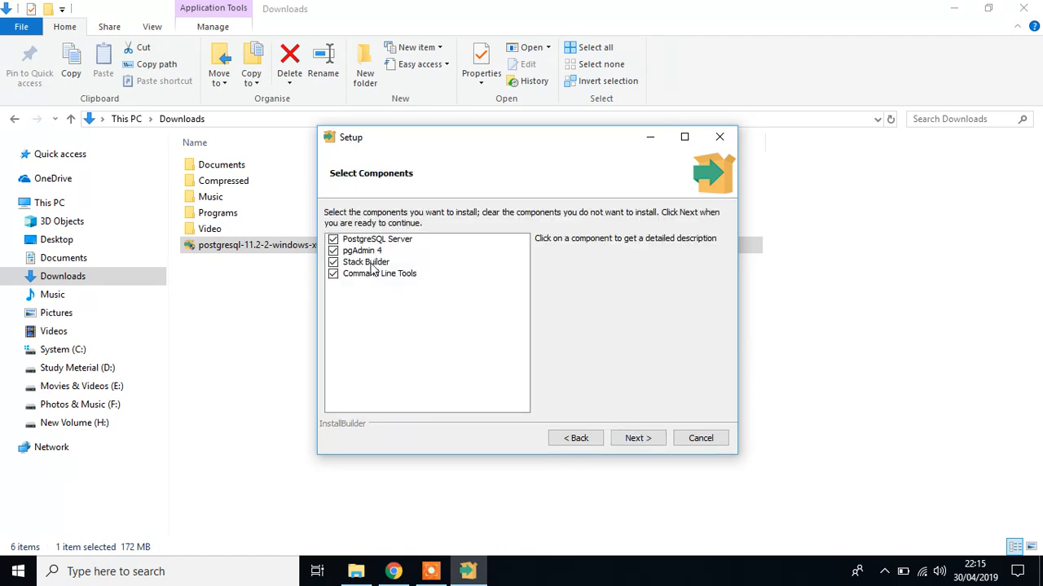
mouse_move(391, 251)
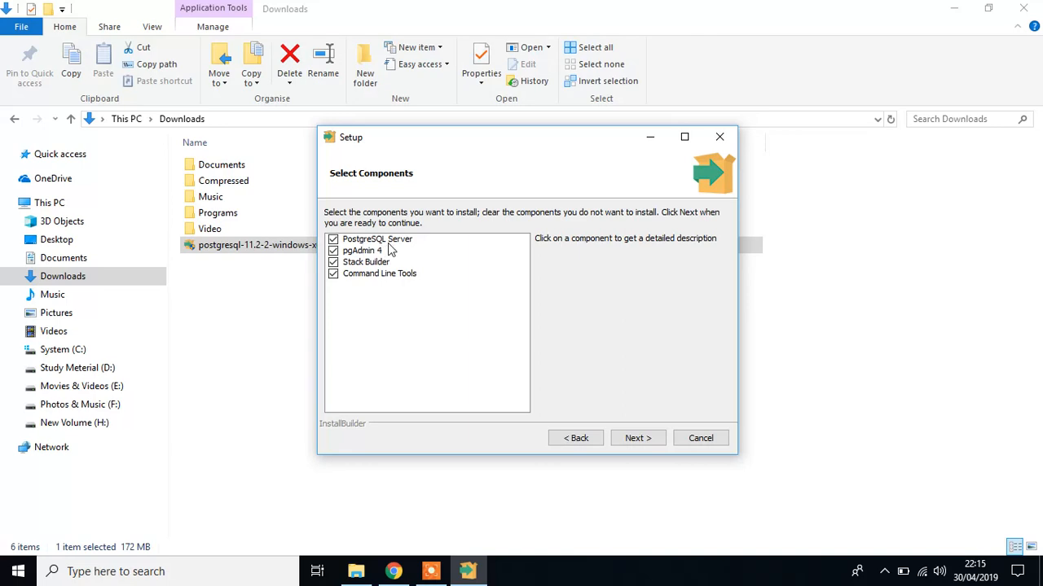
mouse_move(390, 259)
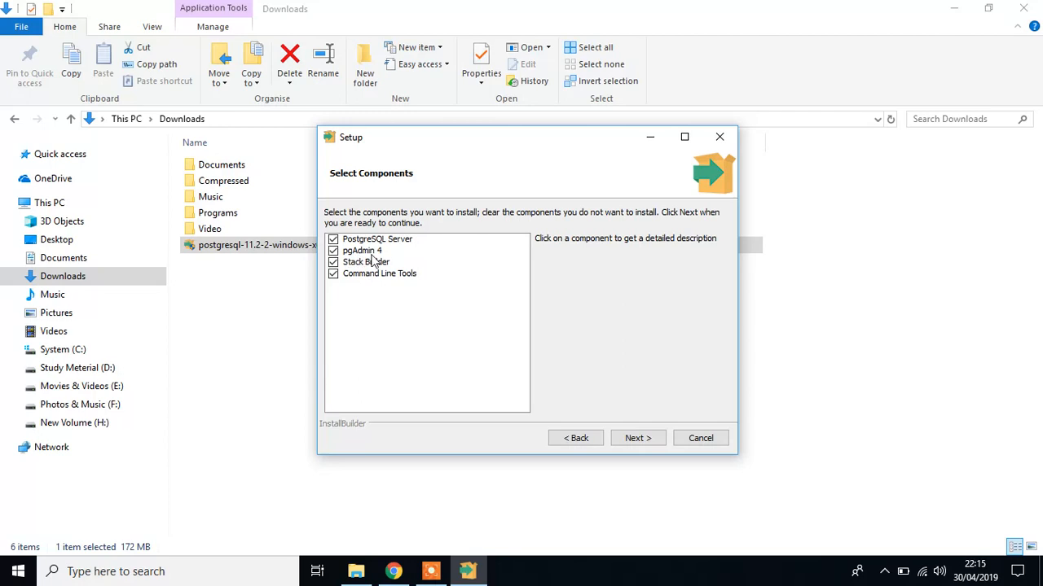
mouse_move(355, 251)
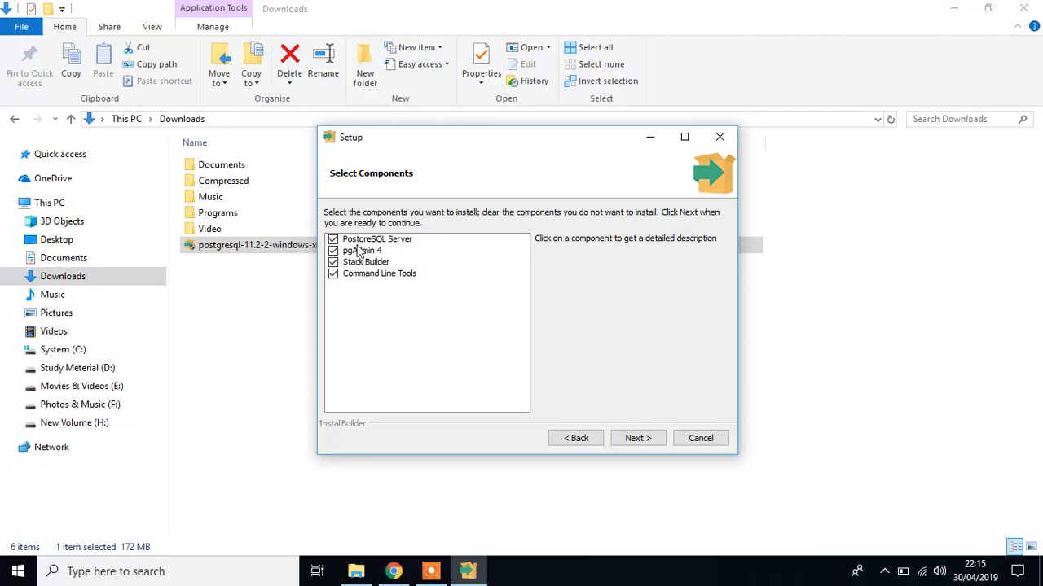
mouse_move(349, 268)
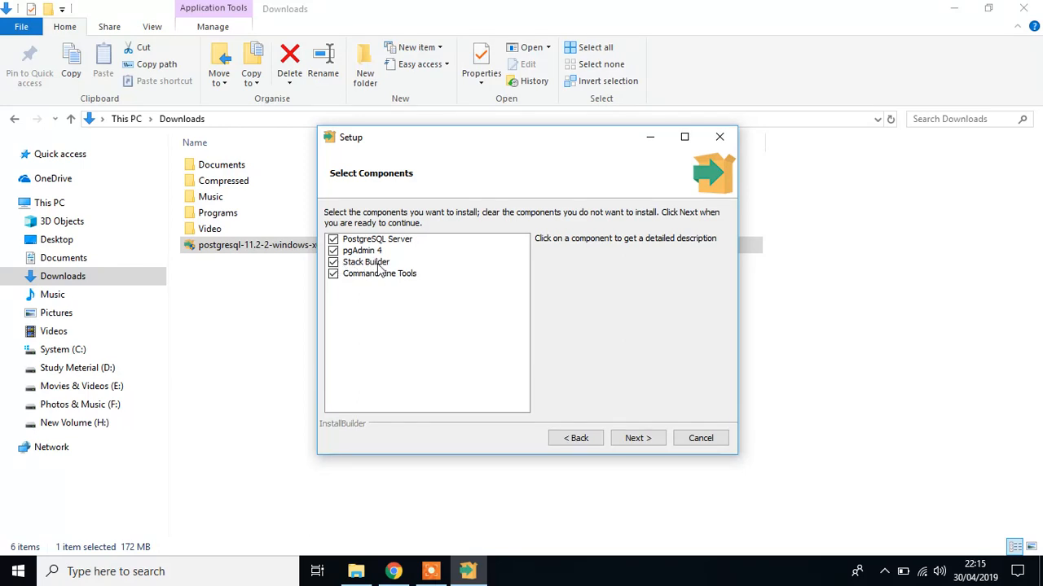
mouse_move(375, 276)
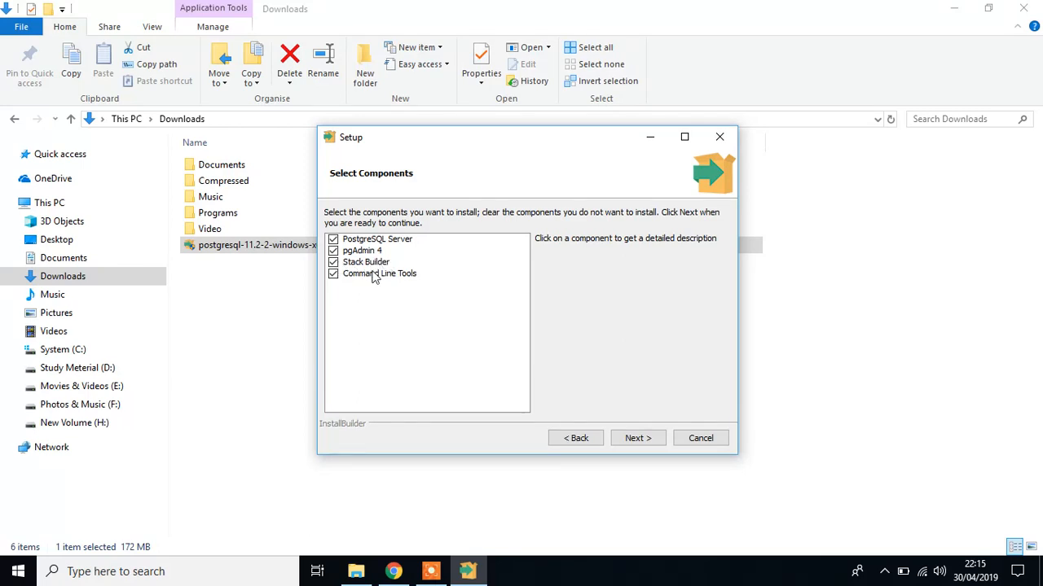
mouse_move(400, 285)
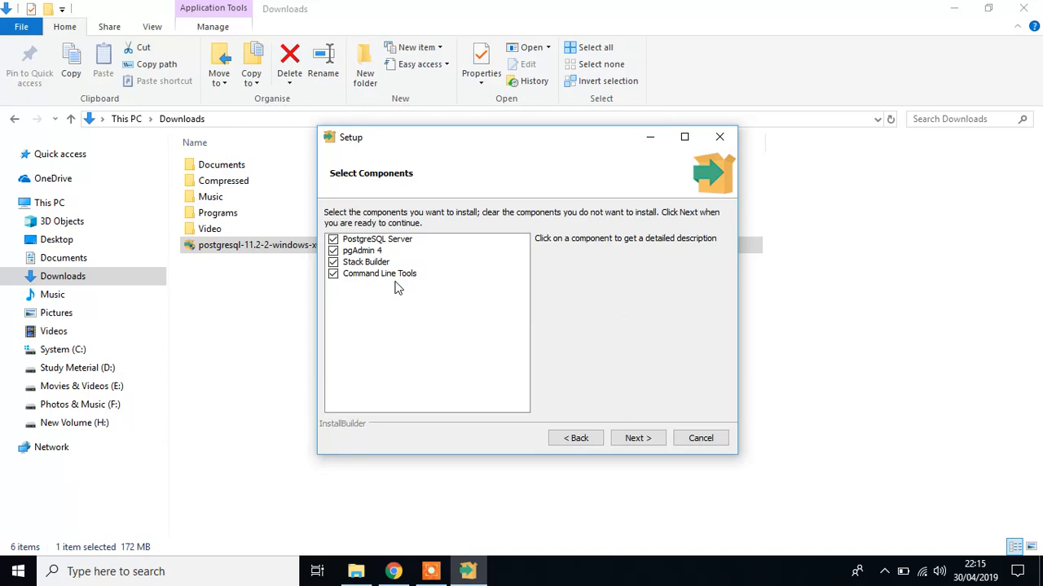
mouse_move(395, 281)
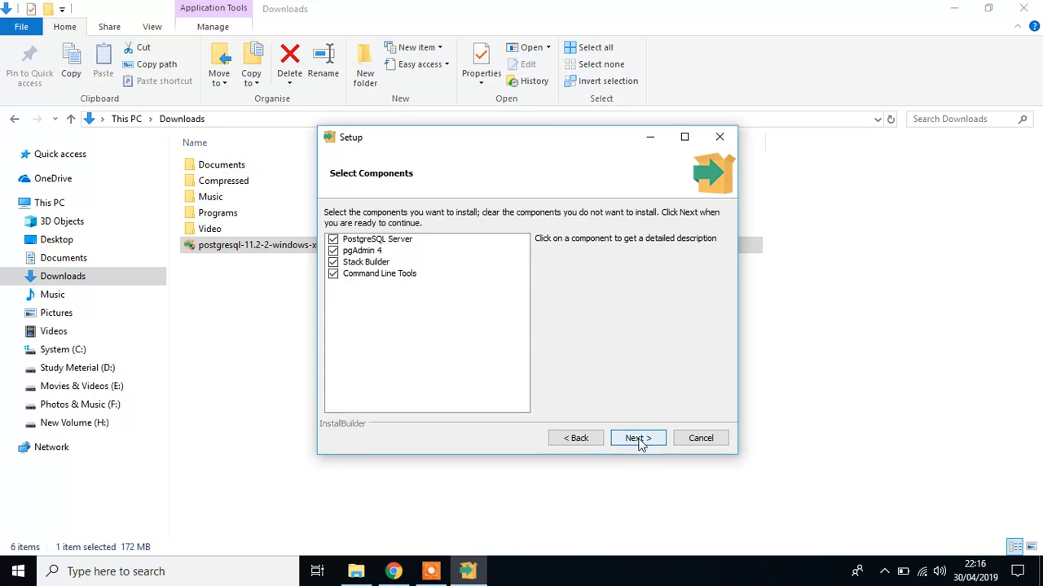
Keep the default data directory and set the postgres superuser password, reaching the port step.
click(637, 438)
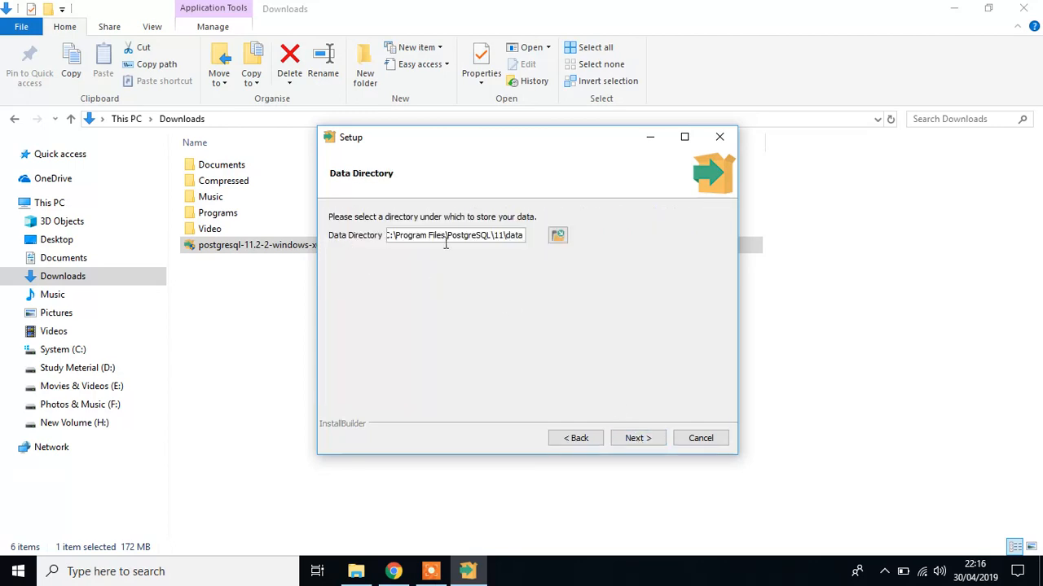
mouse_move(513, 254)
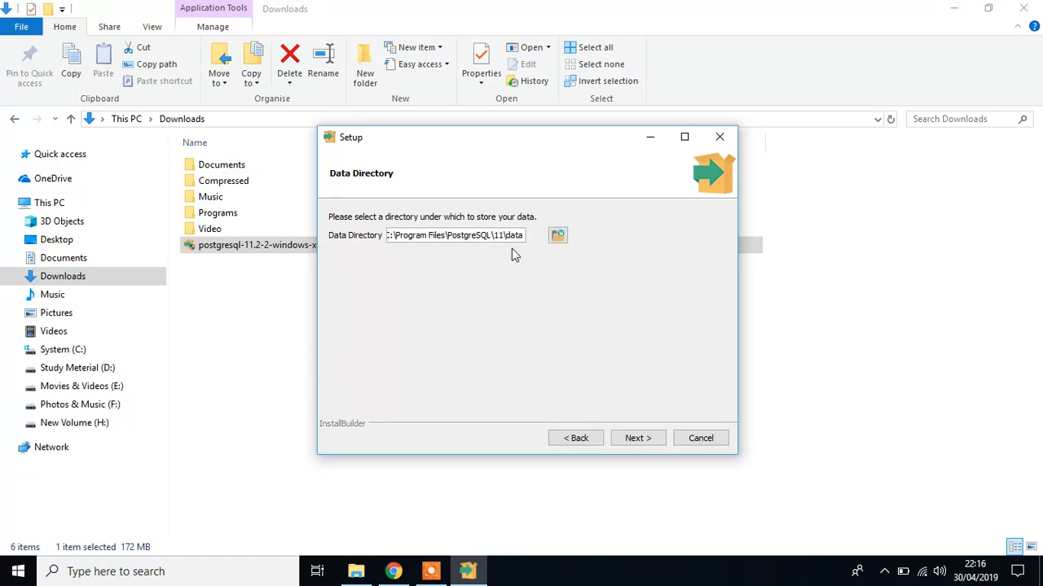
click(639, 438)
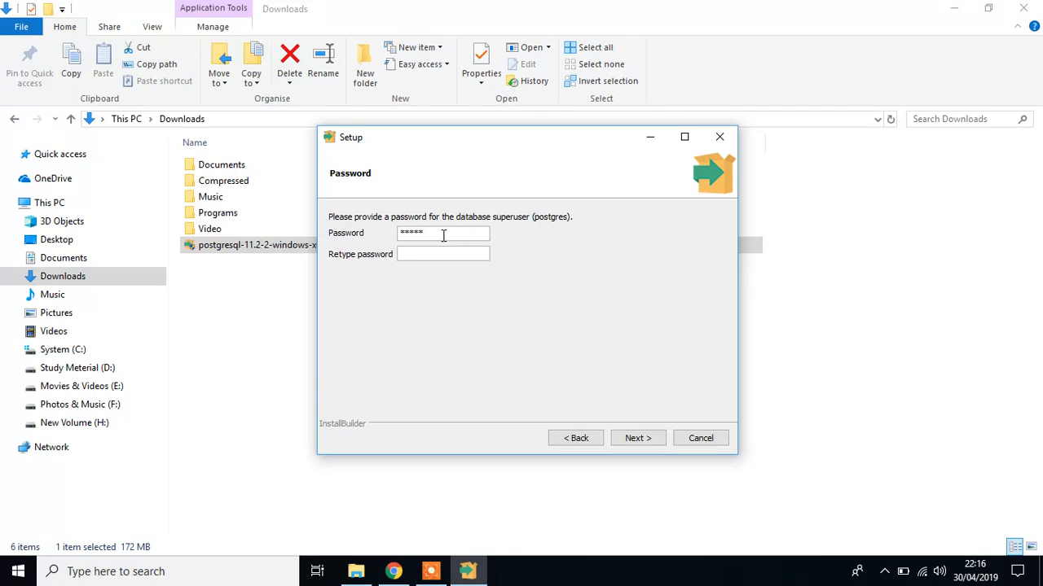
text(*****)
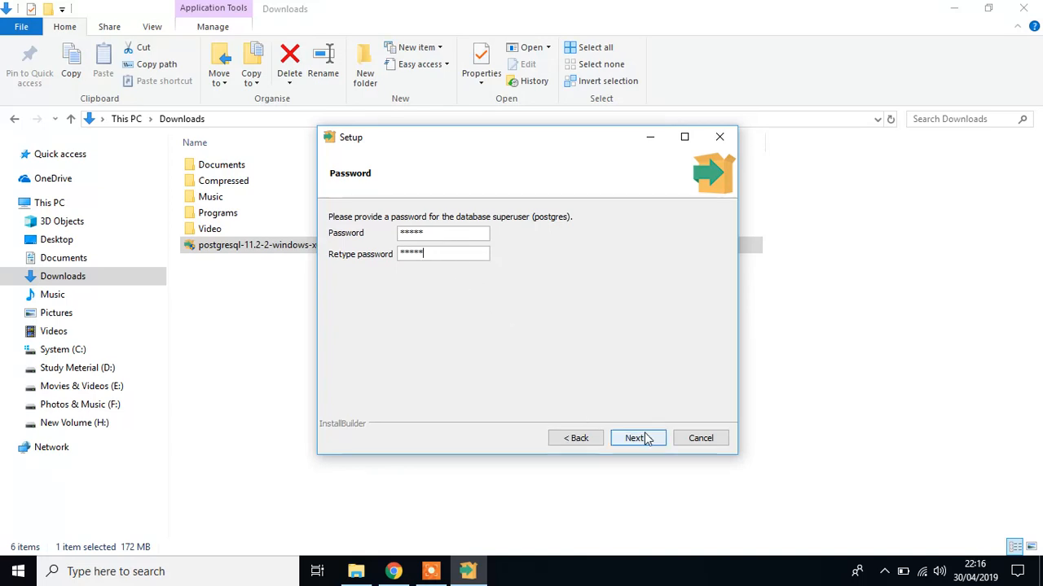
mouse_move(639, 443)
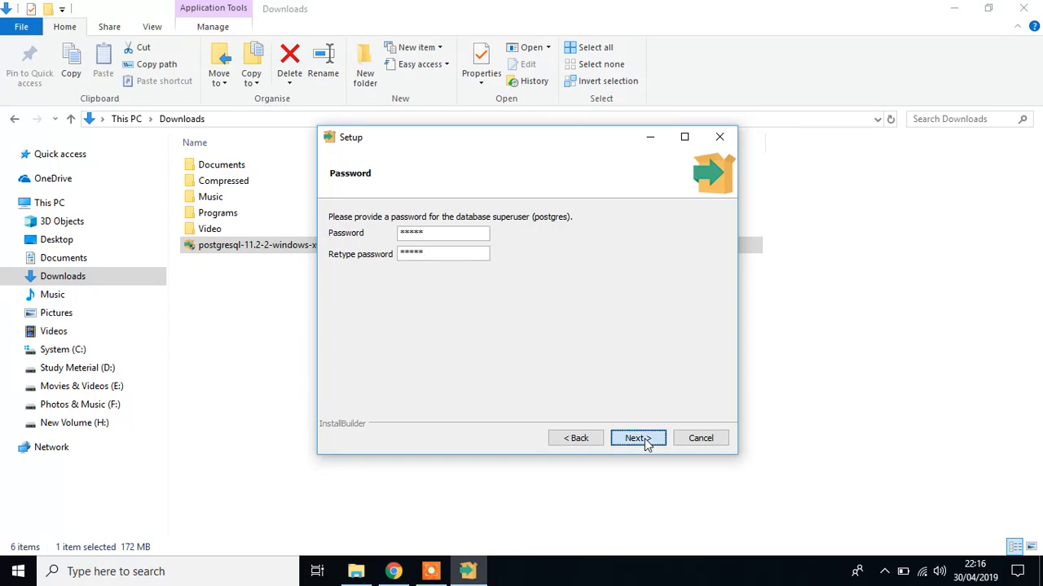
click(638, 438)
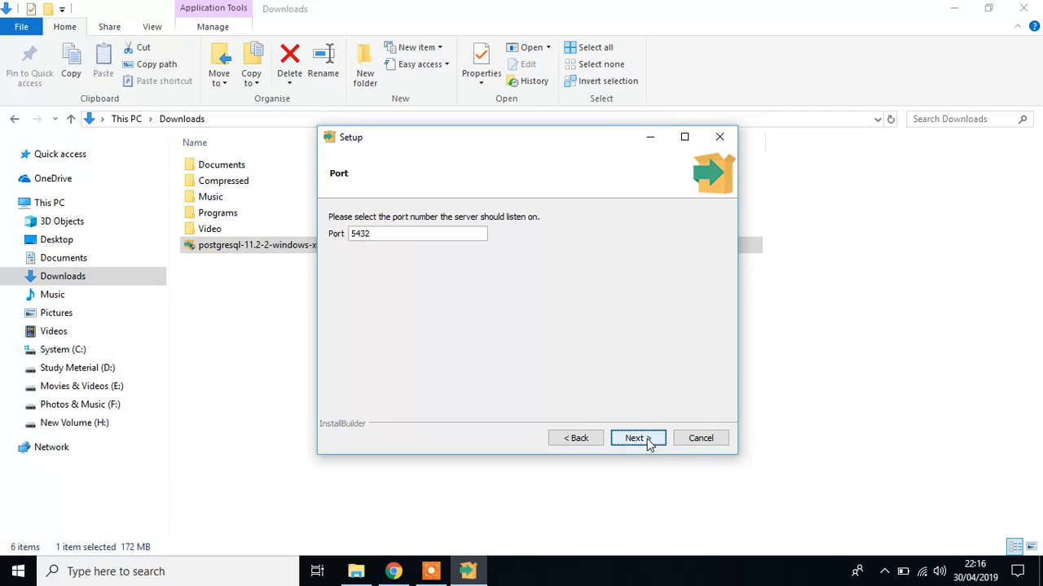
Accept port 5432, the Default locale and the pre-installation summary.
click(639, 438)
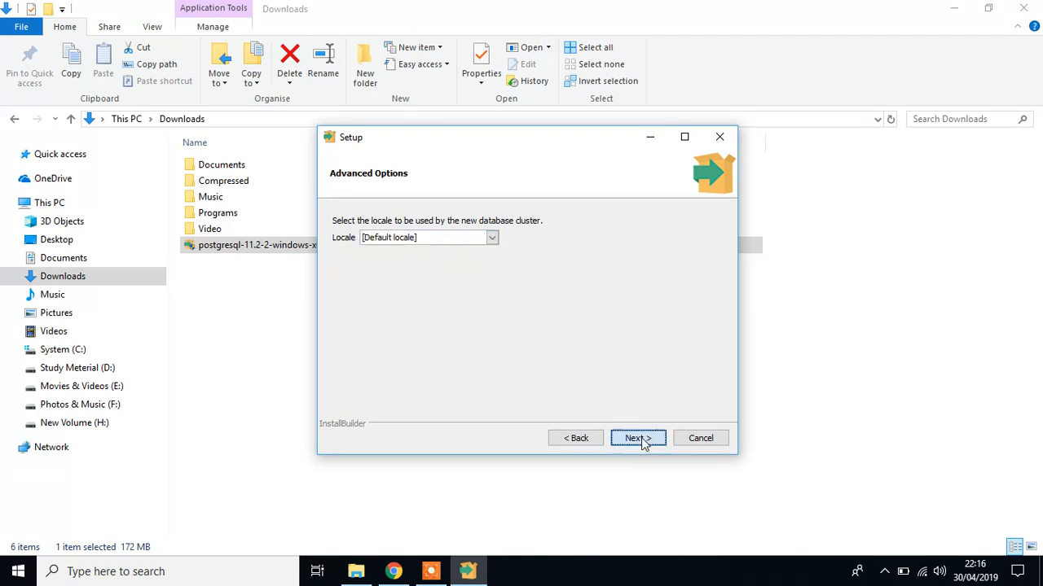
click(639, 438)
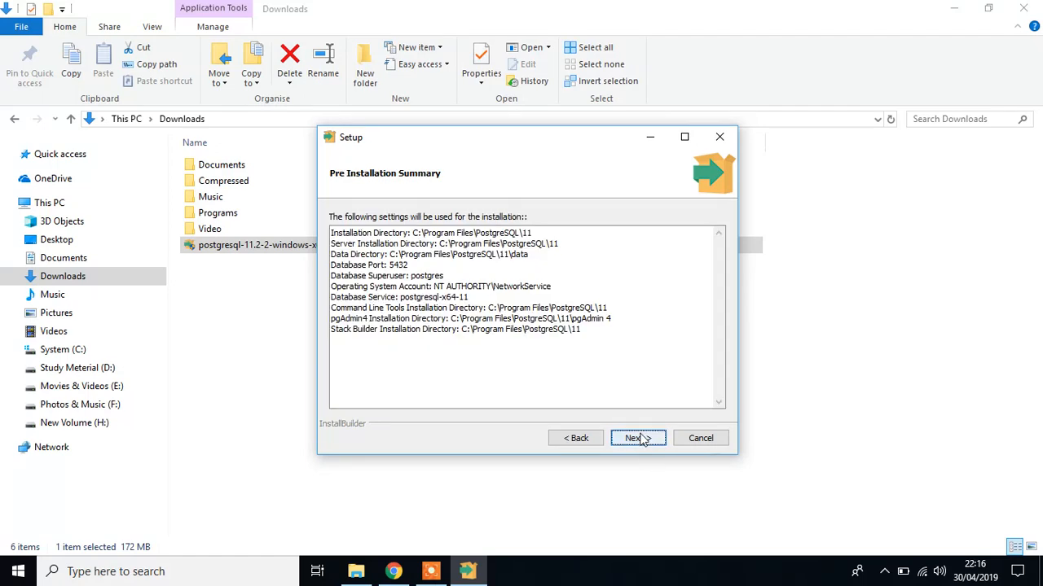
click(639, 439)
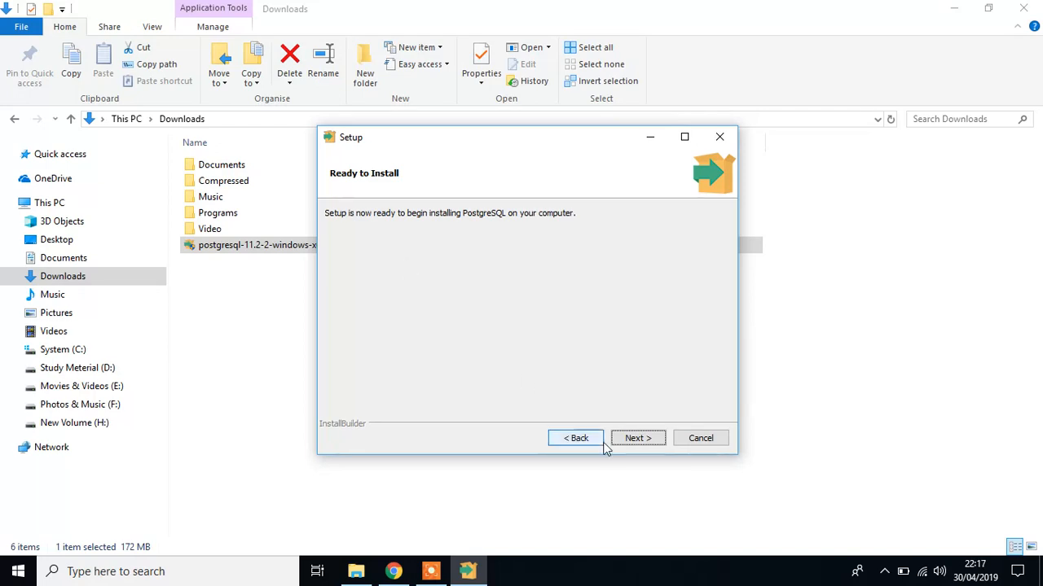
Run the PostgreSQL installation and finish with 'Launch Stack Builder at exit' checked.
click(639, 439)
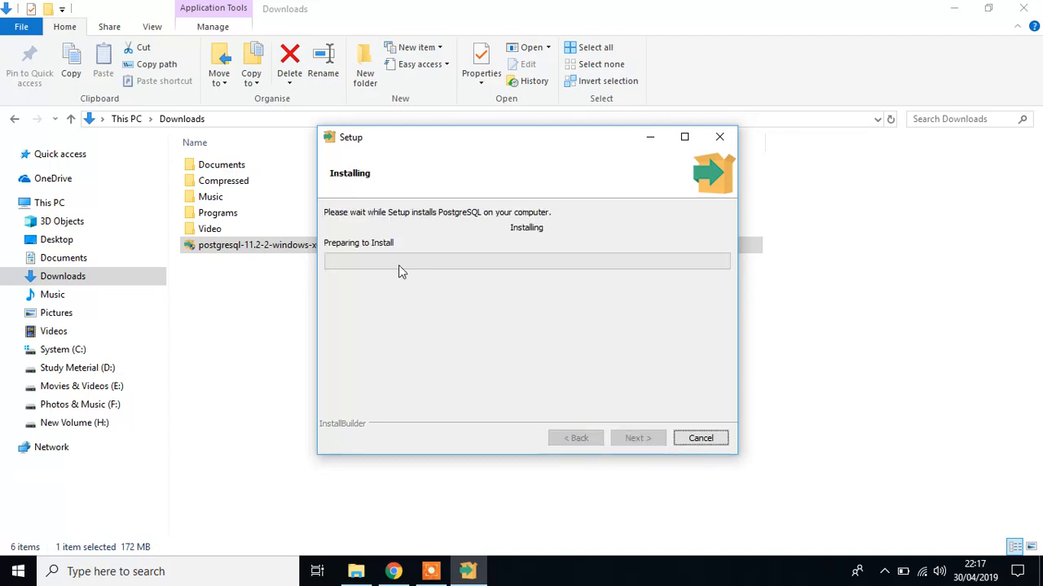
mouse_move(410, 290)
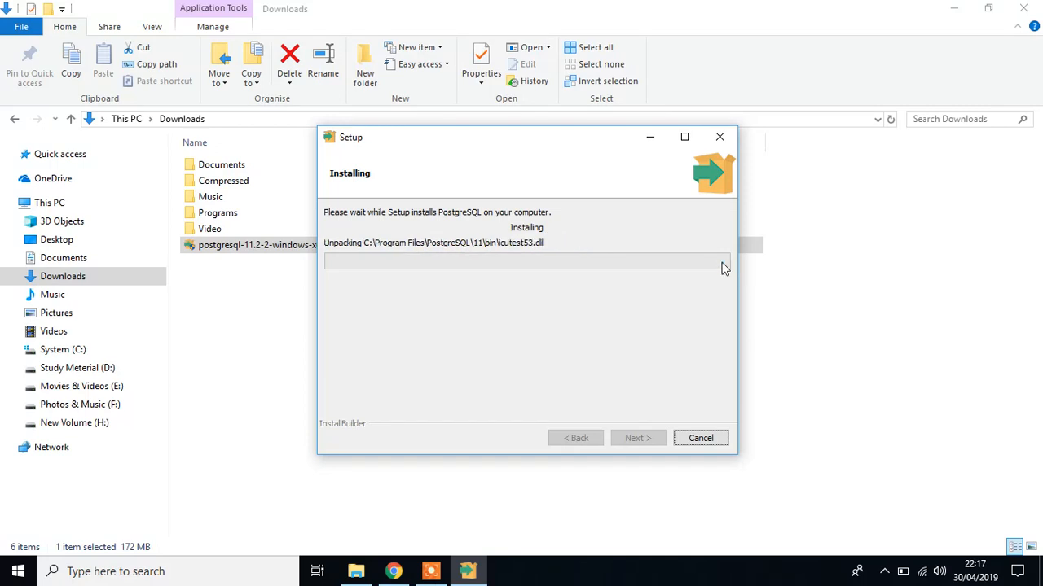
mouse_move(365, 284)
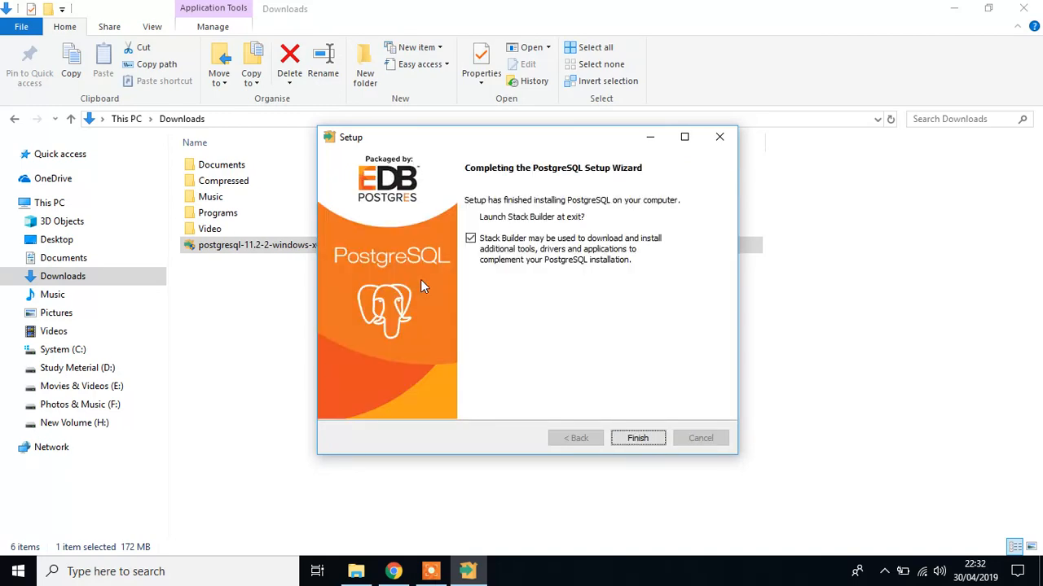
mouse_move(513, 355)
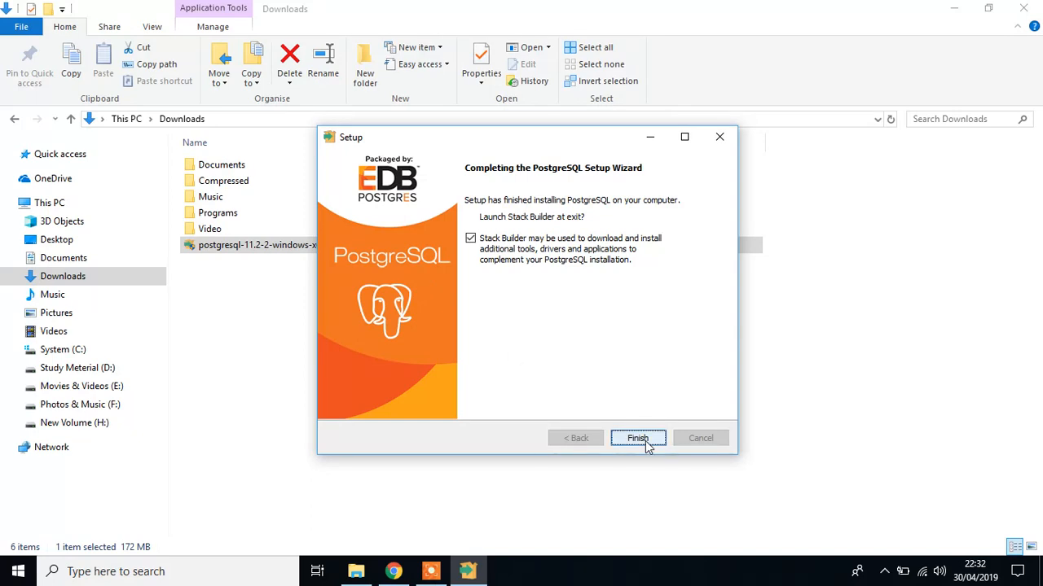
click(637, 438)
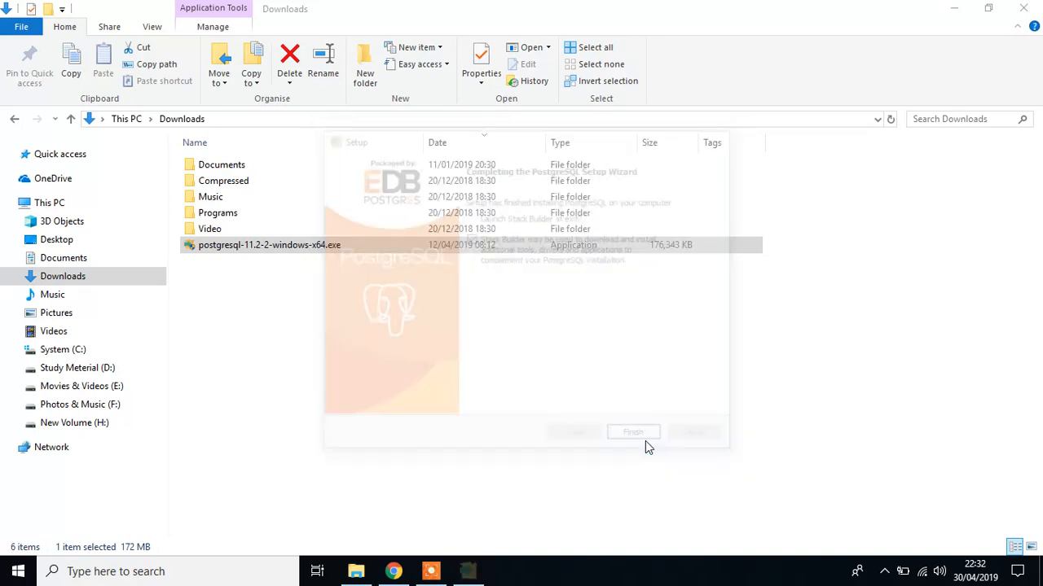
Choose the PostgreSQL 11 (x64) installation on port 5432 in Stack Builder.
click(632, 432)
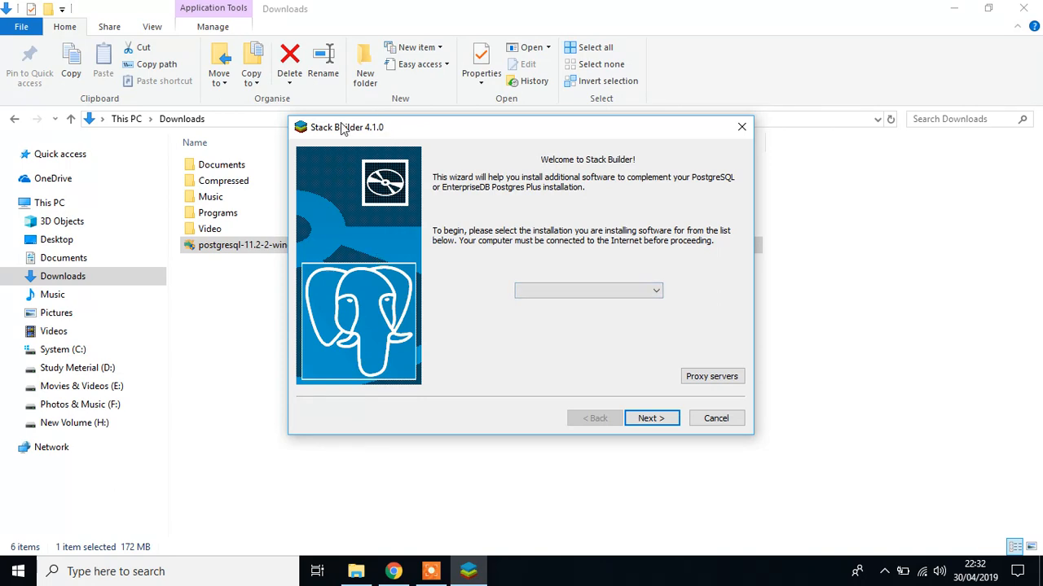
mouse_move(389, 135)
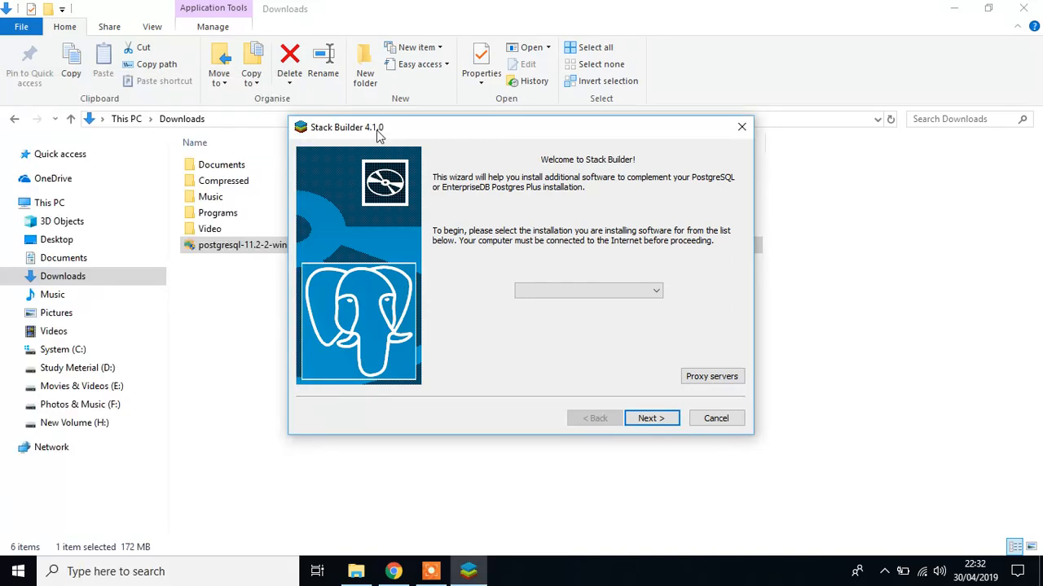
mouse_move(343, 137)
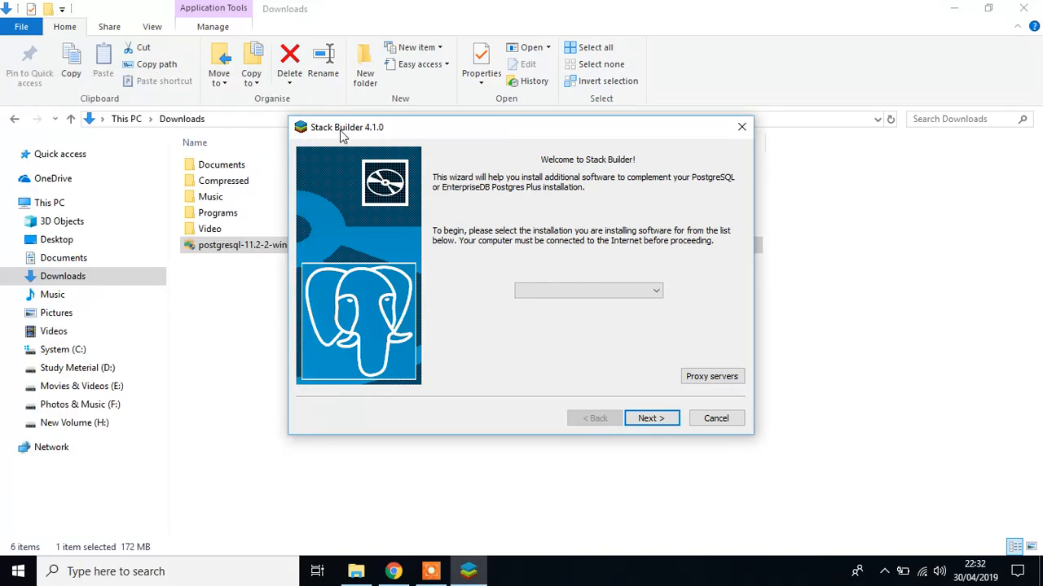
mouse_move(420, 173)
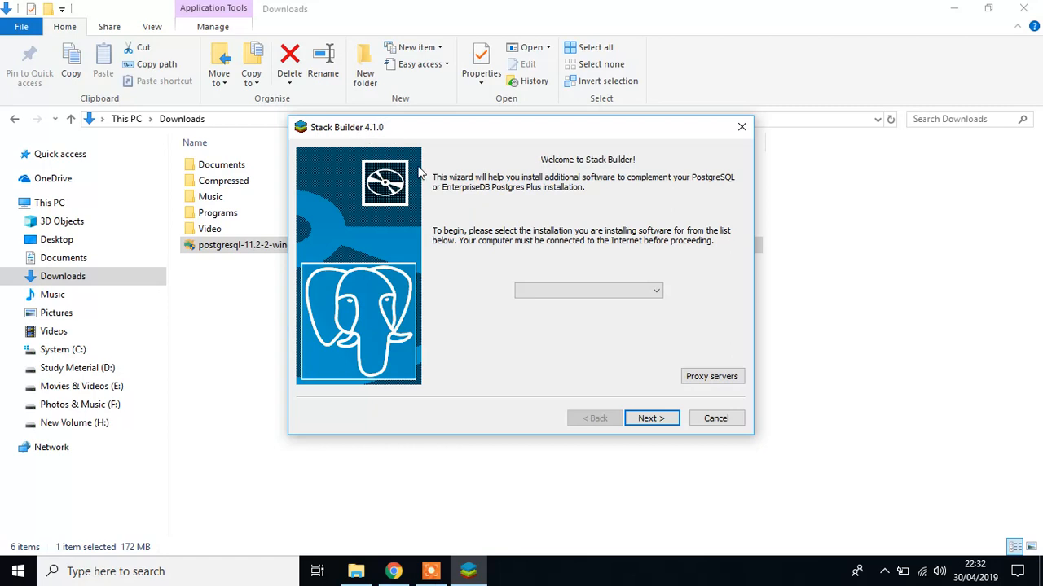
click(588, 290)
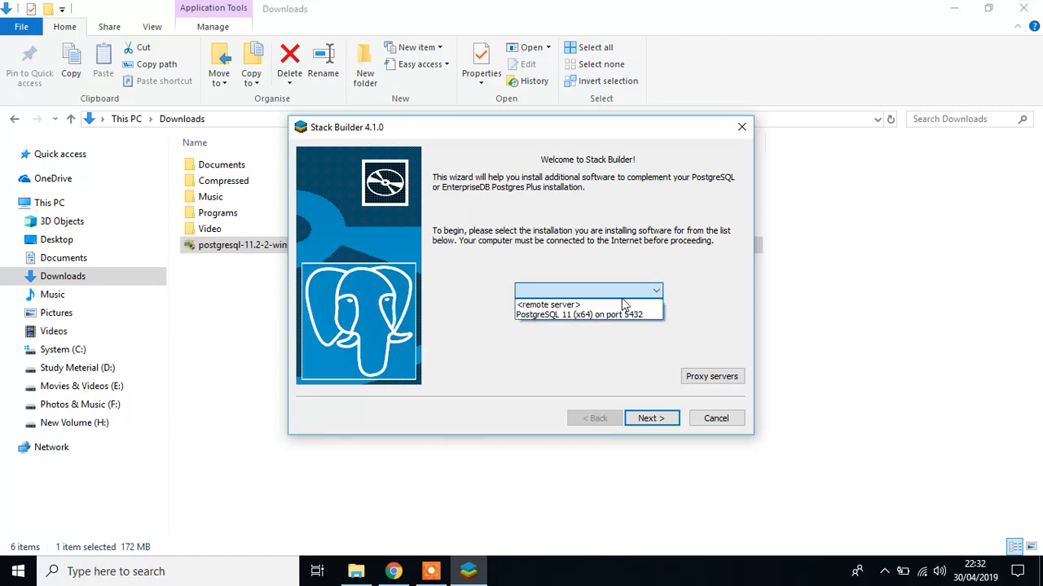
click(583, 314)
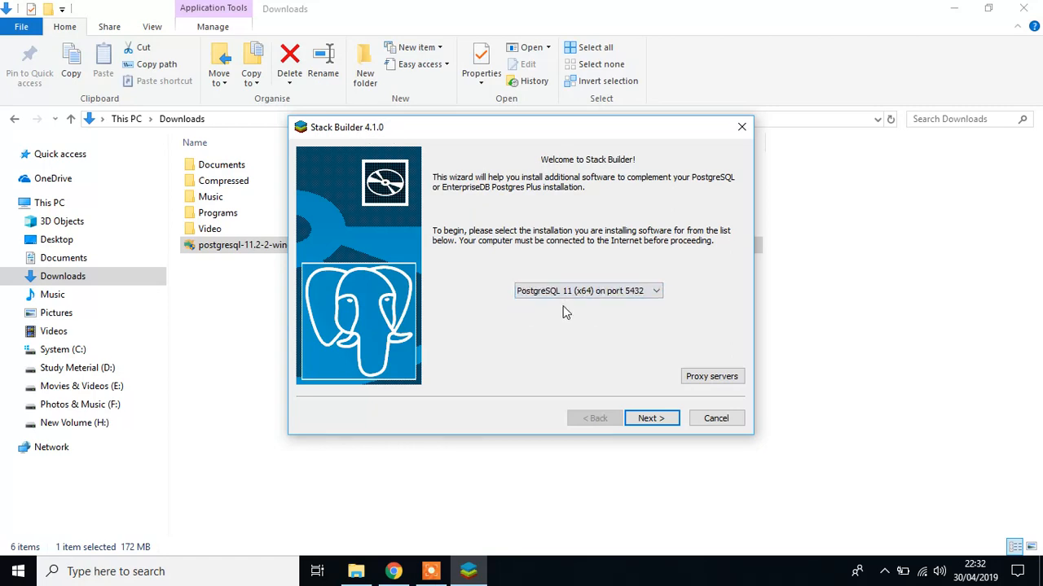
click(651, 417)
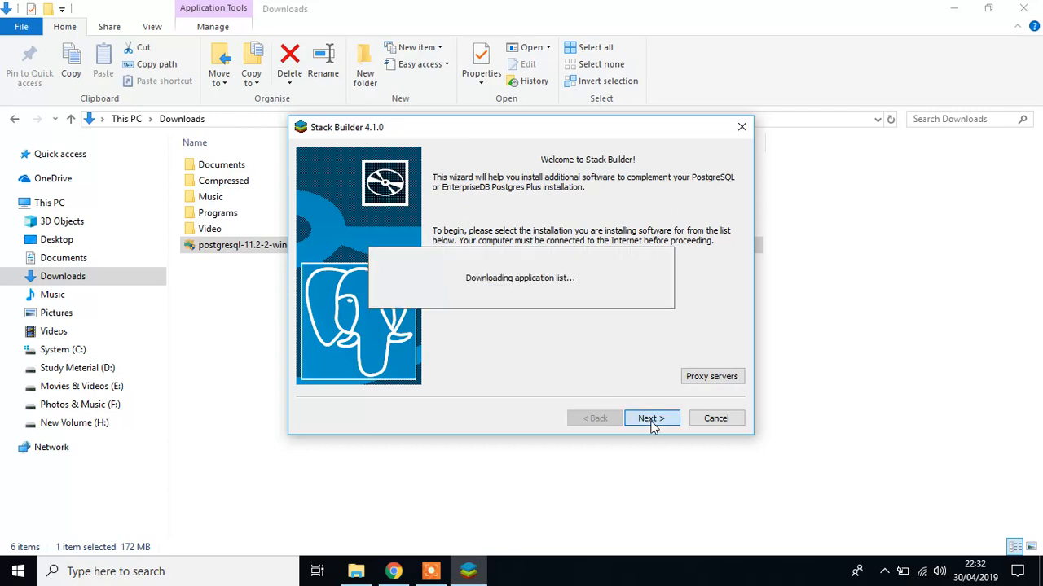
click(652, 417)
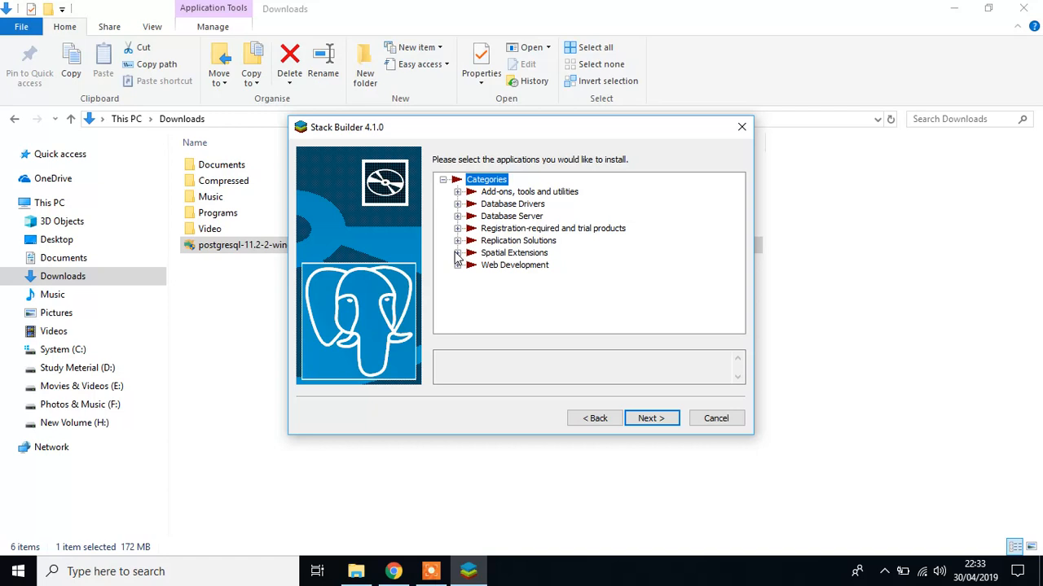
Select PostGIS 2.5 Bundle under Spatial Extensions, download it and start its installer.
click(458, 252)
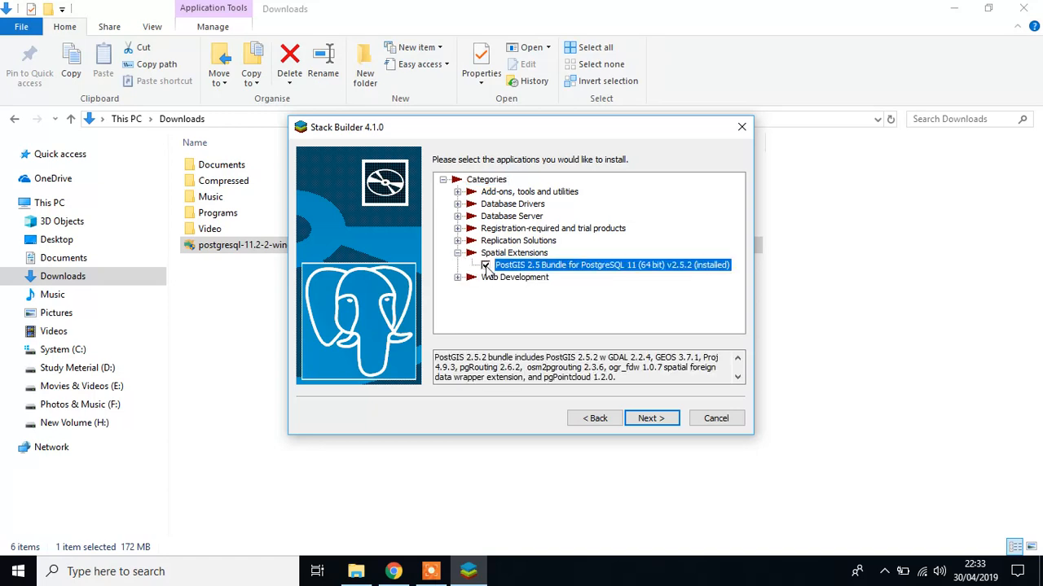
click(485, 264)
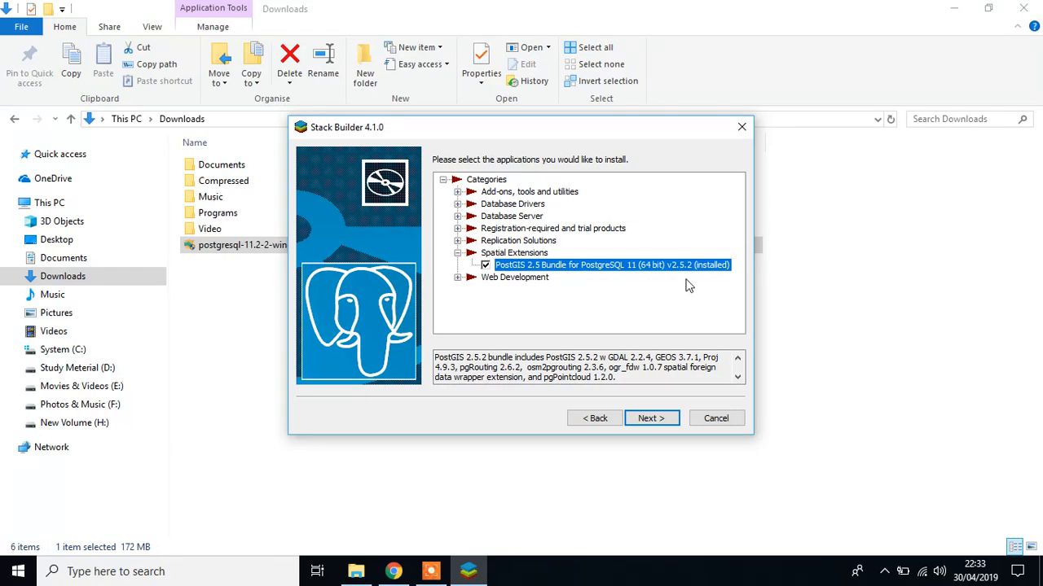
click(651, 417)
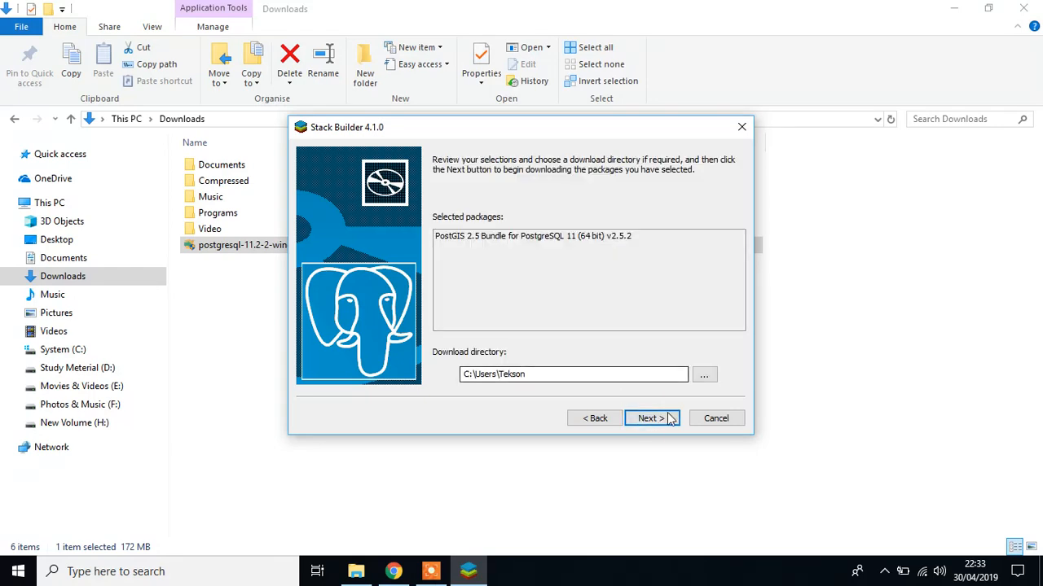
click(650, 417)
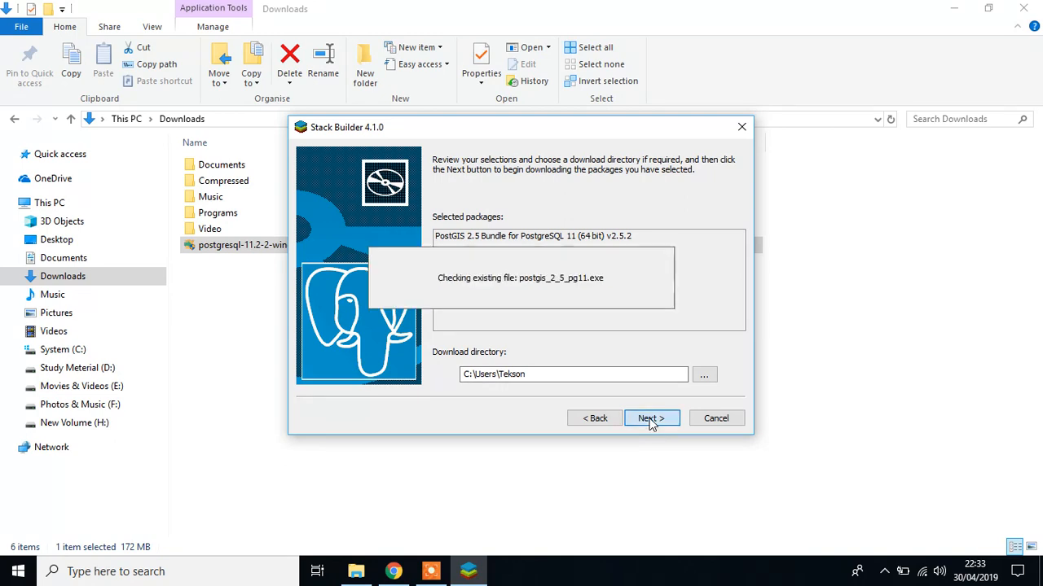
mouse_move(617, 318)
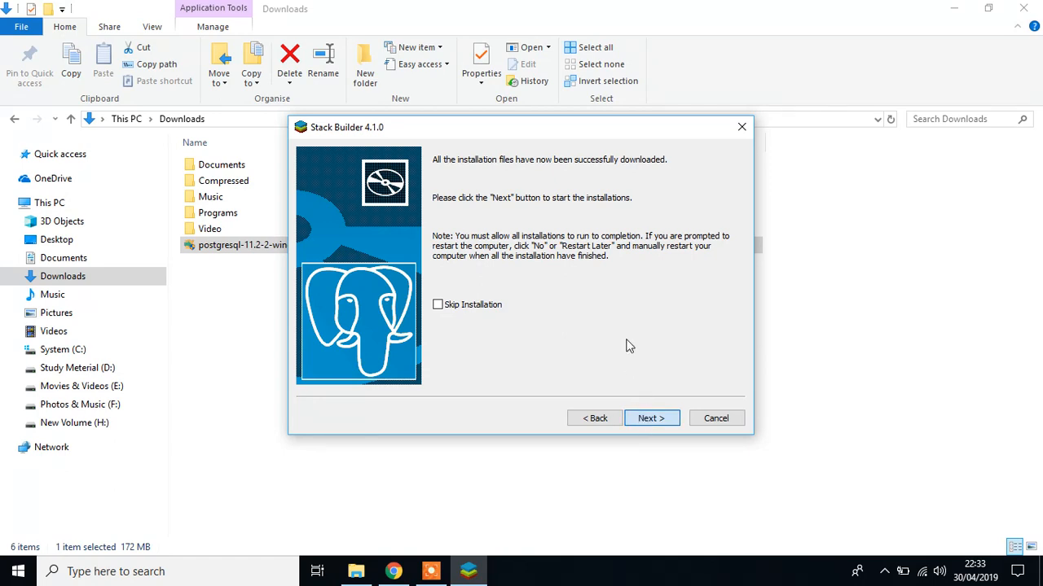
click(652, 417)
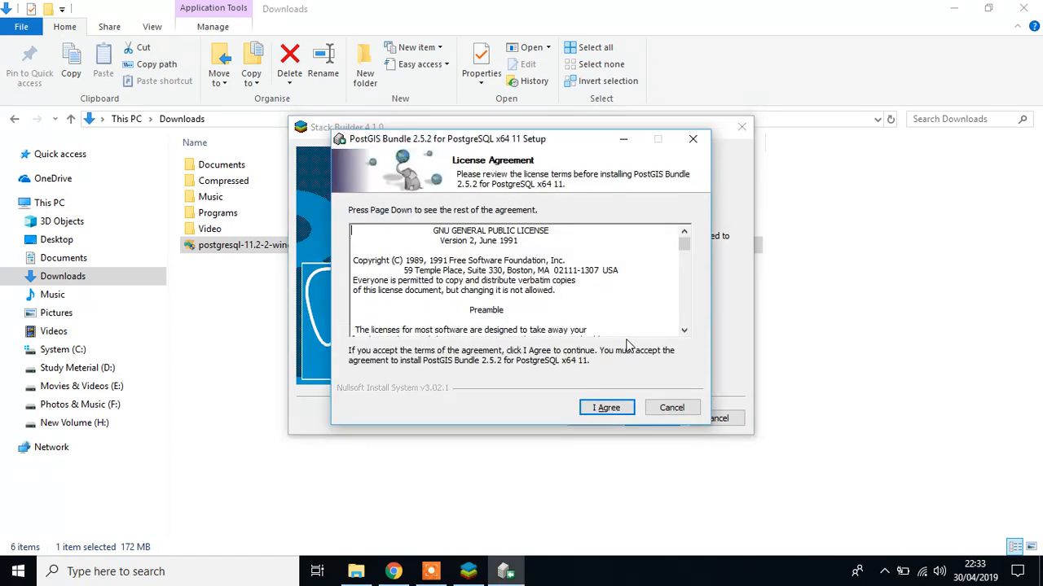
Accept the license and install PostGIS into C:\Program Files\PostgreSQL\11 without a spatial database.
click(606, 407)
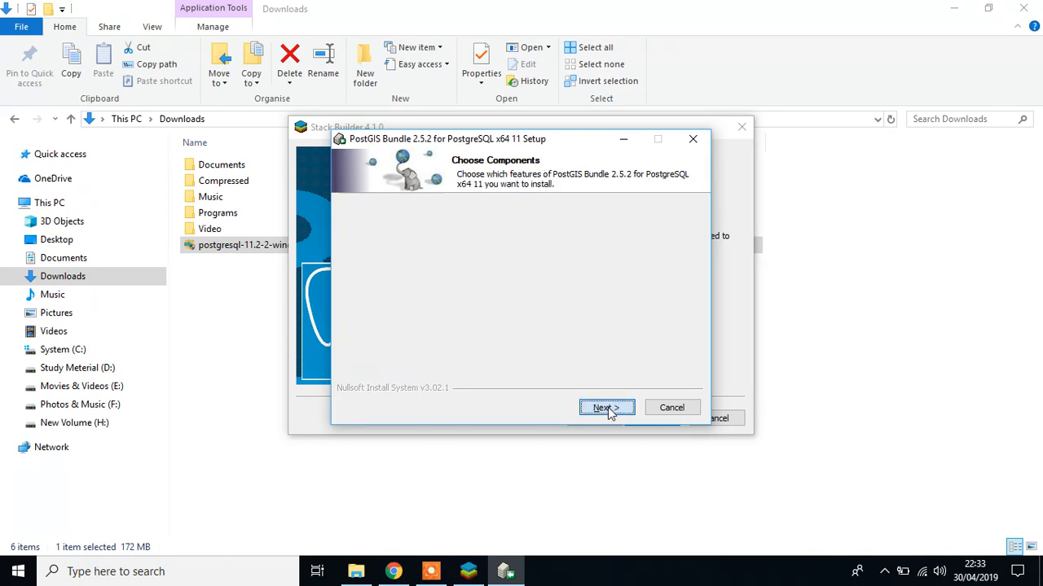
click(606, 407)
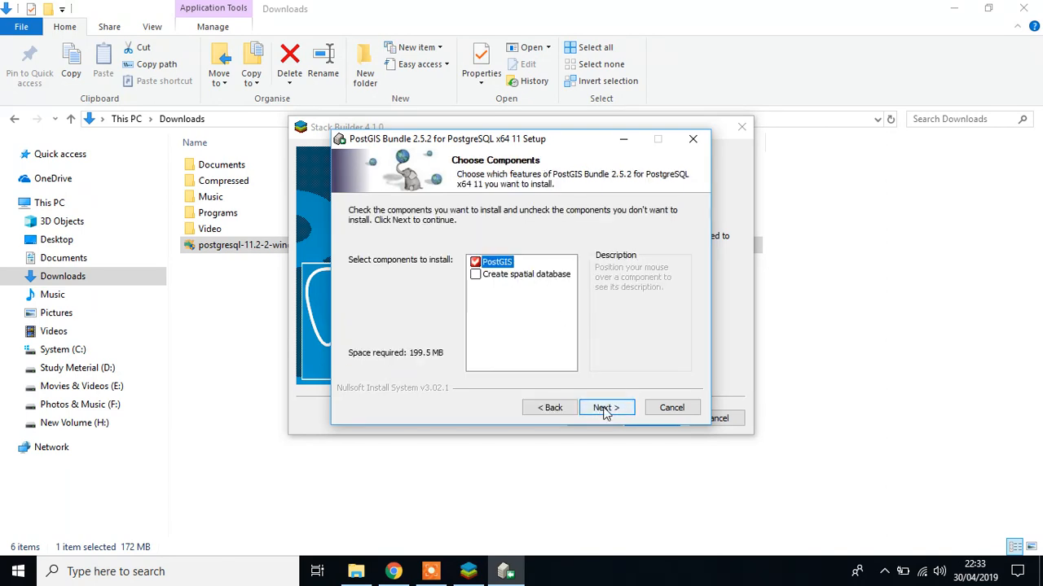
click(606, 407)
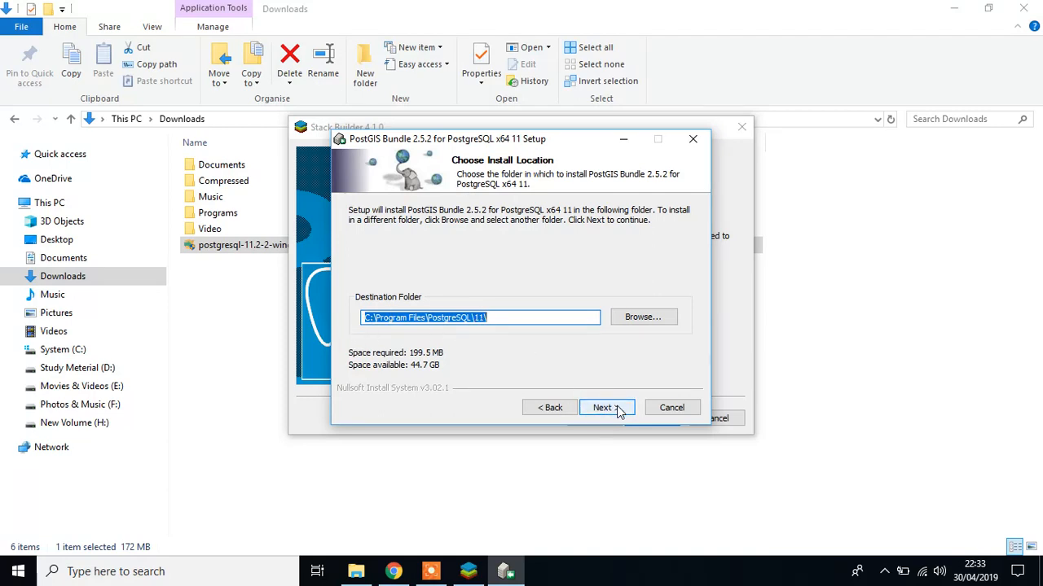
click(606, 407)
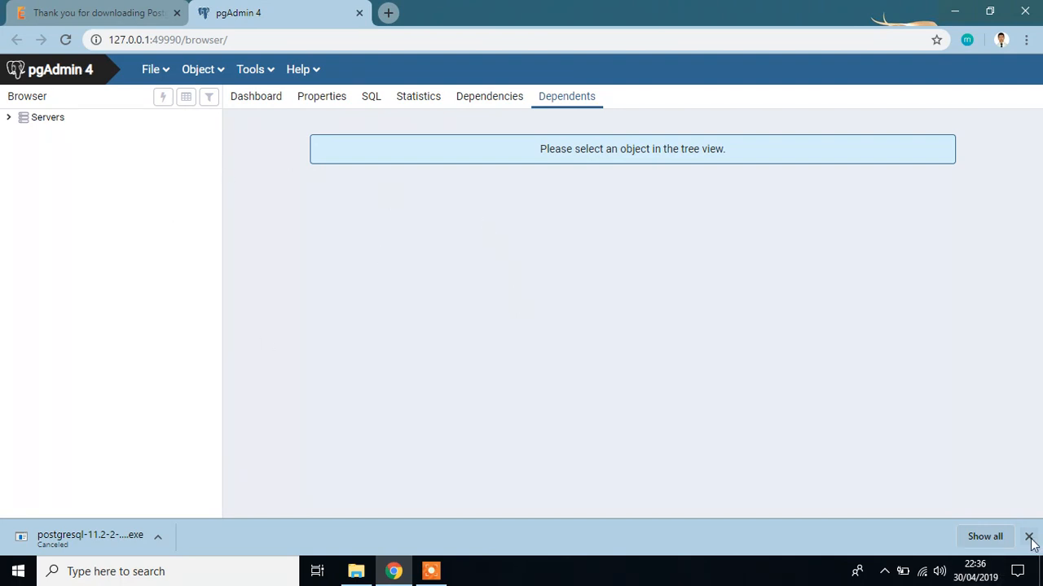
Expand Servers > PostgreSQL 11 > postgres > Schemas > public in the pgAdmin browser tree.
click(1029, 537)
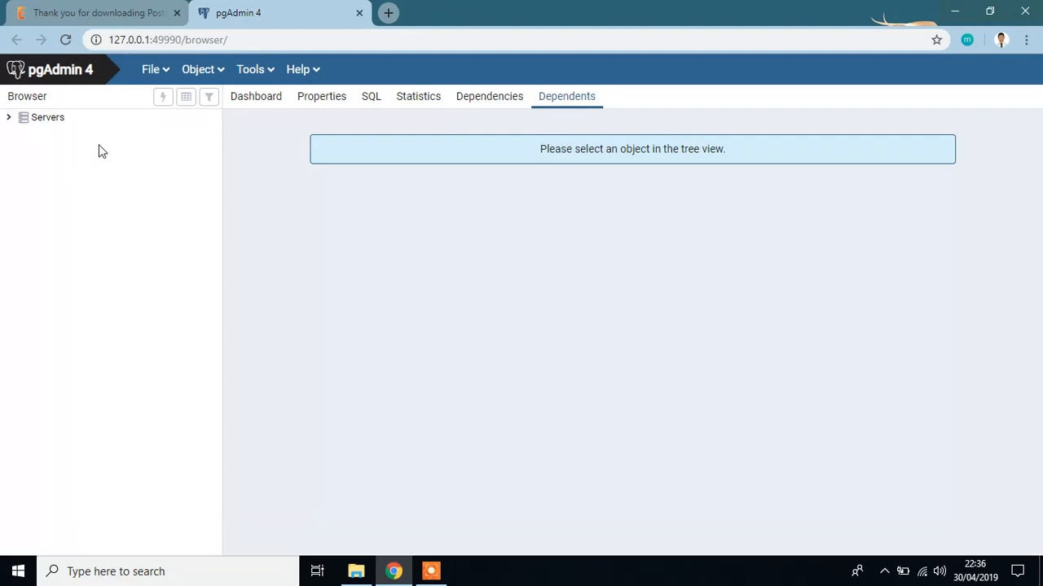
mouse_move(256, 96)
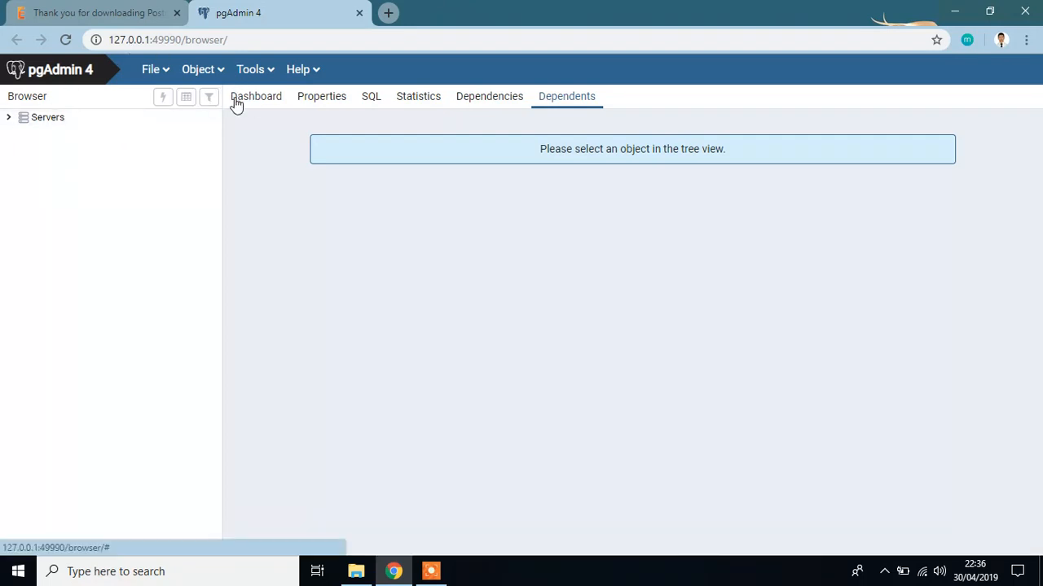
click(256, 96)
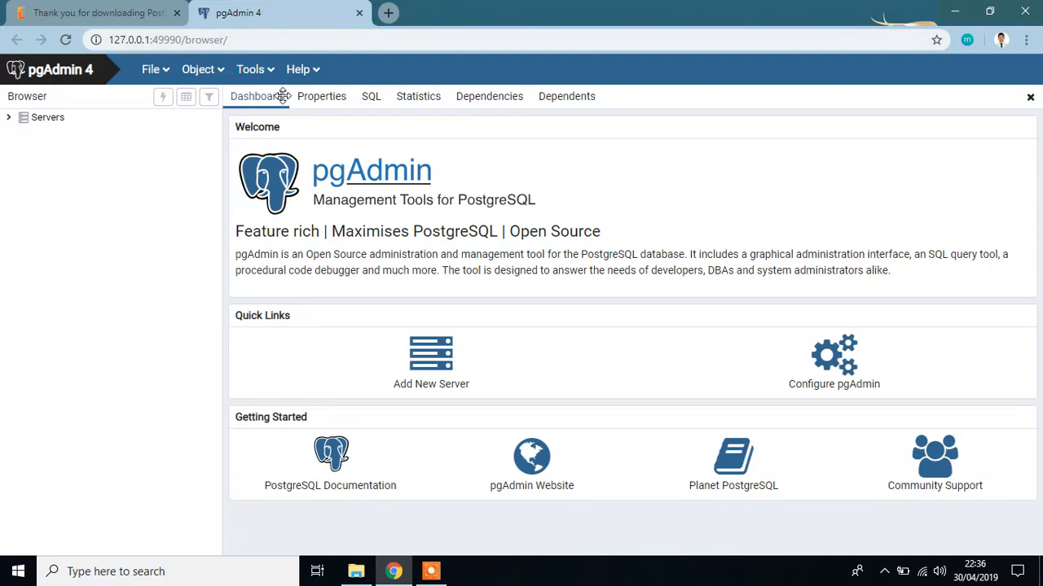
mouse_move(262, 104)
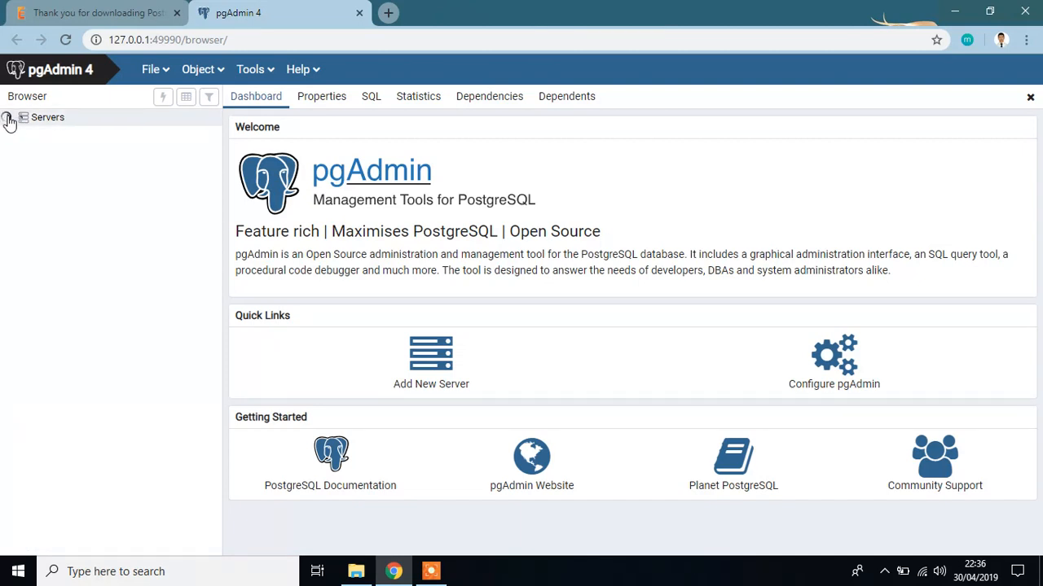
click(10, 118)
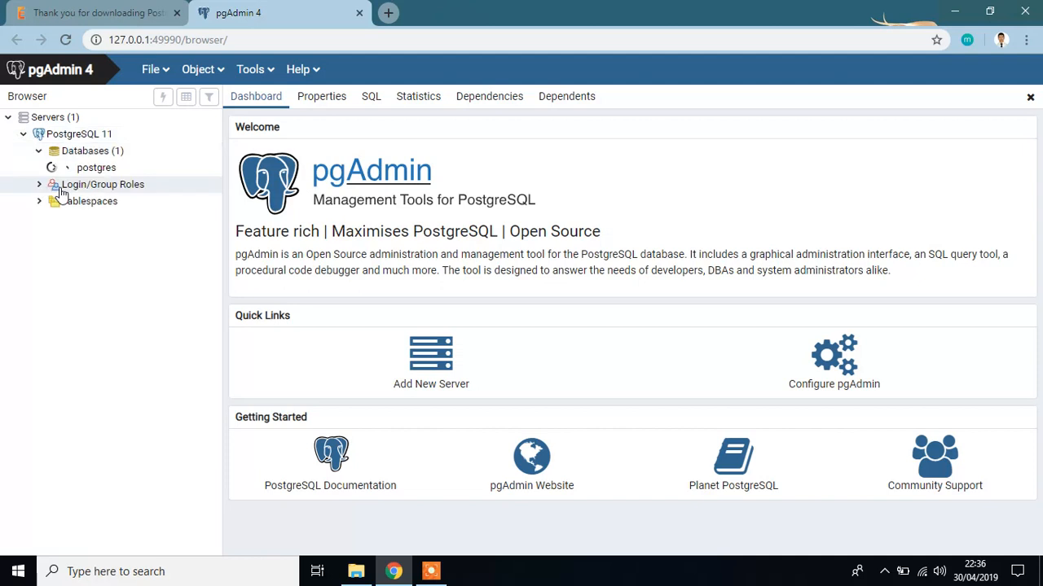
click(39, 150)
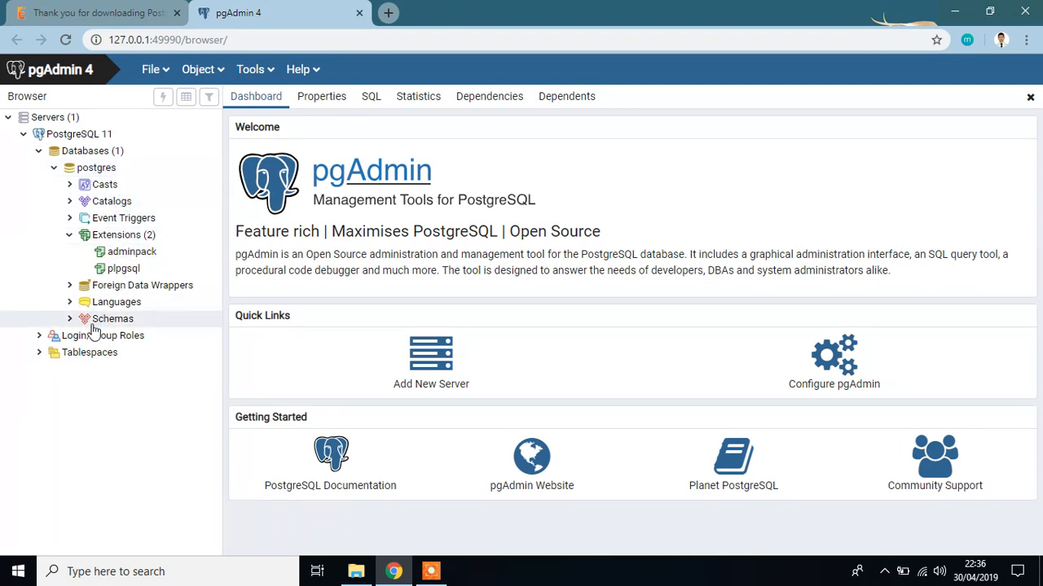
click(68, 318)
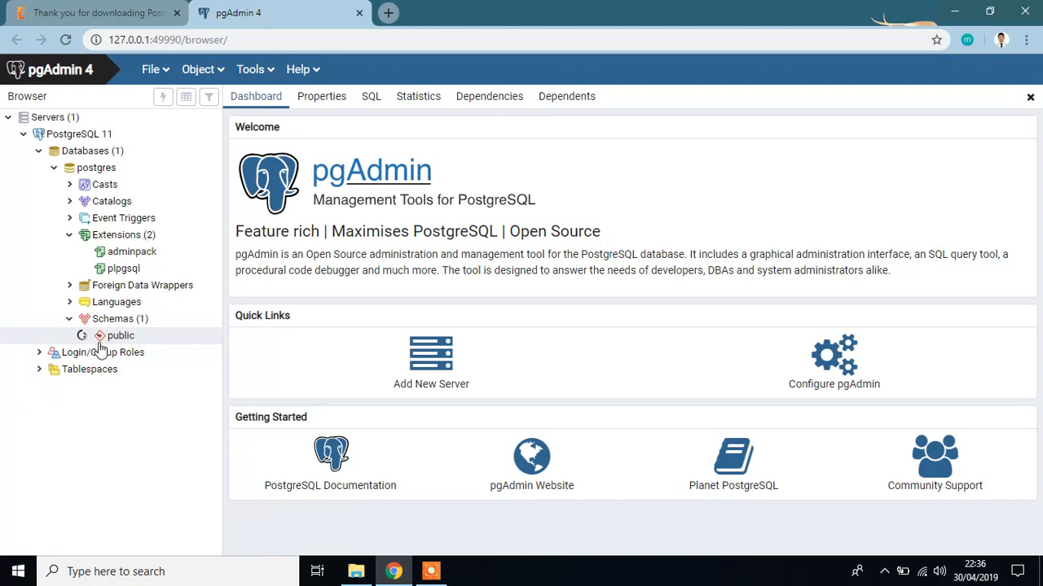
click(82, 336)
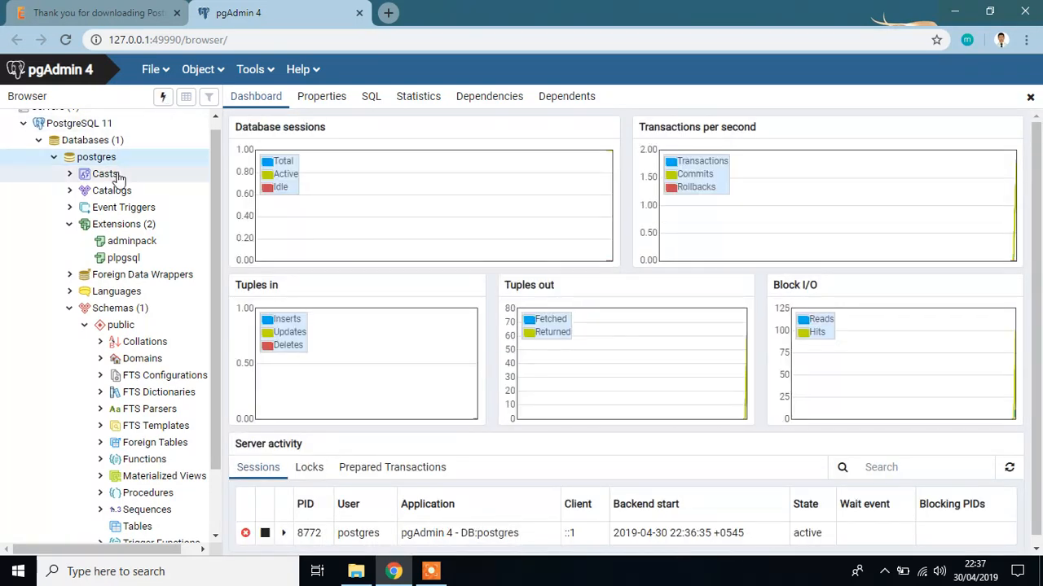
mouse_move(163, 98)
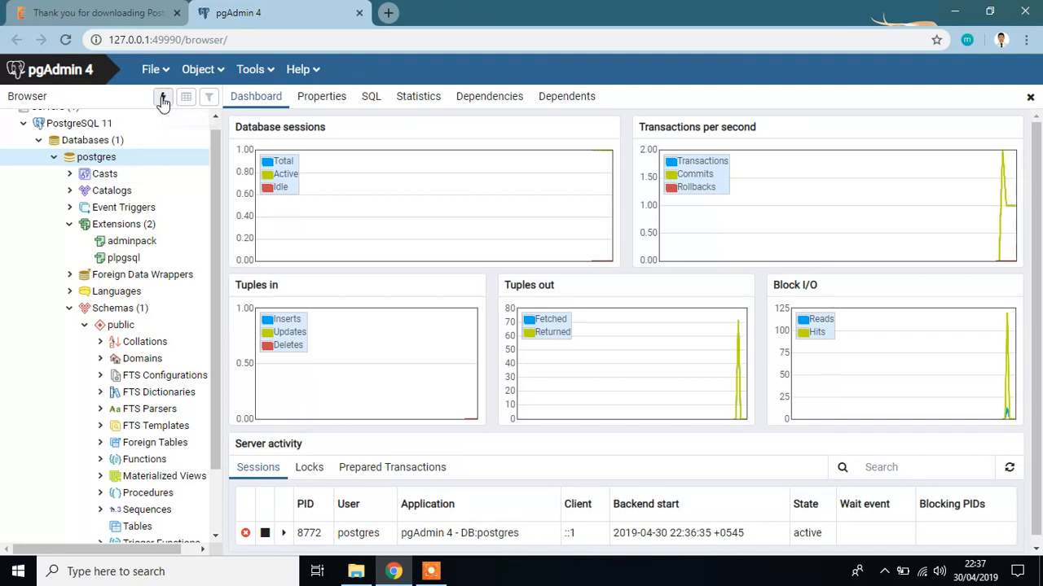
Run CREATE EXTENSION postgis in a query editor on the postgres database.
click(163, 98)
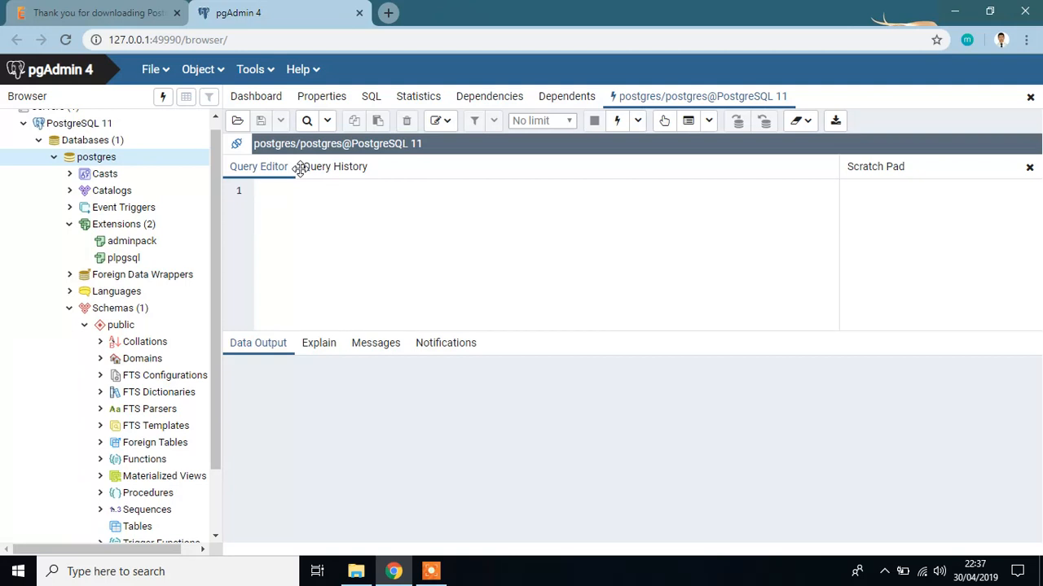
text(CREATE E)
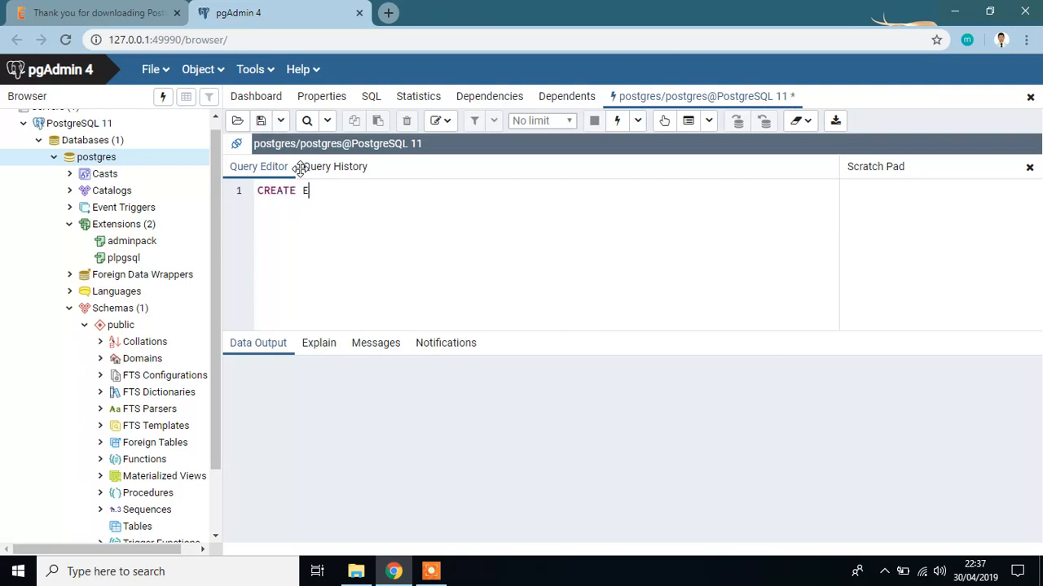
text(XTENSI)
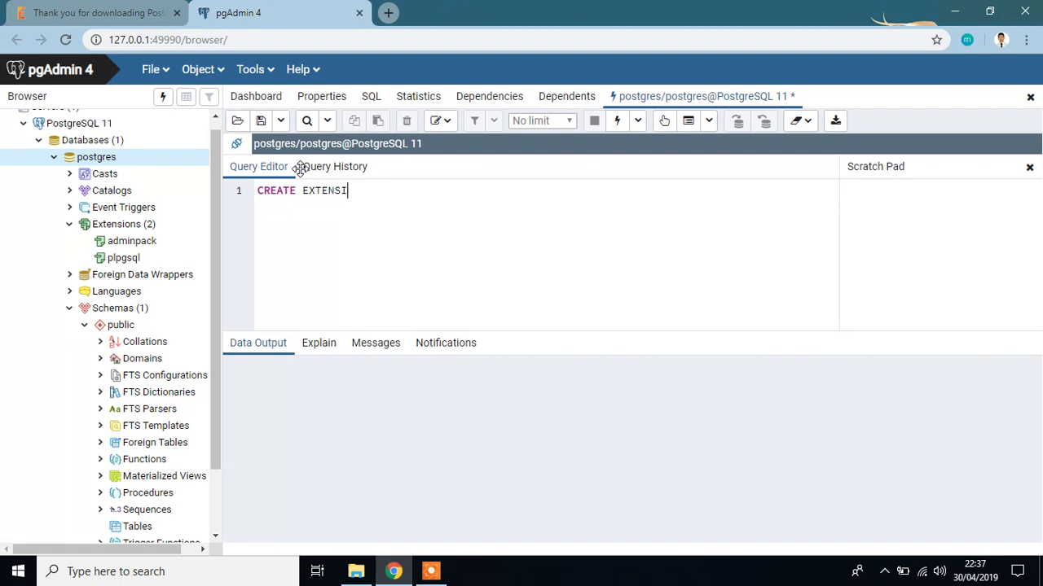
text(ON po)
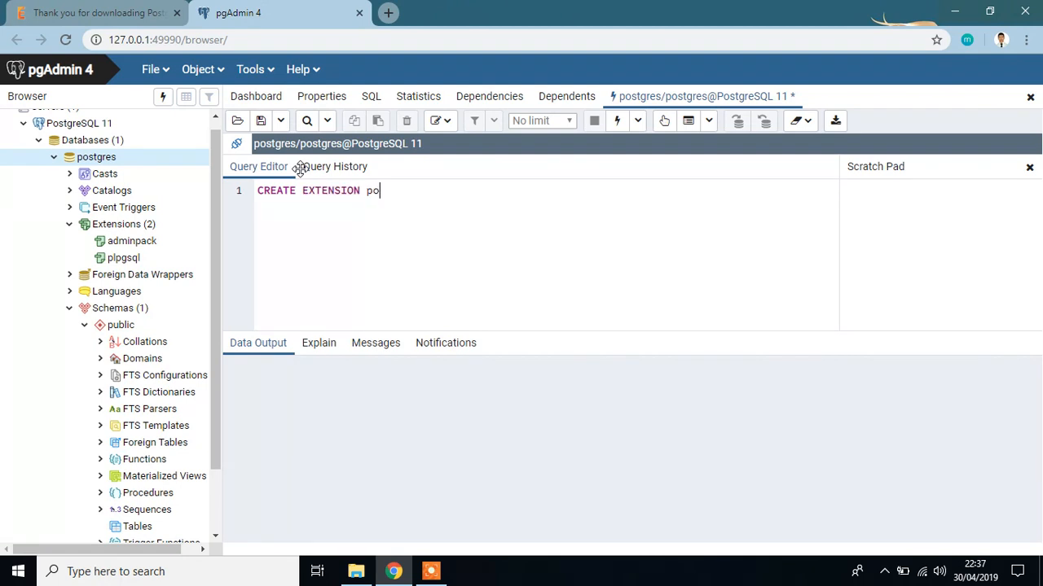
text(stgis)
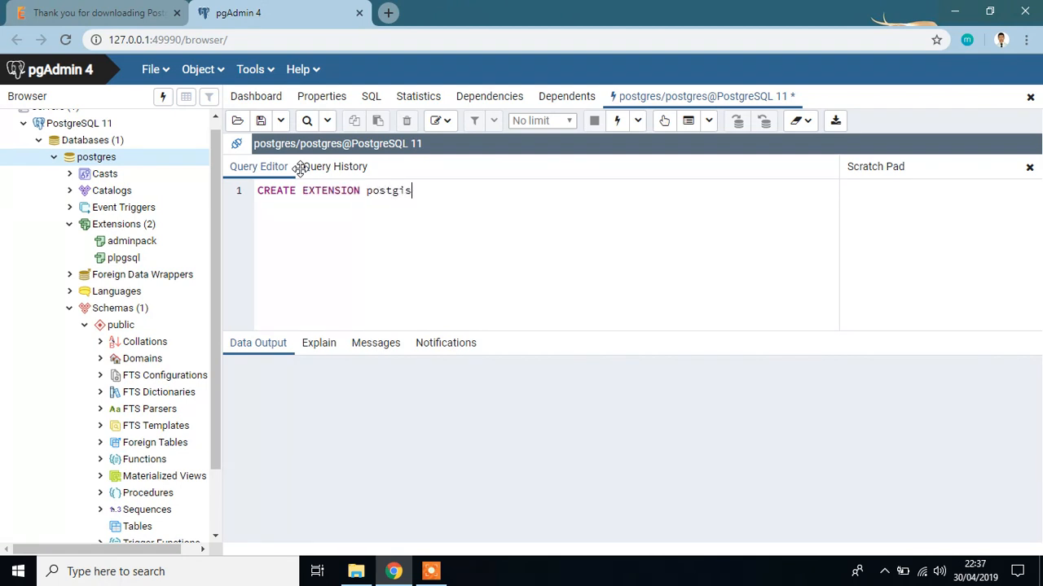
mouse_move(617, 150)
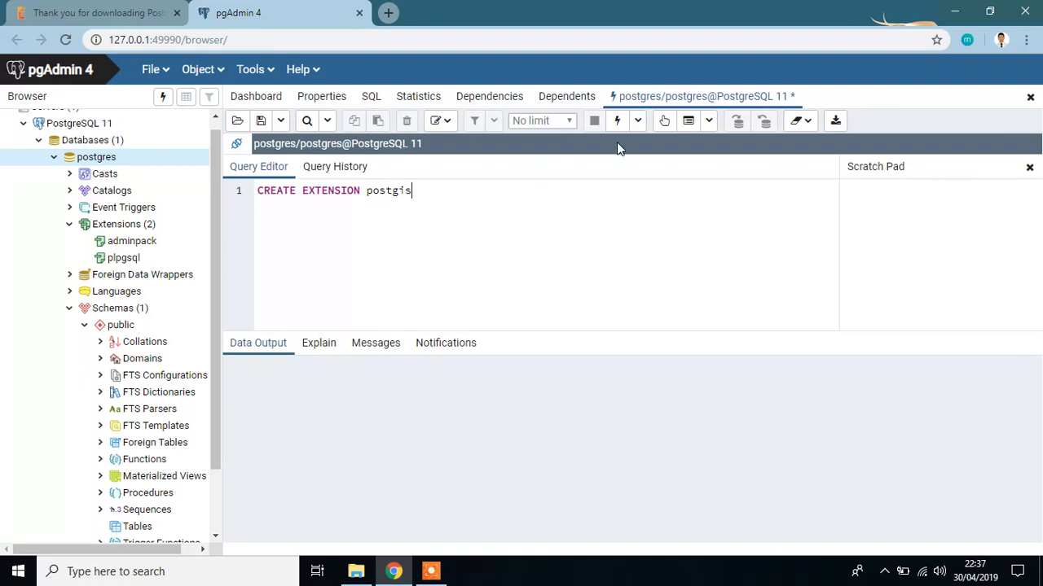
click(616, 120)
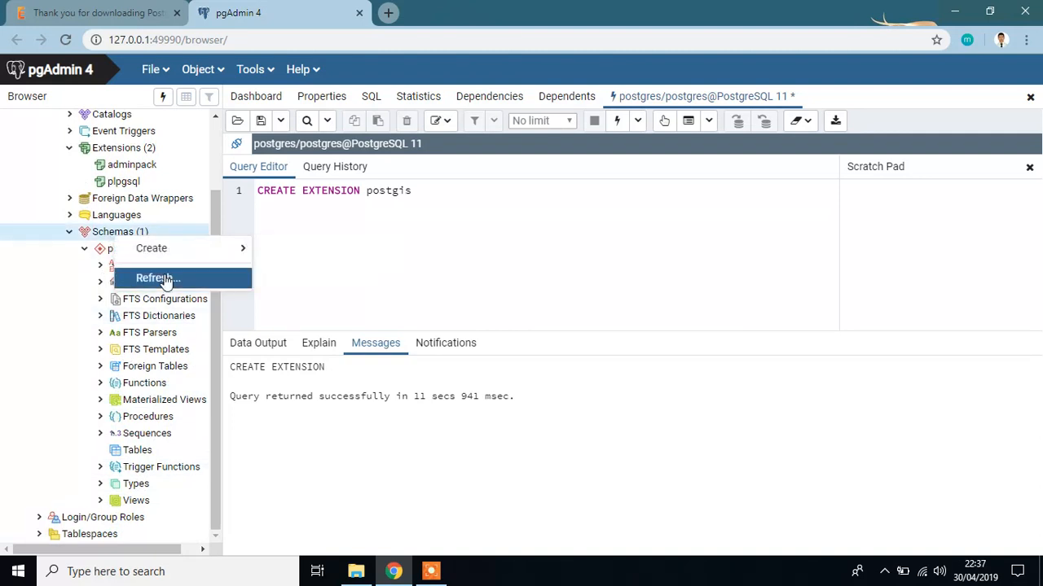
Refresh Schemas and expand public > Tables to select the new spatial_ref_sys table.
click(155, 277)
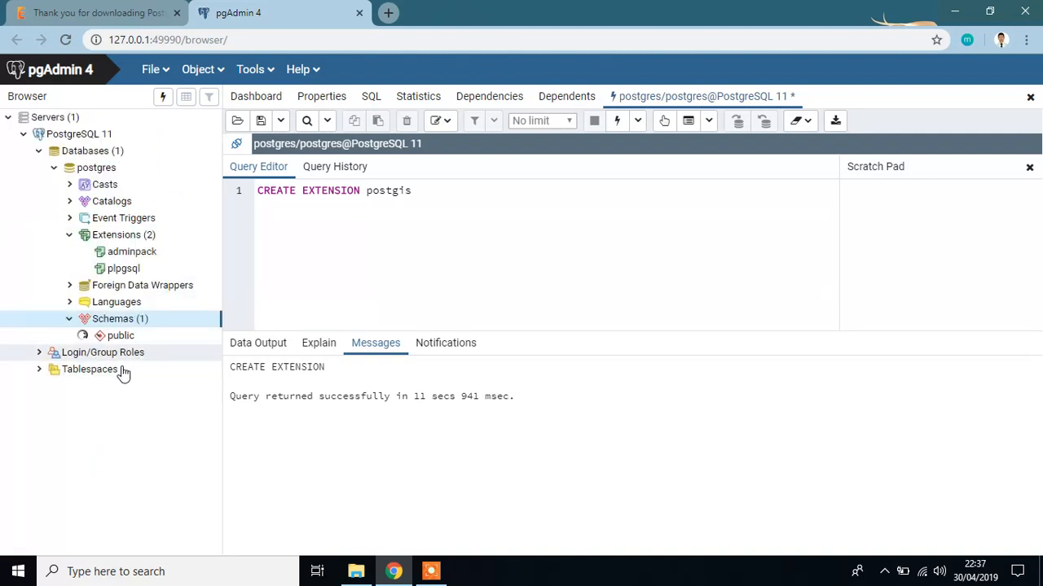
click(81, 335)
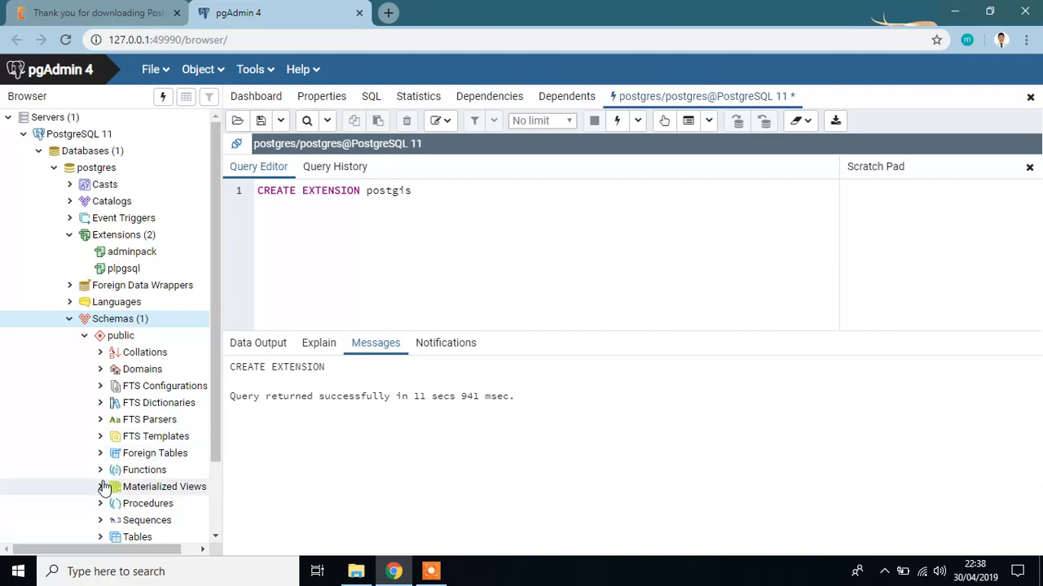
scroll(down, 3)
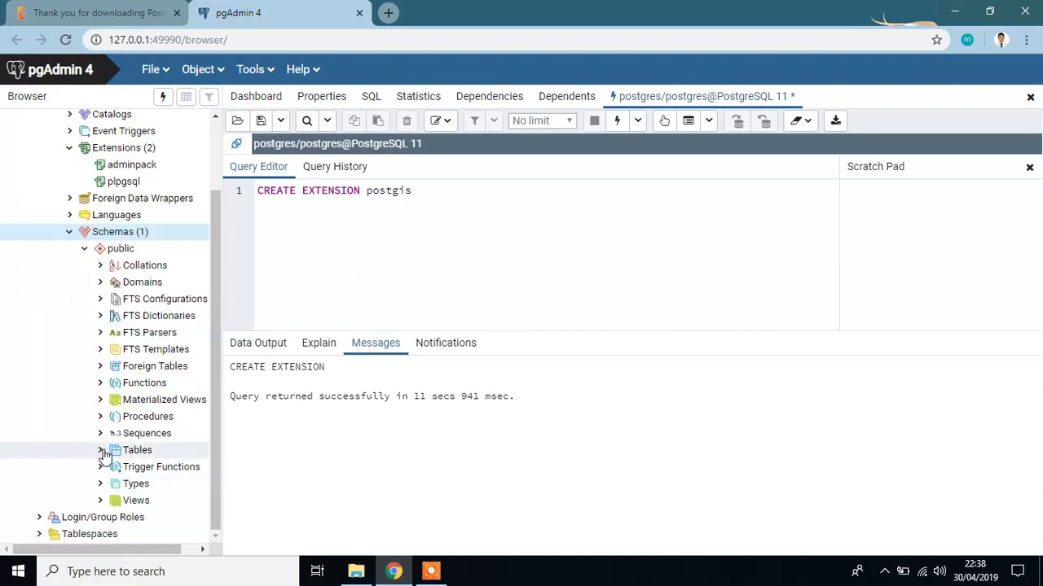
click(101, 450)
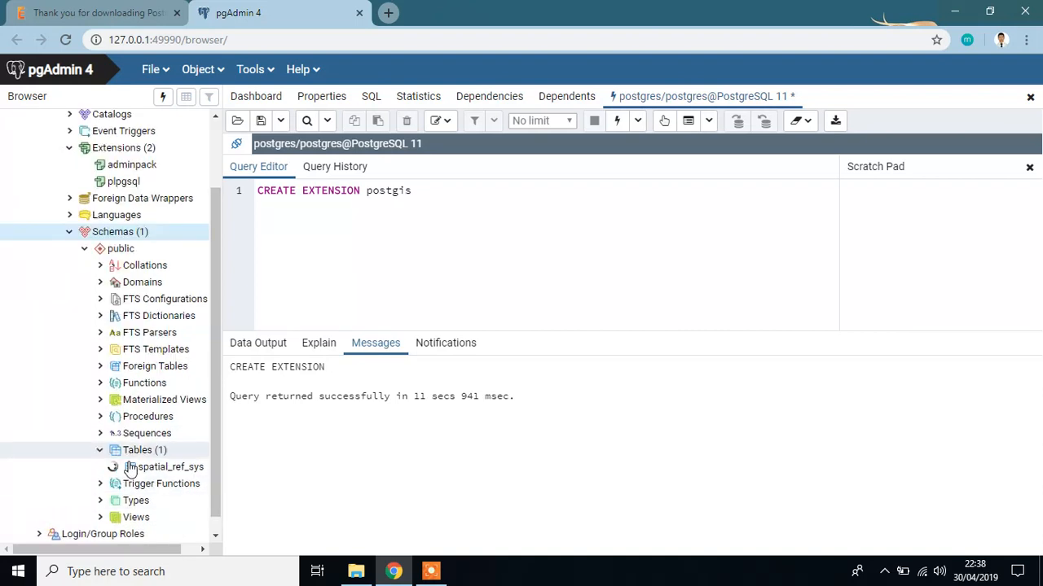
click(115, 466)
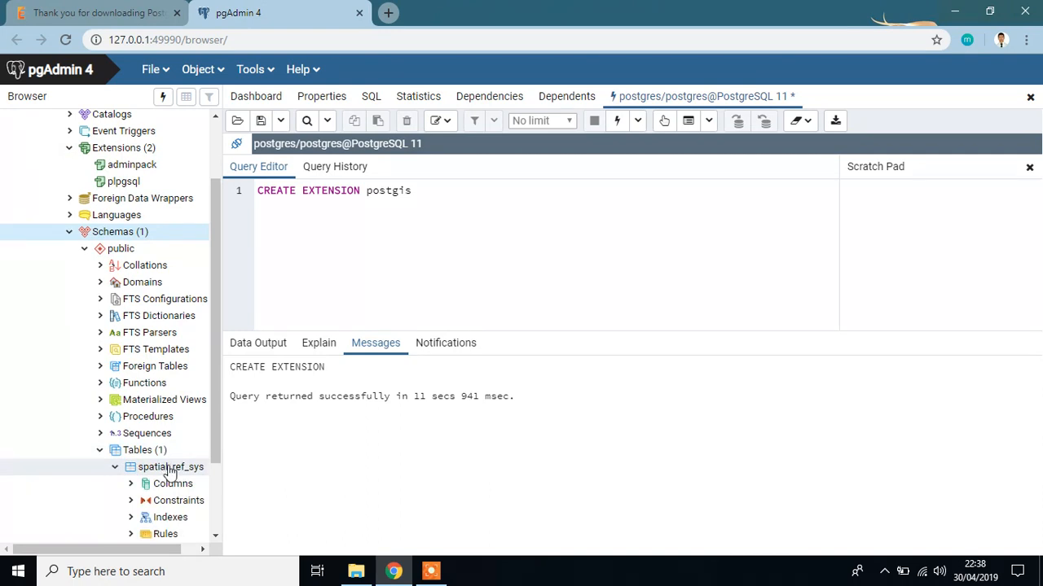
click(169, 465)
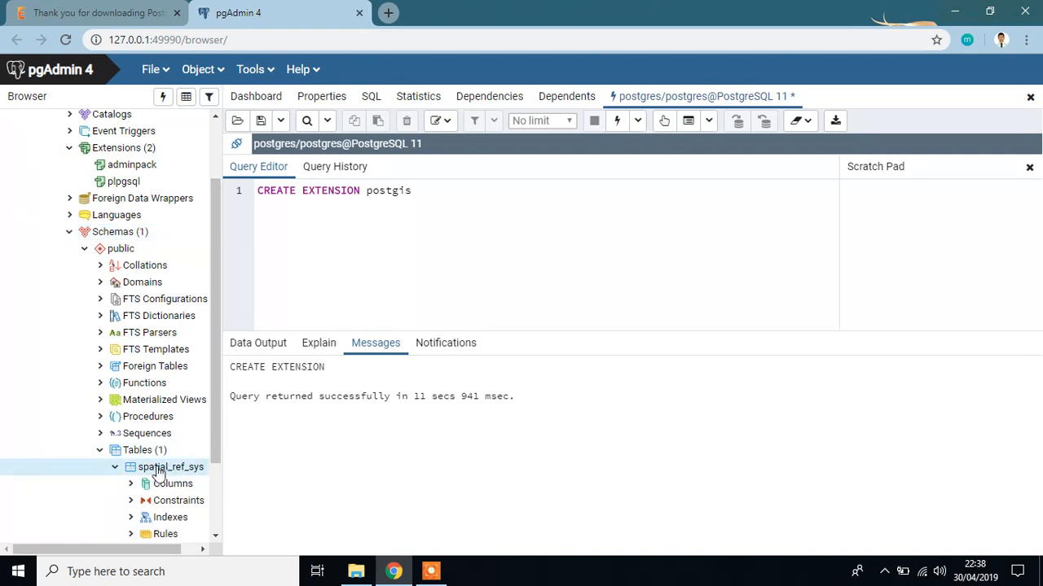
mouse_move(181, 472)
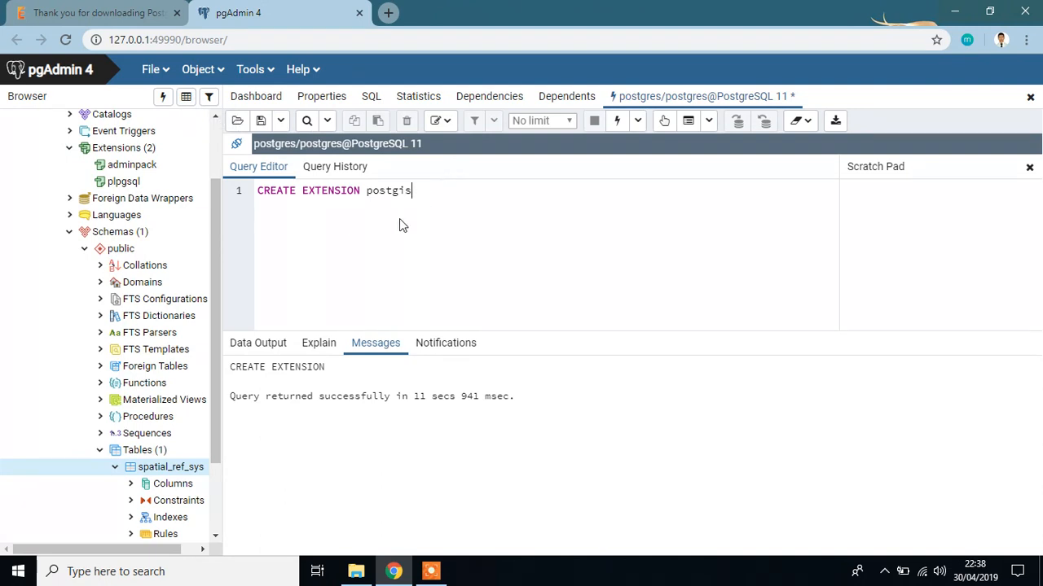
Run SELECT * FROM spatial_ref_sys, returning 5757 spatial reference system rows.
text(SE)
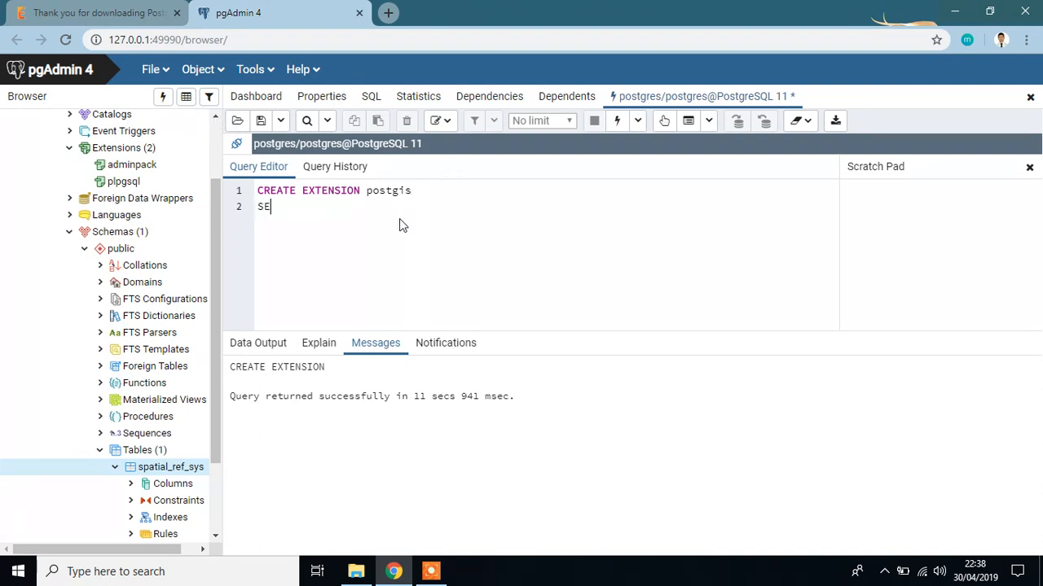
text(LECT)
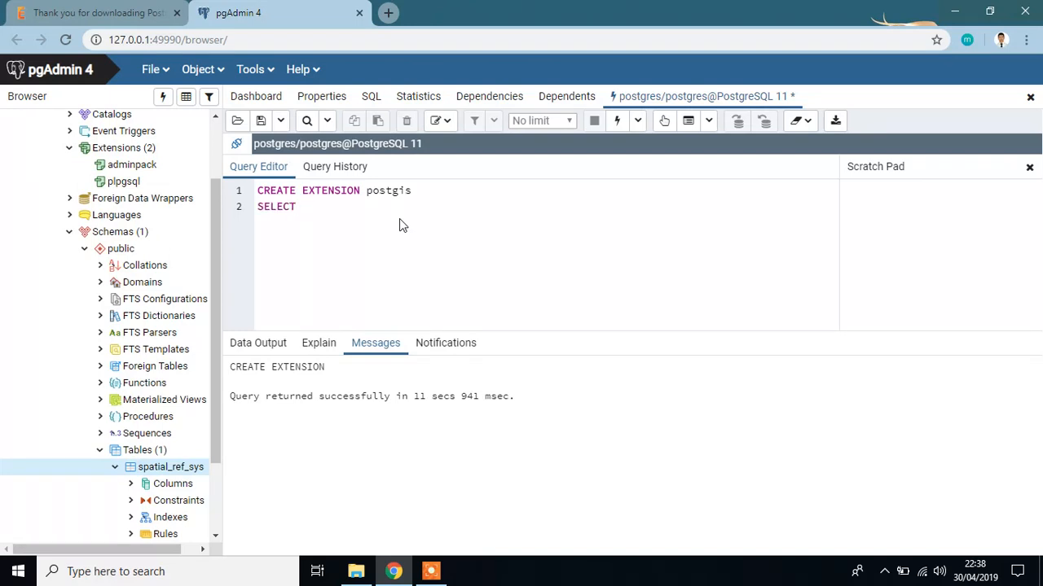
text(*)
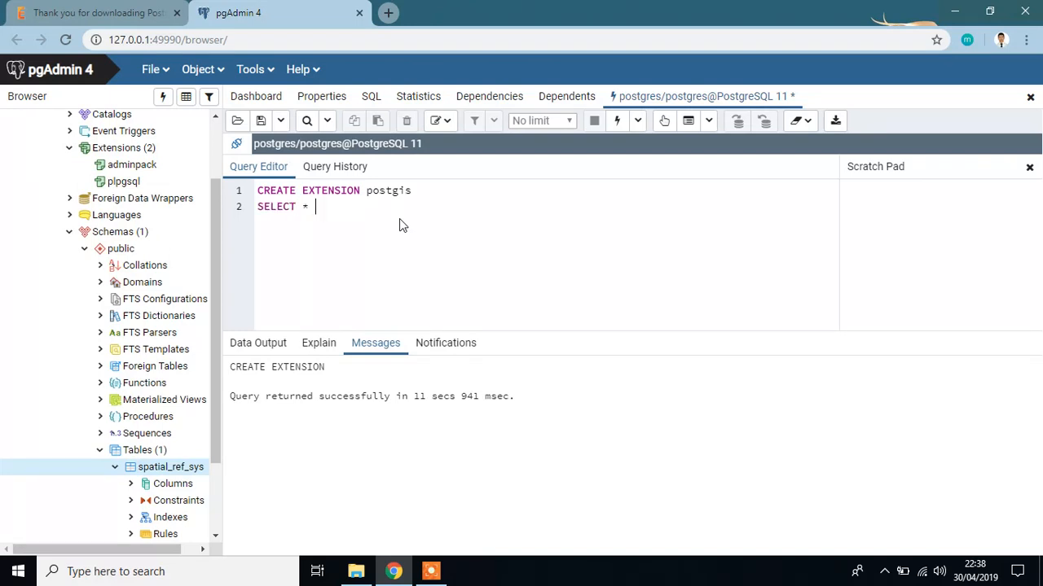
text(FROM sp)
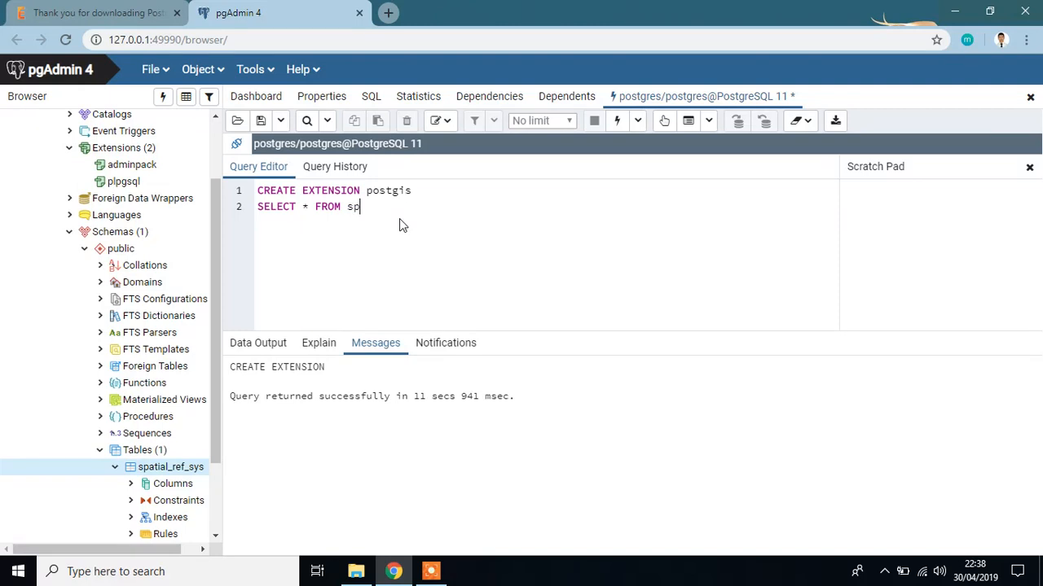
text(atial_)_)
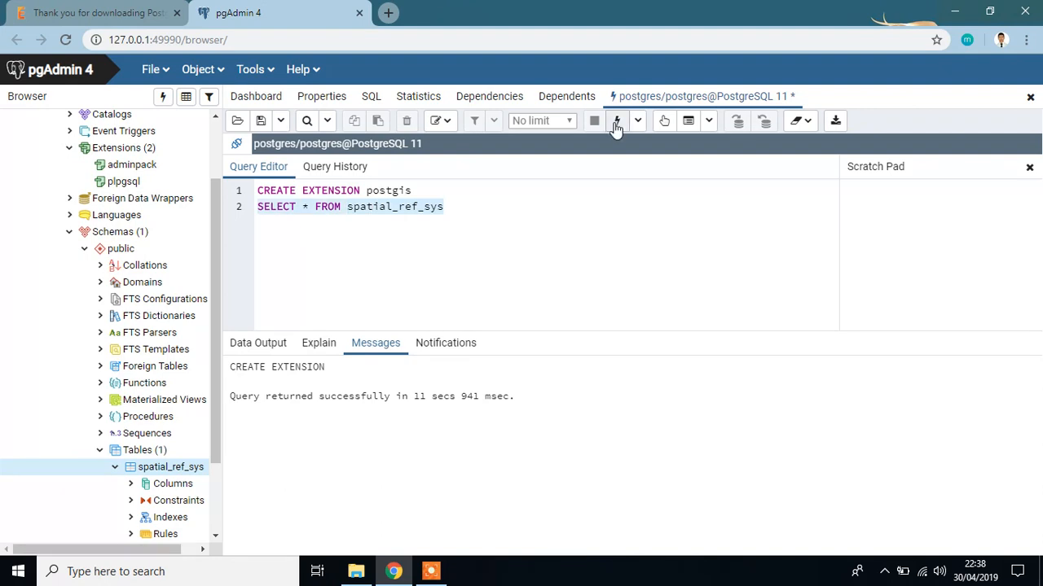
click(616, 120)
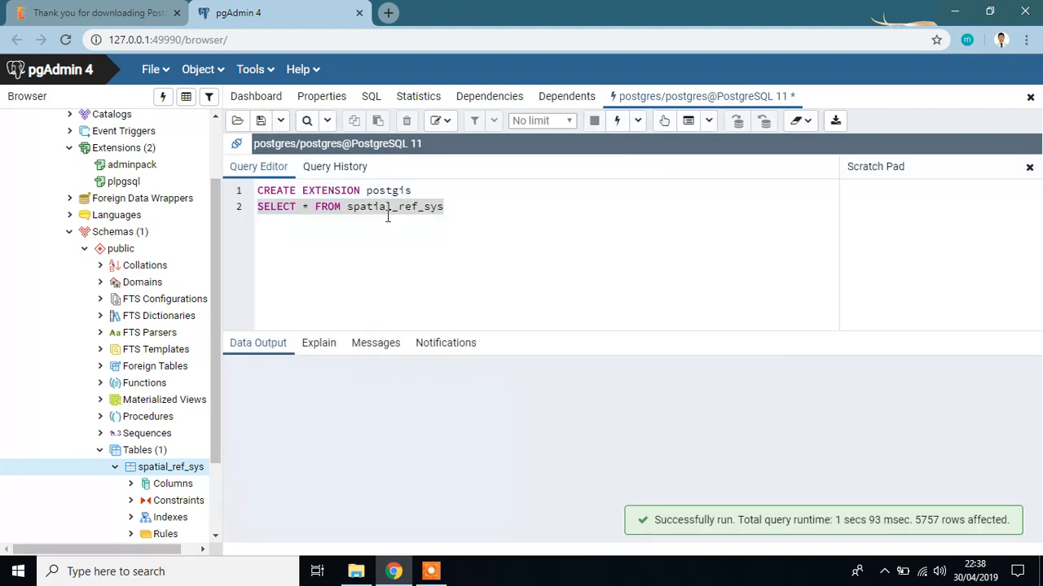
Browse the returned rows in Data Output and select the query text for replacement.
click(617, 120)
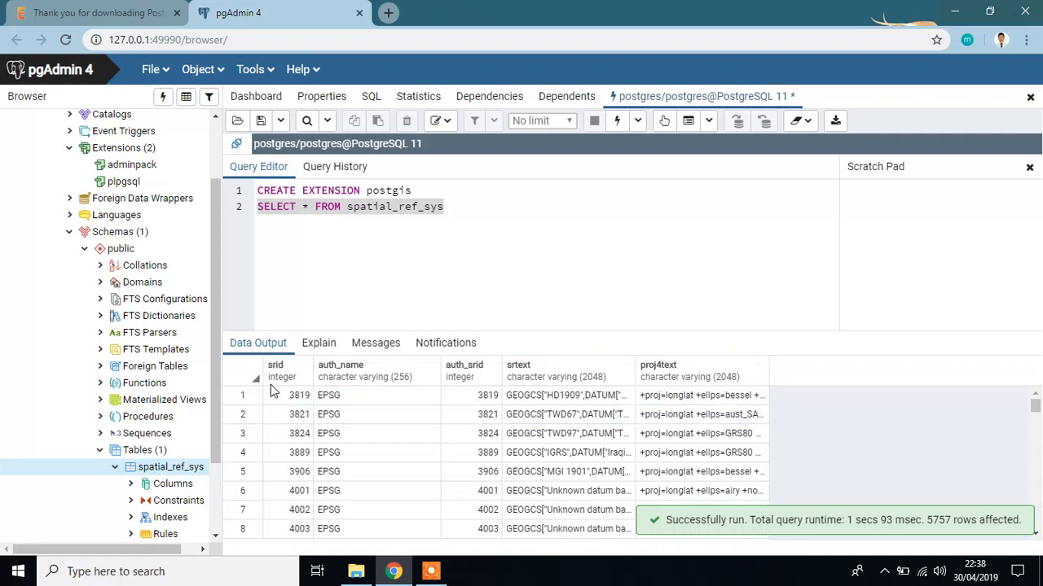
click(658, 396)
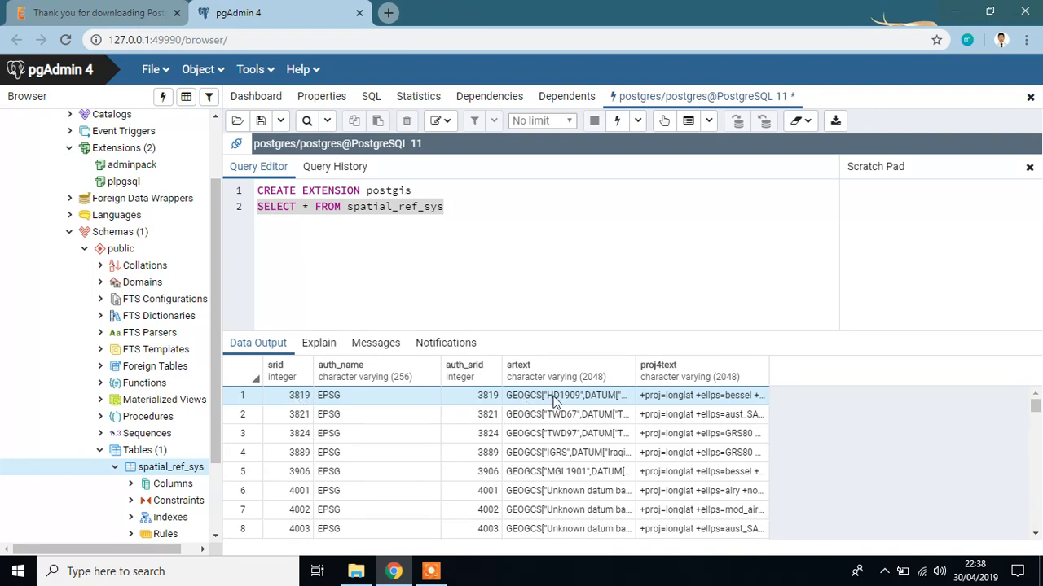
click(448, 433)
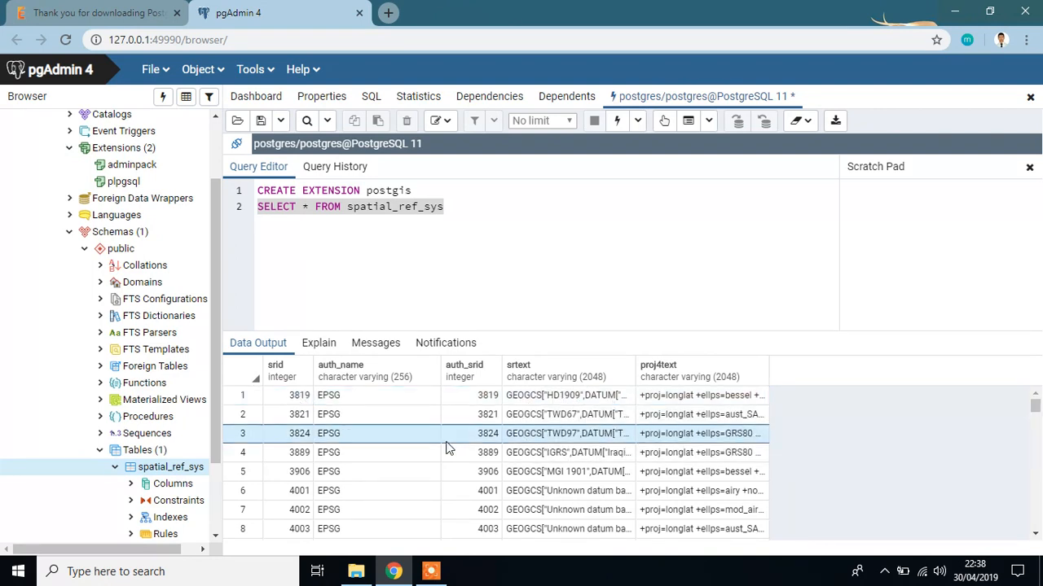
scroll(down, 3)
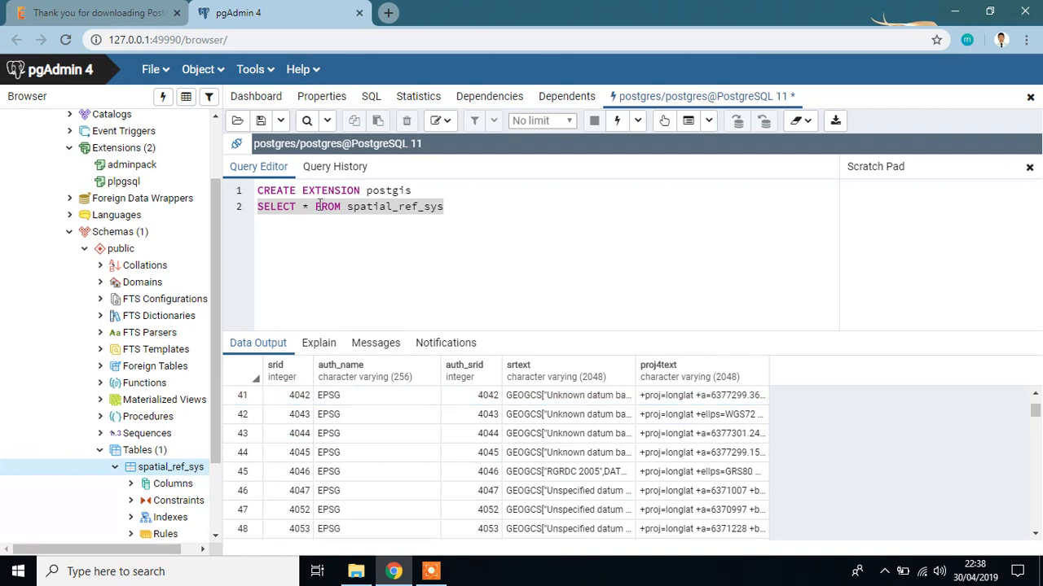
double_click(394, 205)
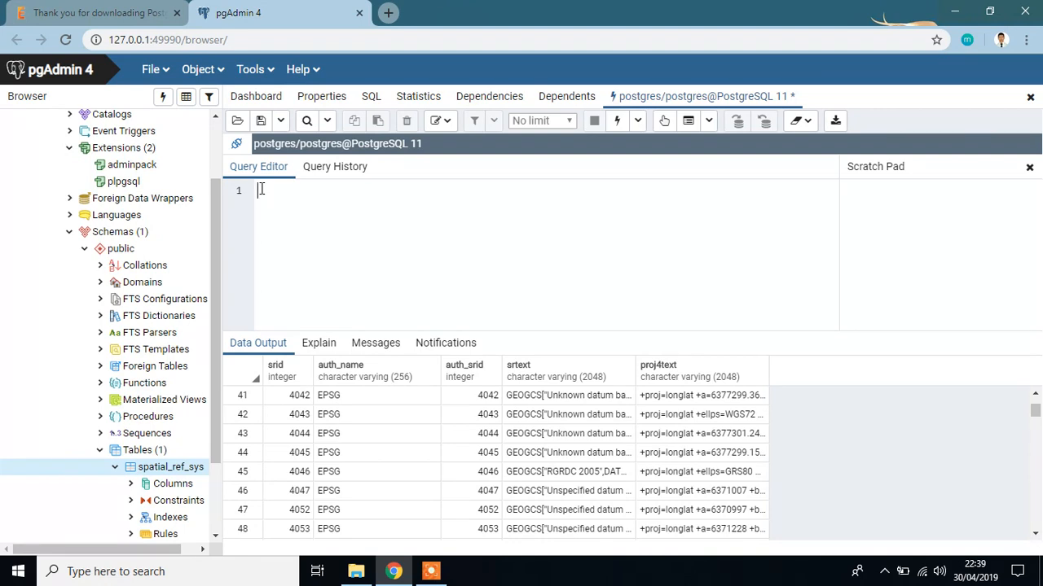
Write CREATE TABLE demo with id serial primary key and name text columns.
text(0)
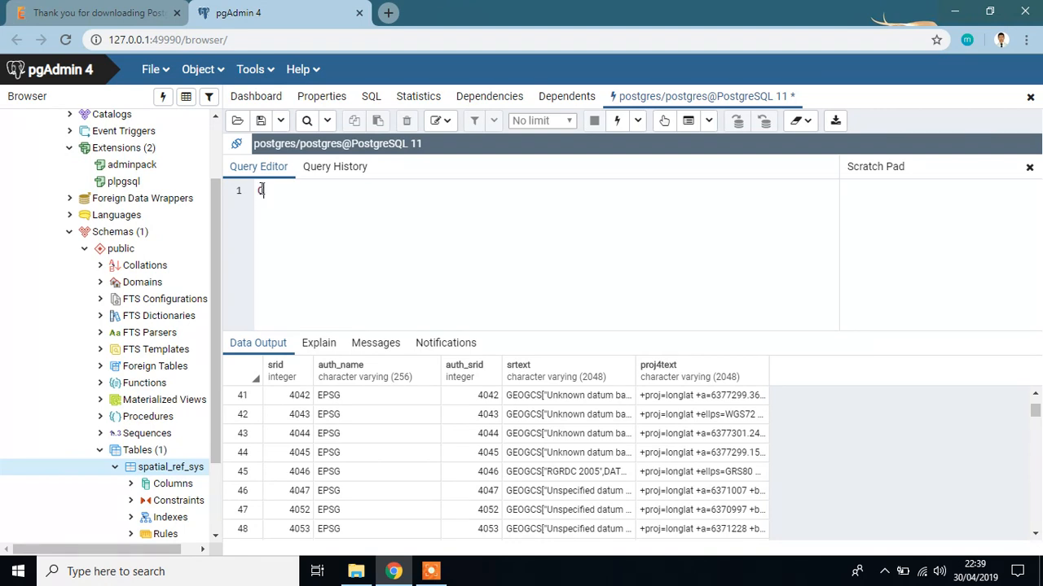
text(CREATE T)
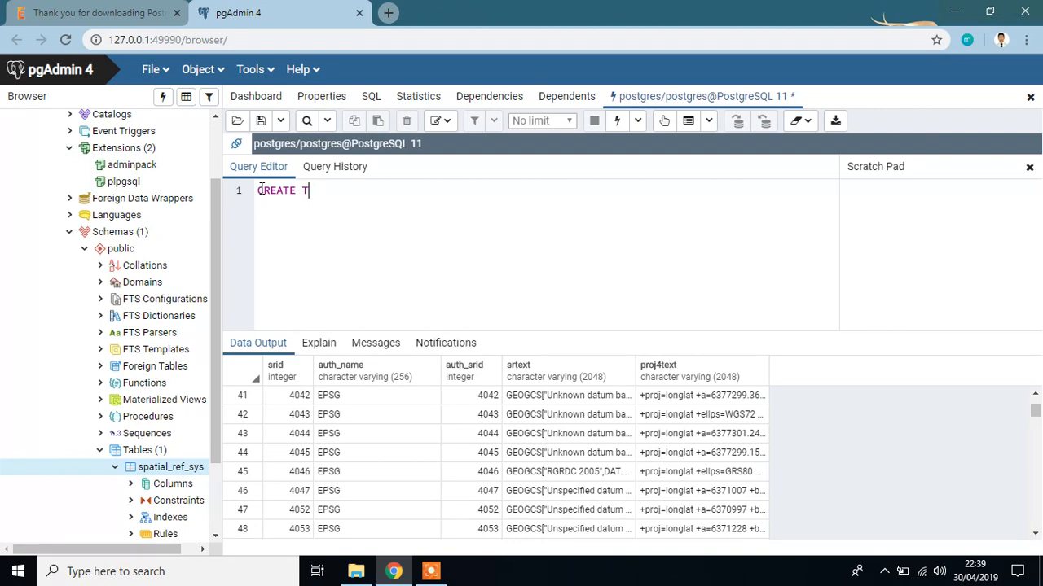
text(ABLE d)
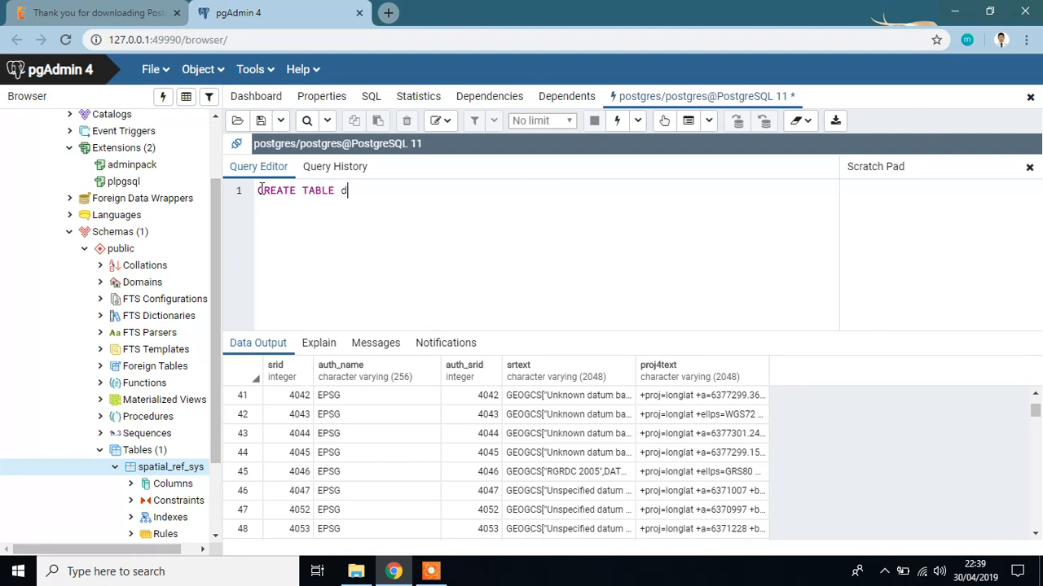
text(emo ()
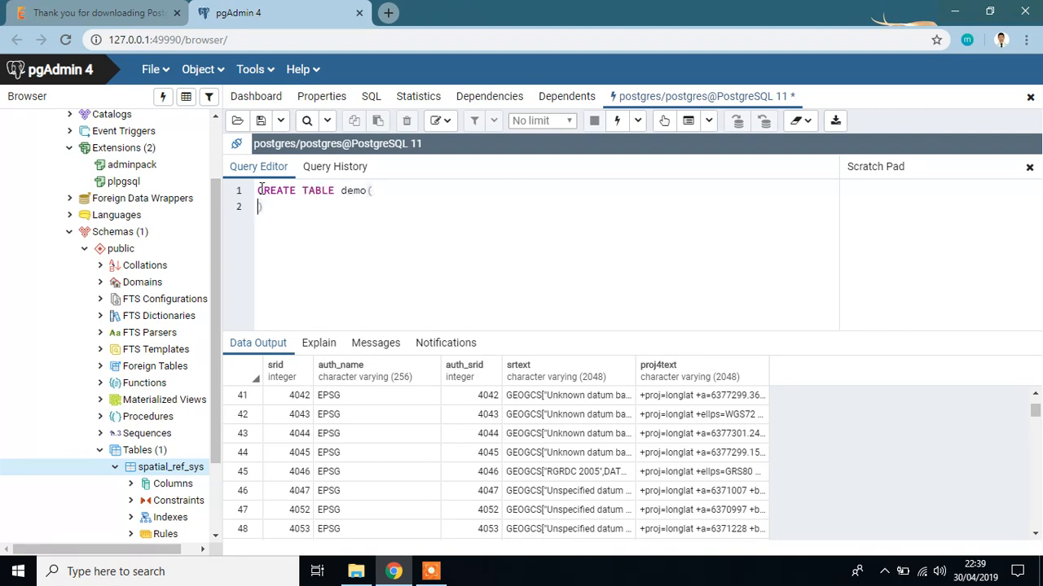
text(id)
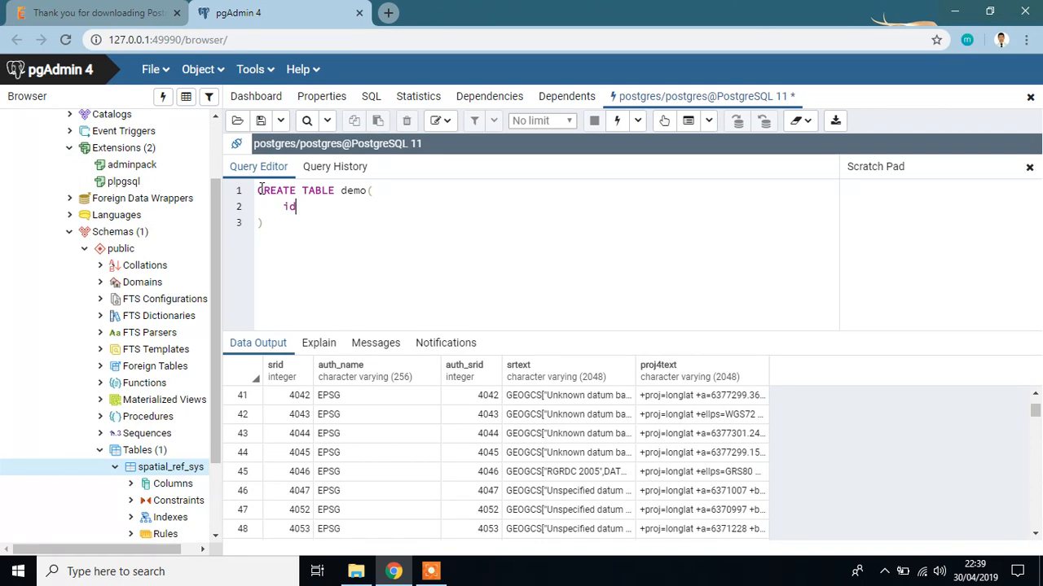
text(se)
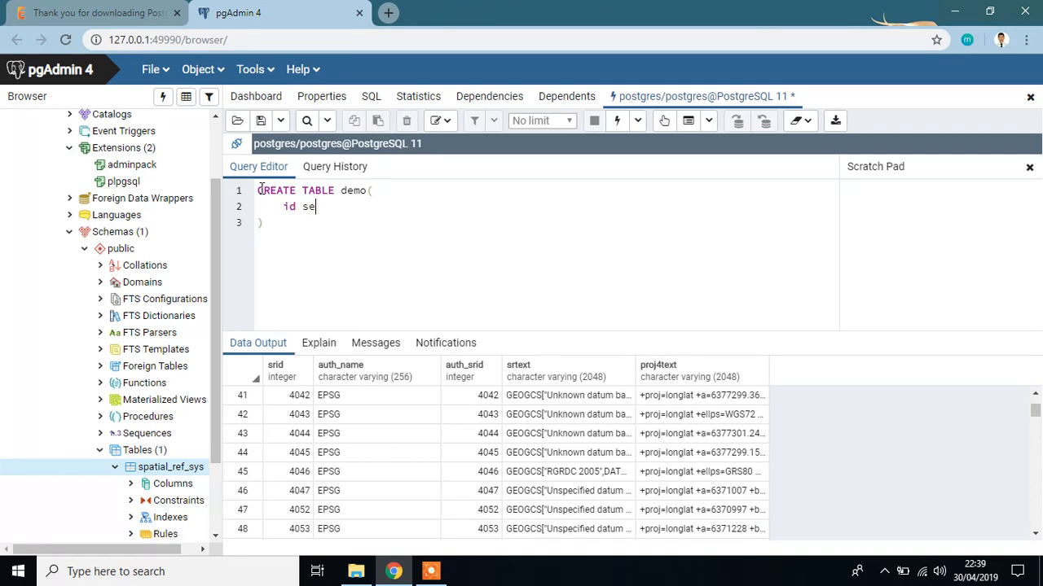
text(rial p)
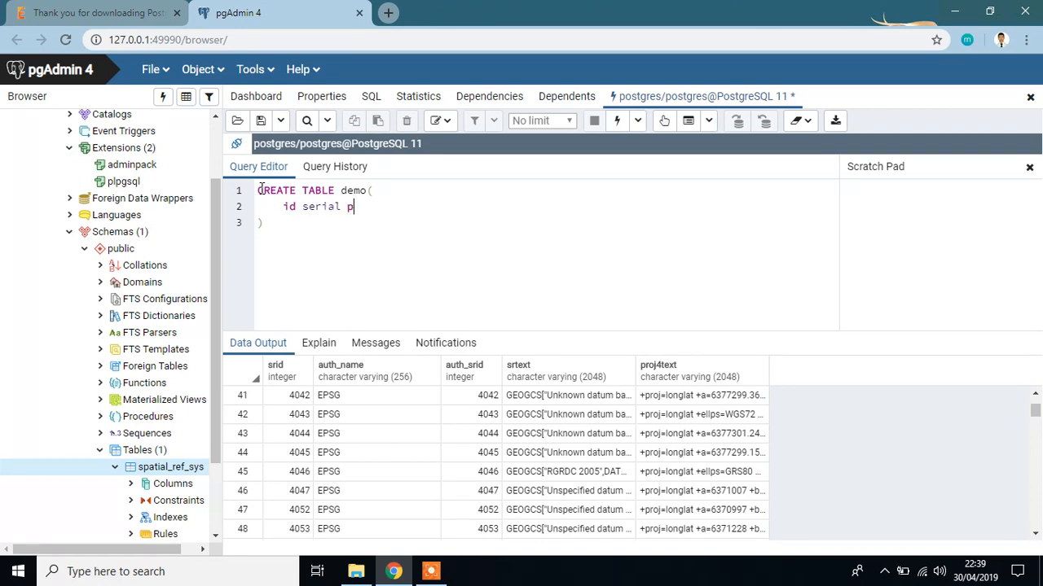
text(rimary k)
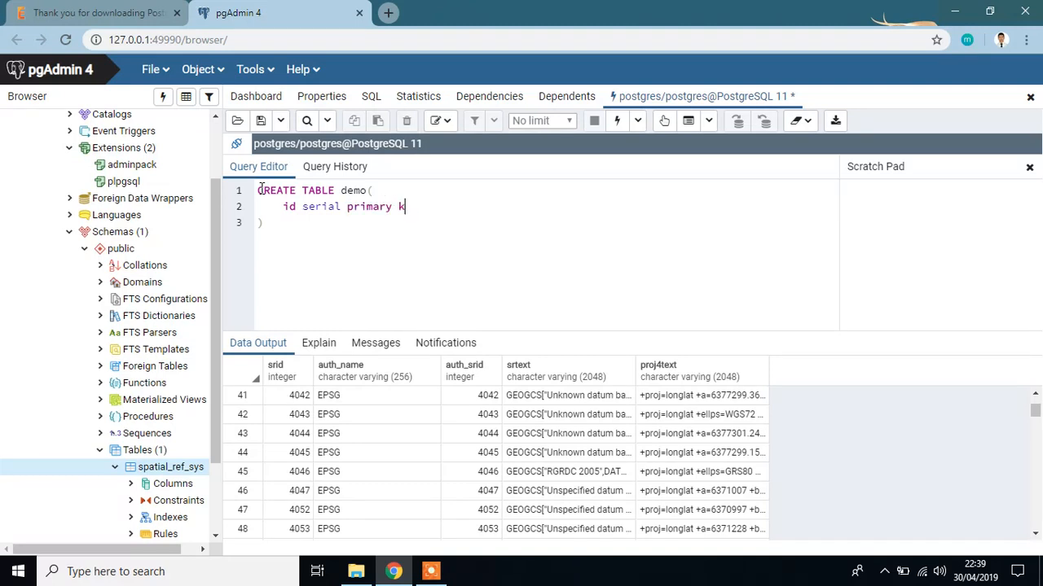
text(ey,)
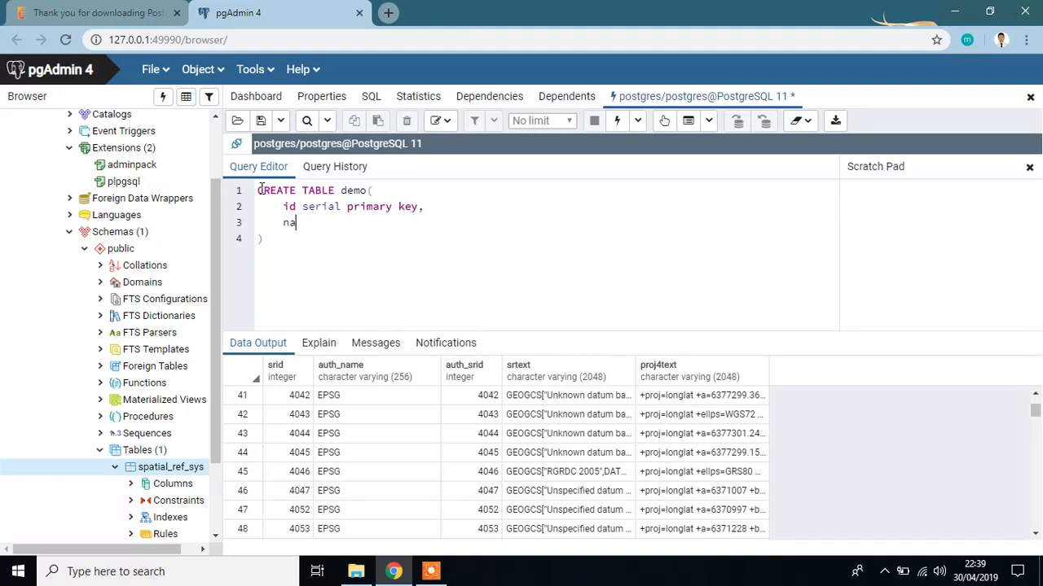
text(me)
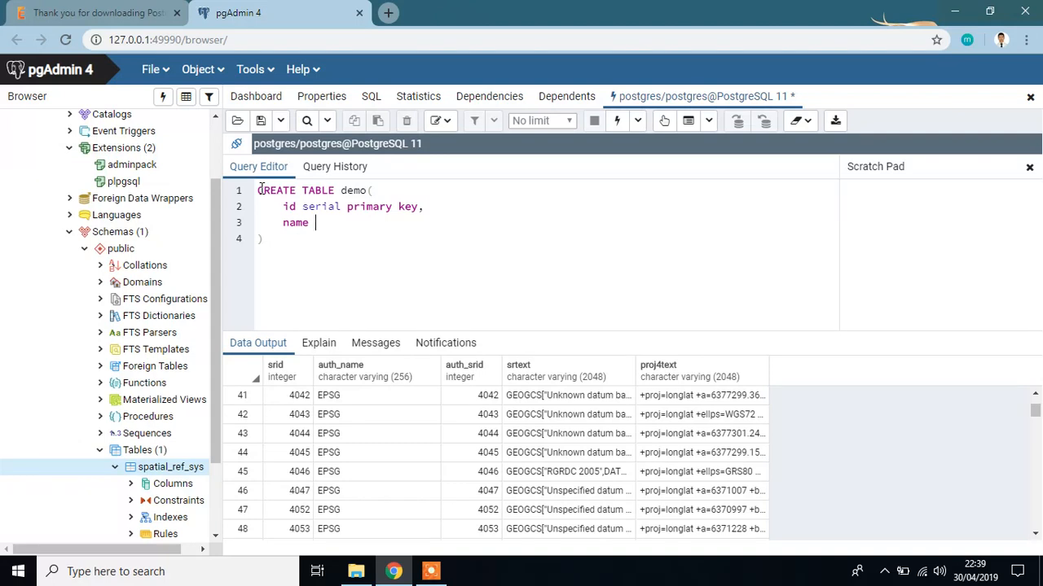
text(text,)
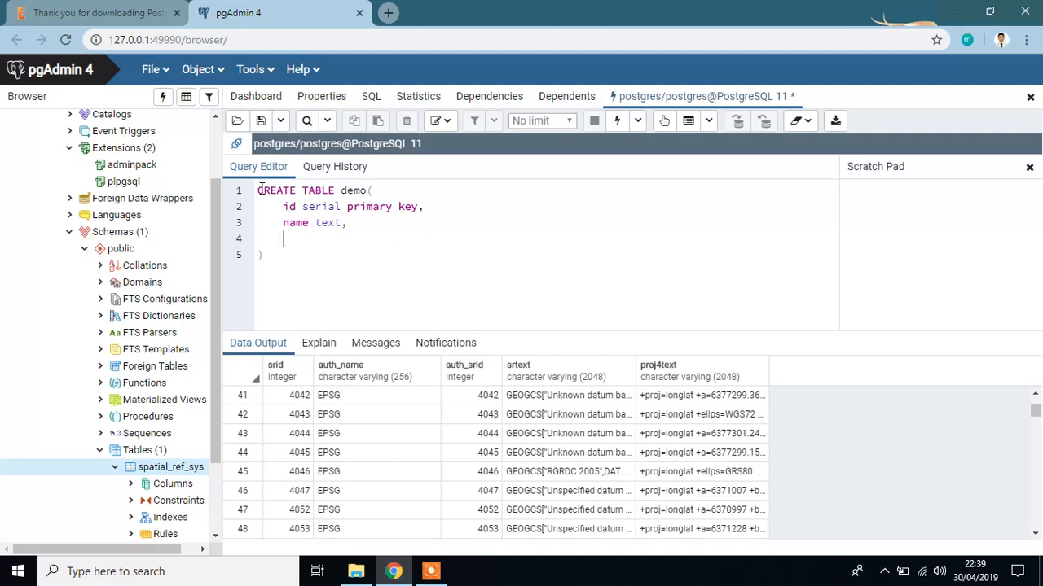
Add the geometric_filed geometry column and run the CREATE TABLE demo statement.
text(geometri)
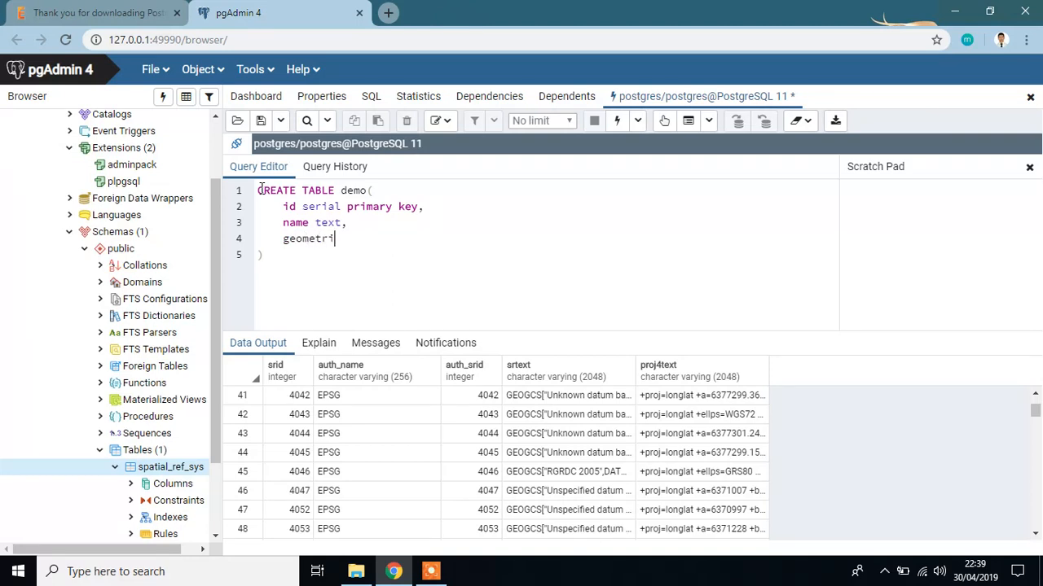
text(c_filed)
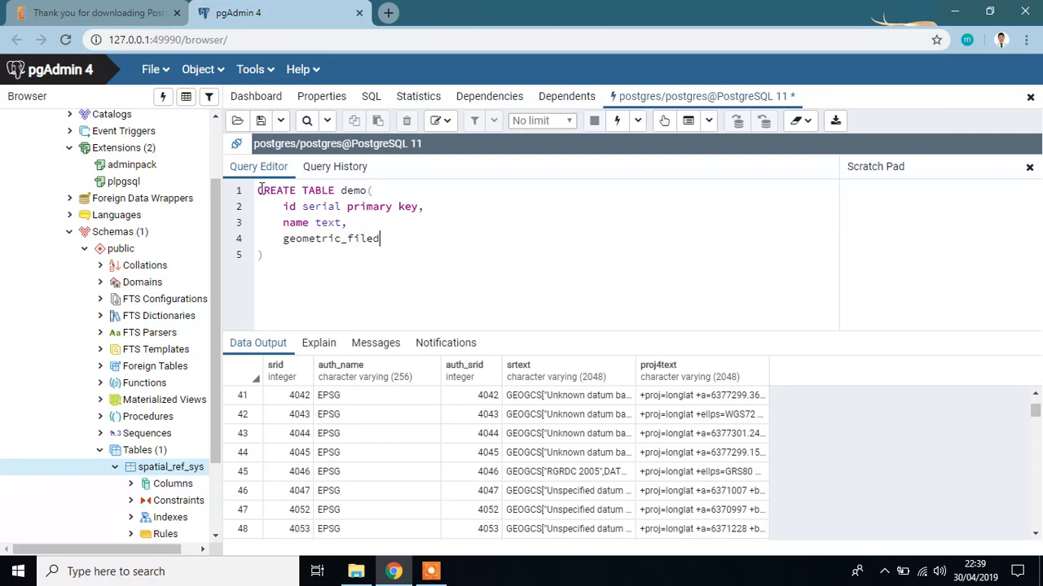
text(geome)
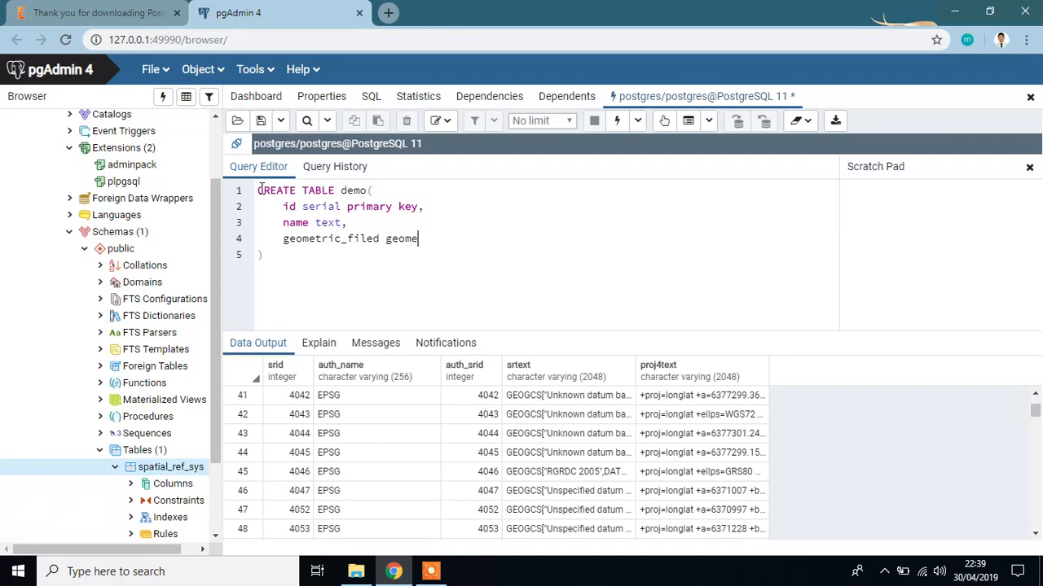
text(try)
click(546, 255)
text(;)
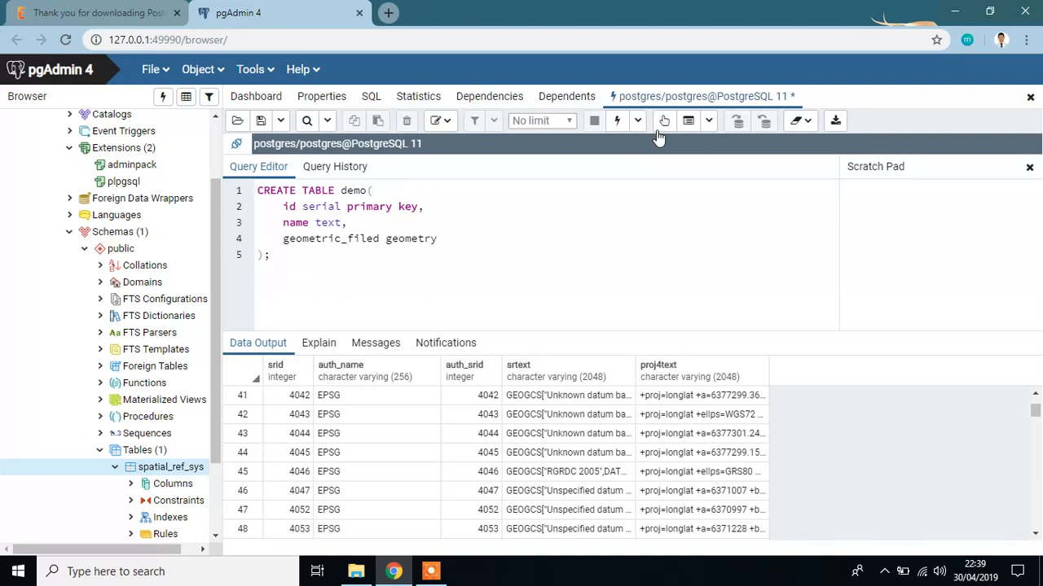
click(616, 120)
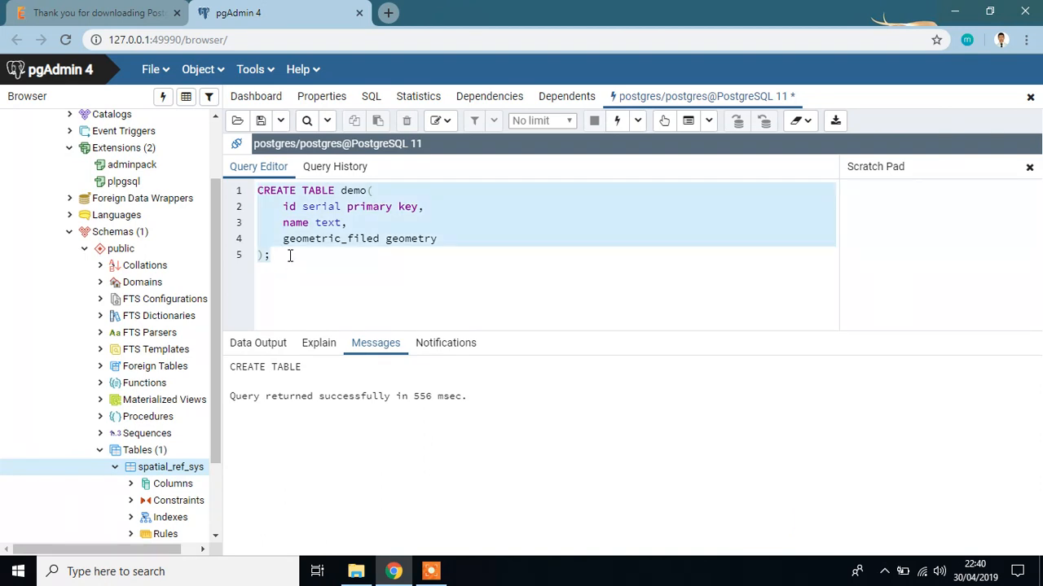
Replace the editor text with INSERT INTO demo(name, geometric_filed) VALUES.
key(ctrl+a)
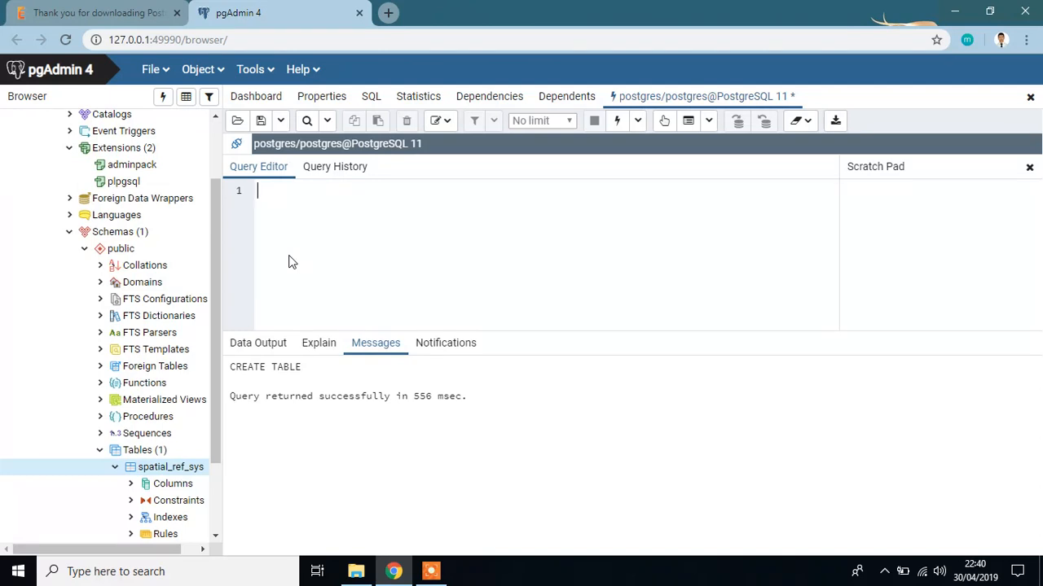
text(s)
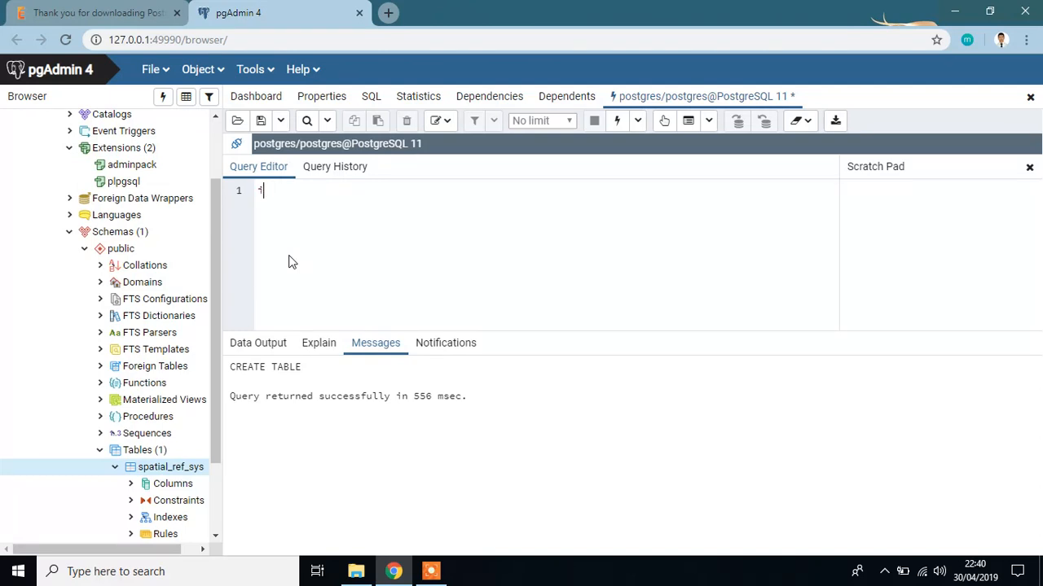
text(nsert)
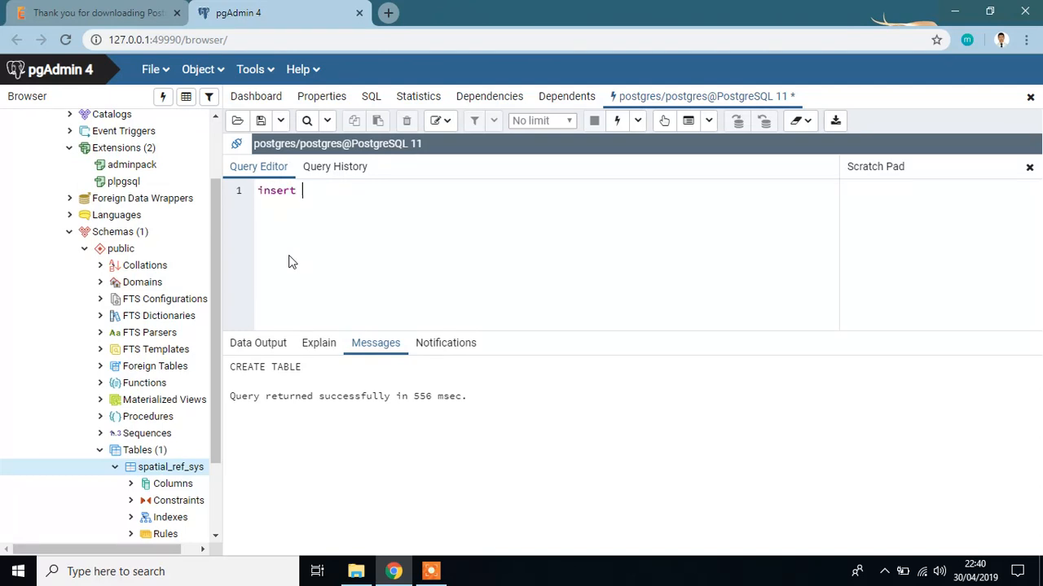
text(into)
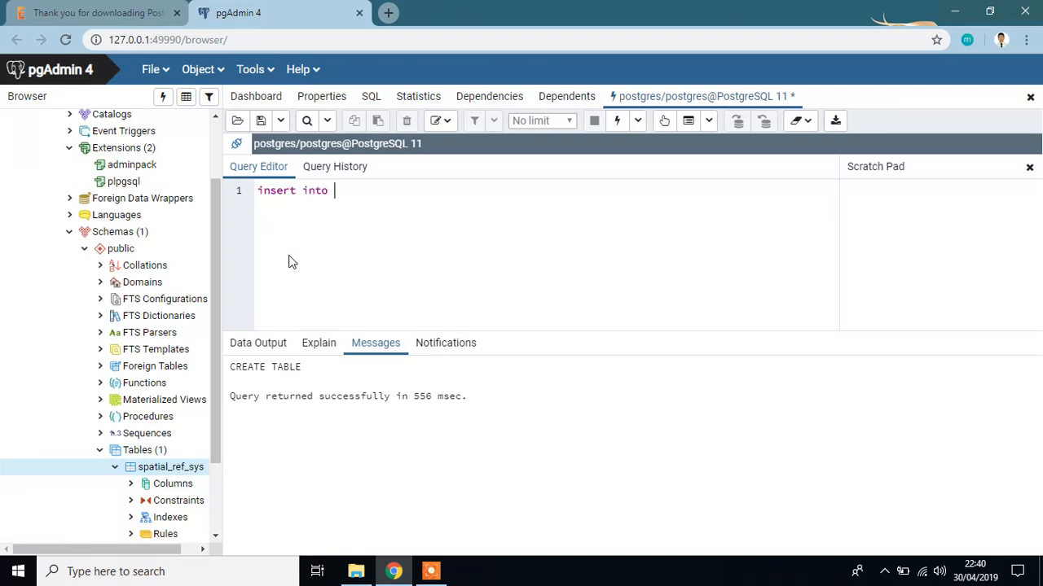
text(demo(name)
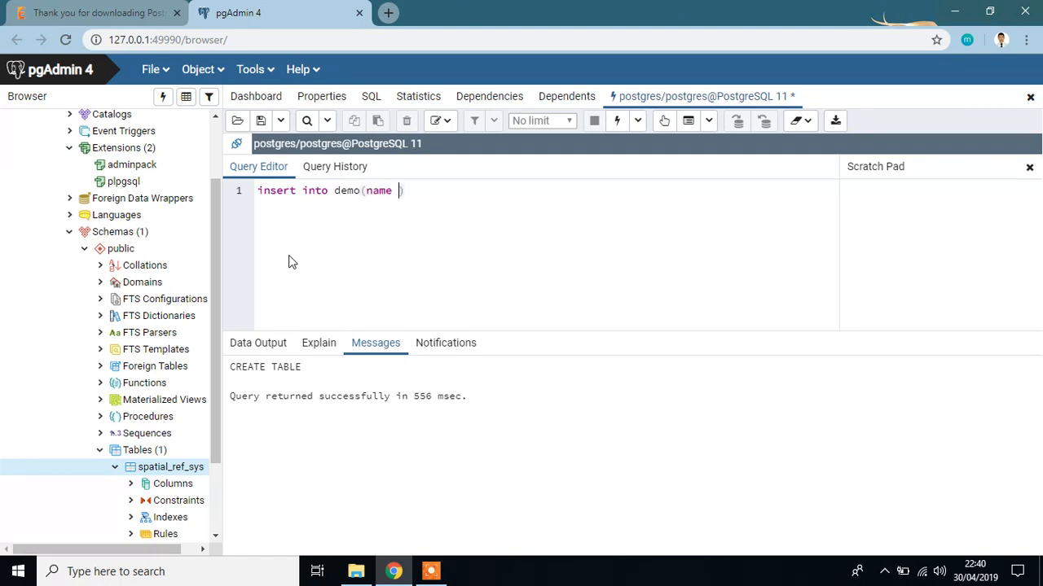
text(, g)
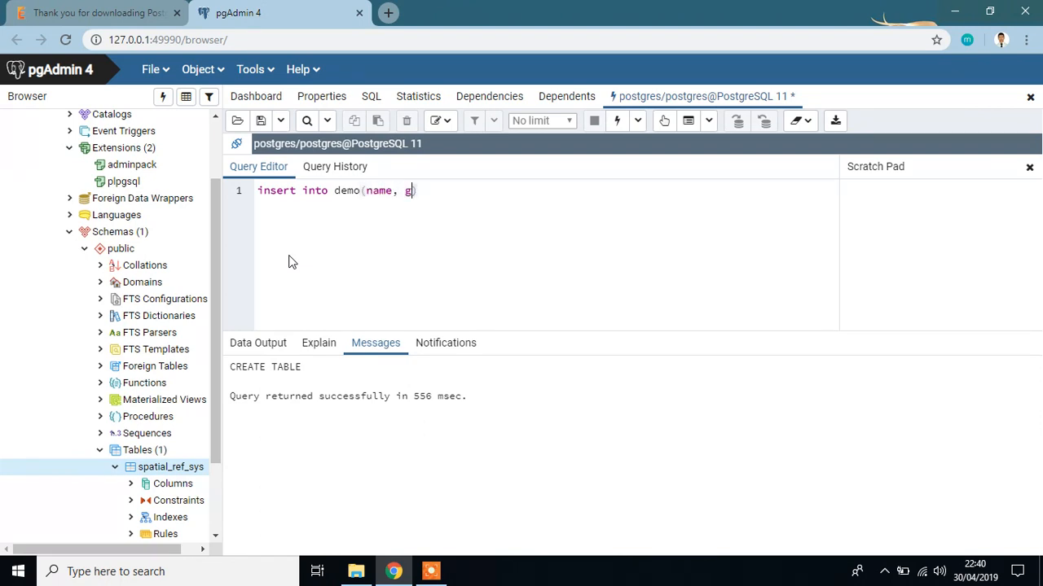
text(eometric_)
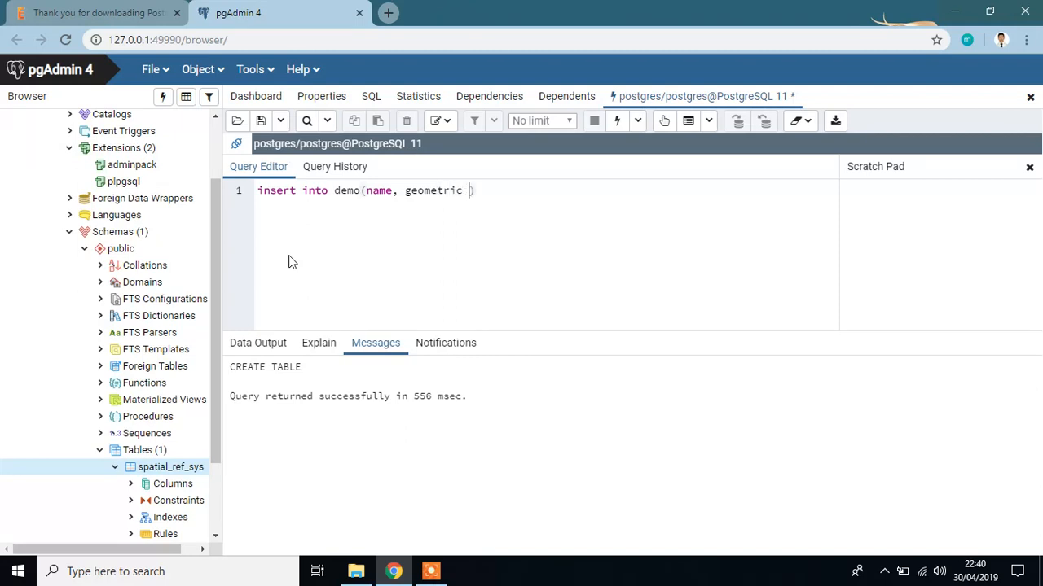
text(filed))
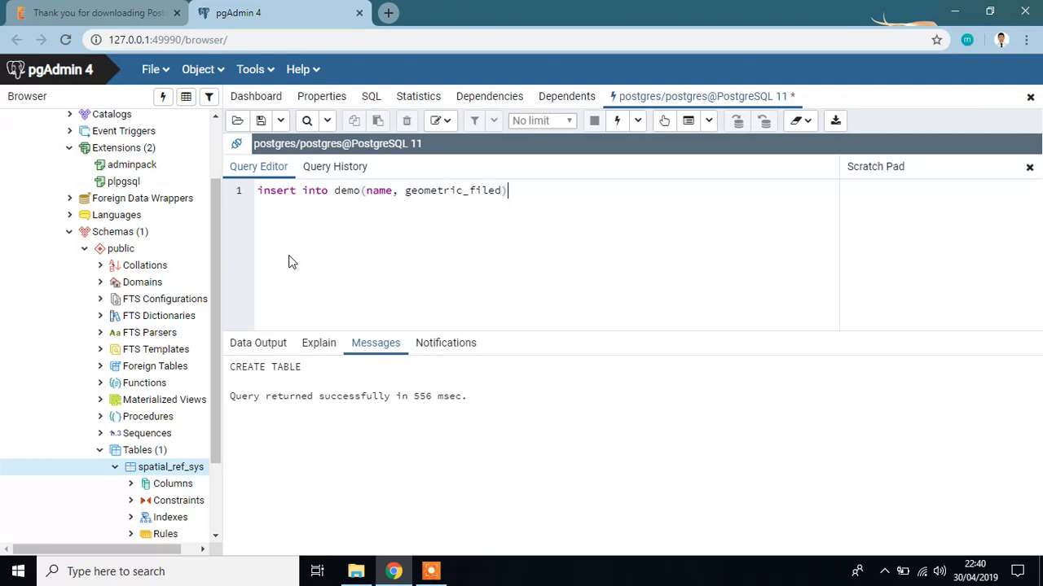
text(value)
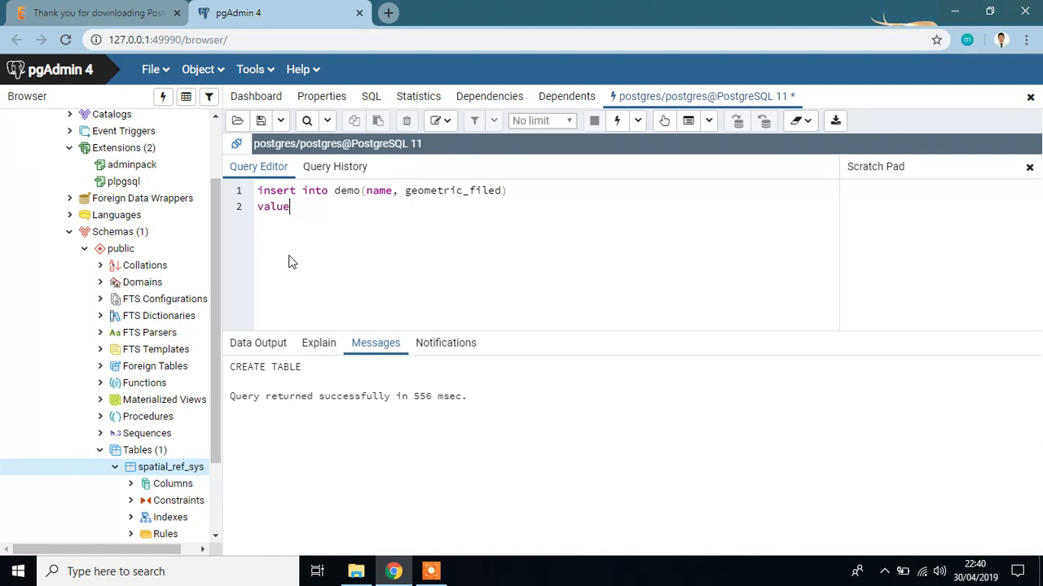
text(s(''))
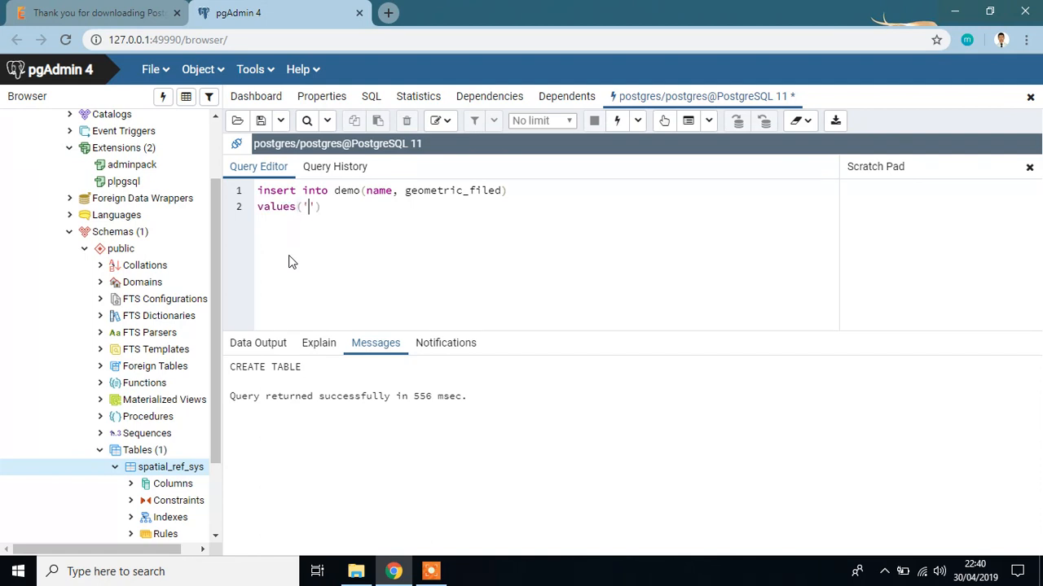
Supply values 'point' and ST_GeomFromText('point(1 1)') and run the insert.
text(point)
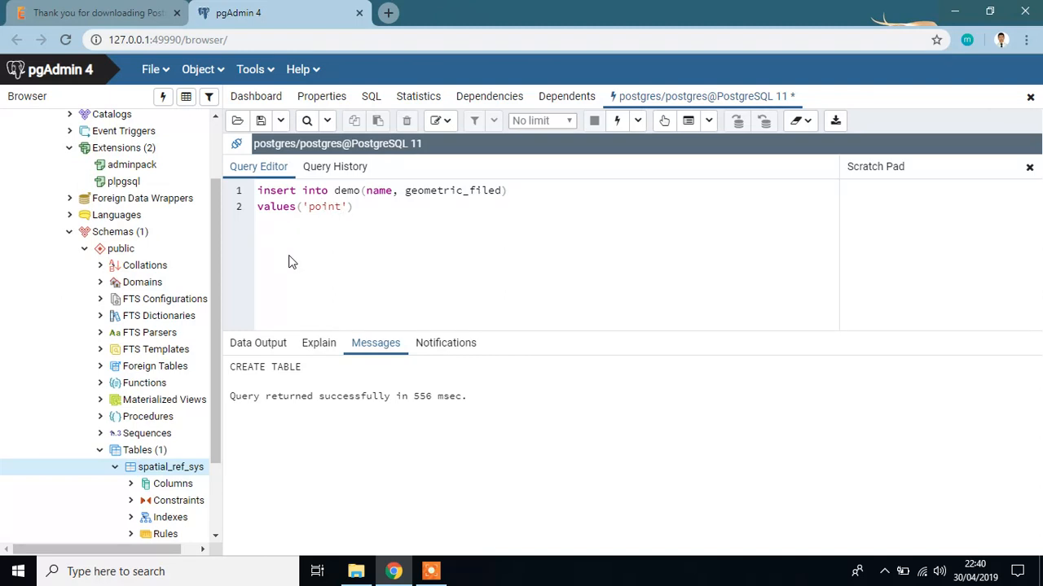
text(,)
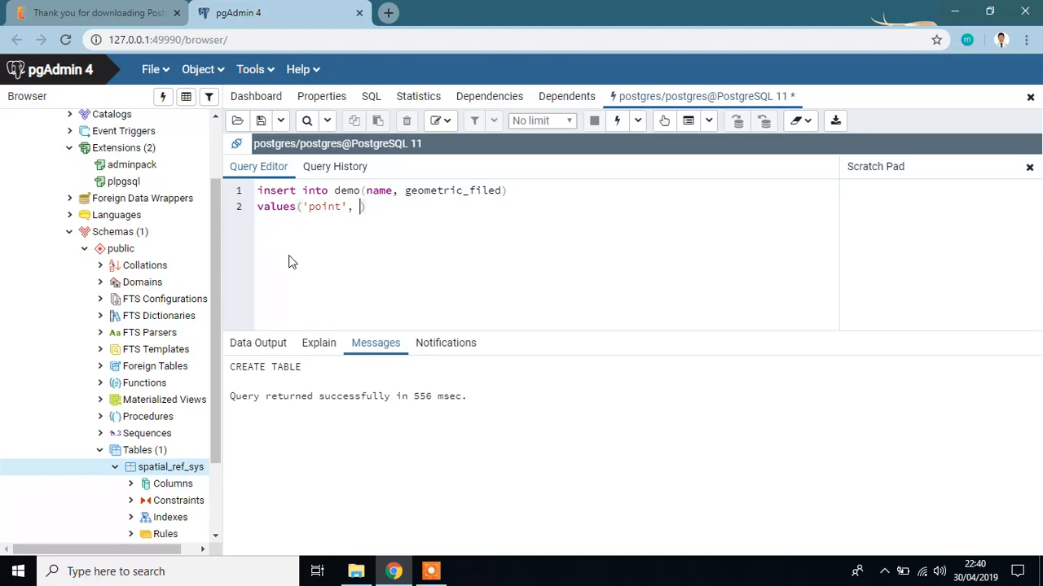
text(ST)
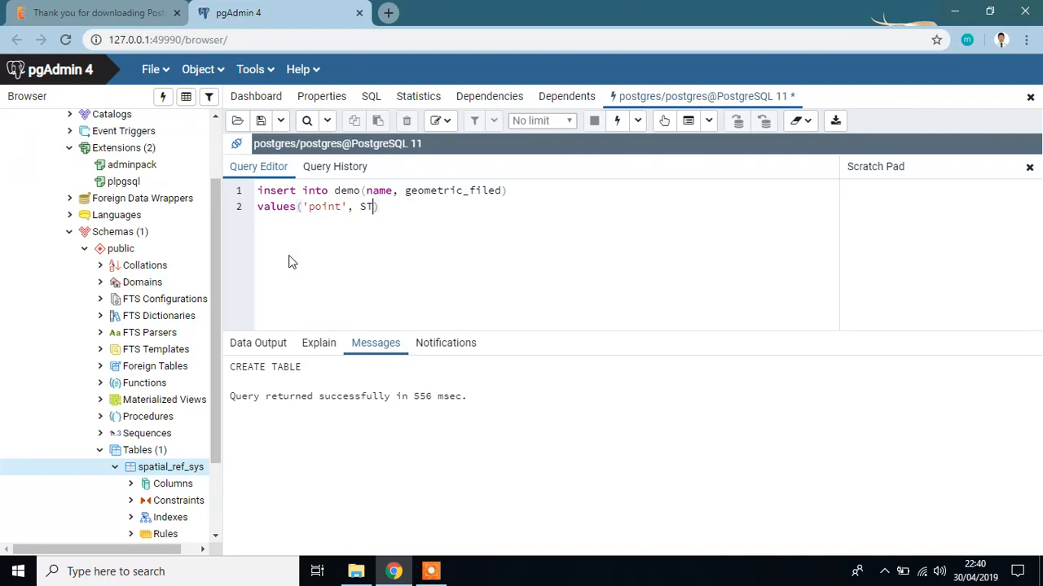
text(_Geom)
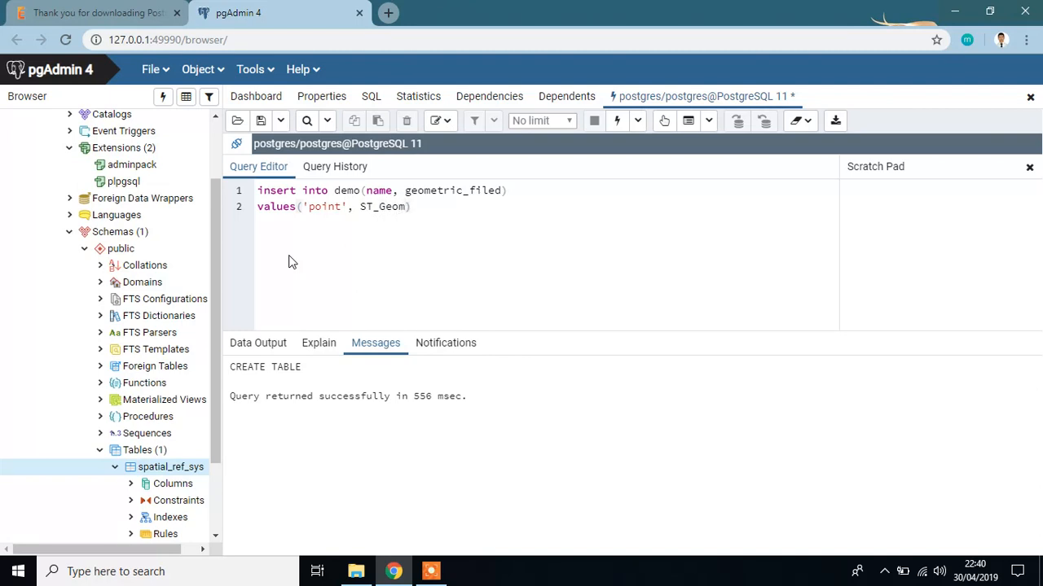
text(FromText(')
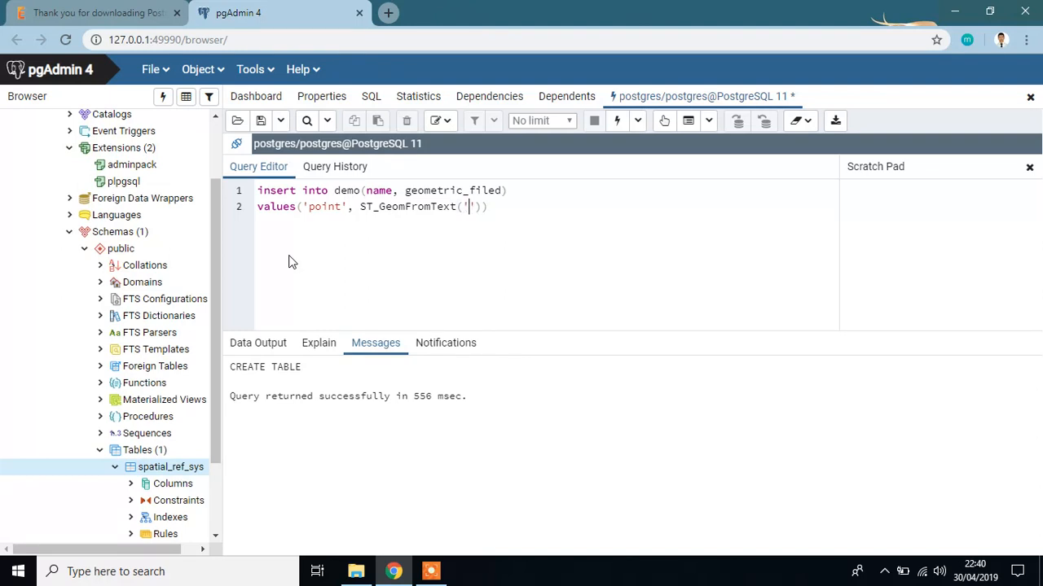
text(po)
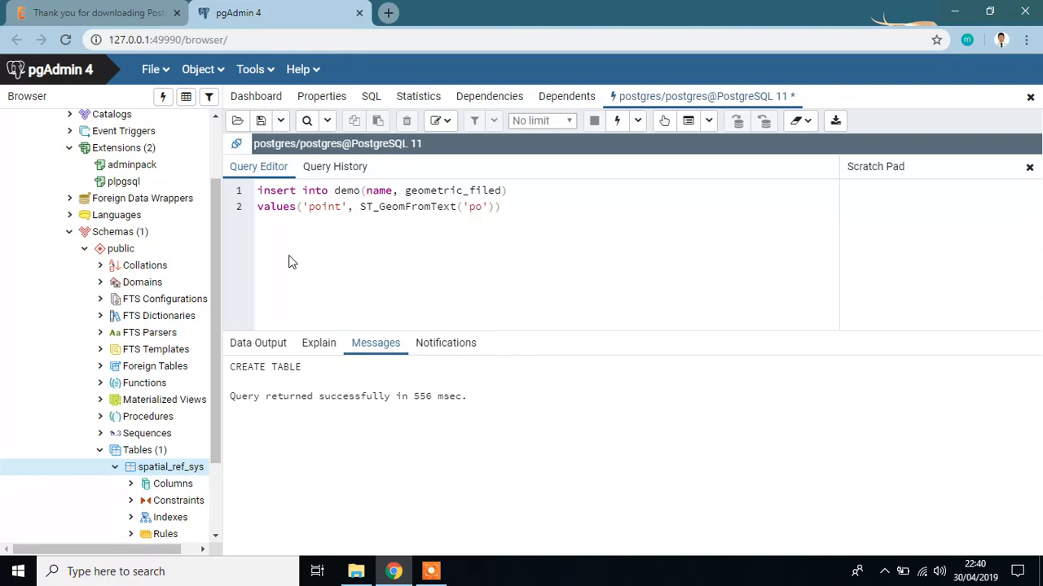
text(int)
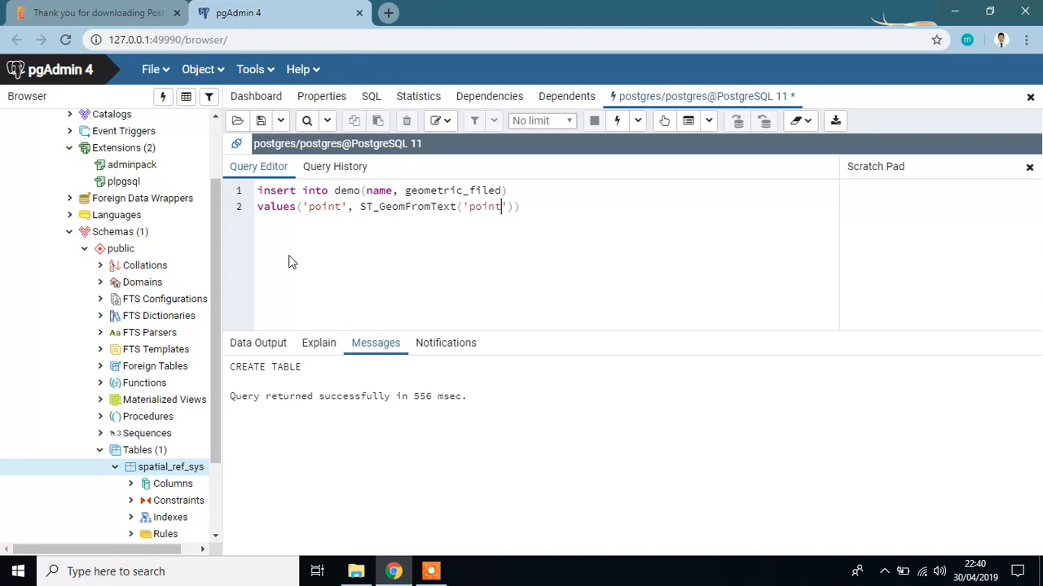
text((1 1))
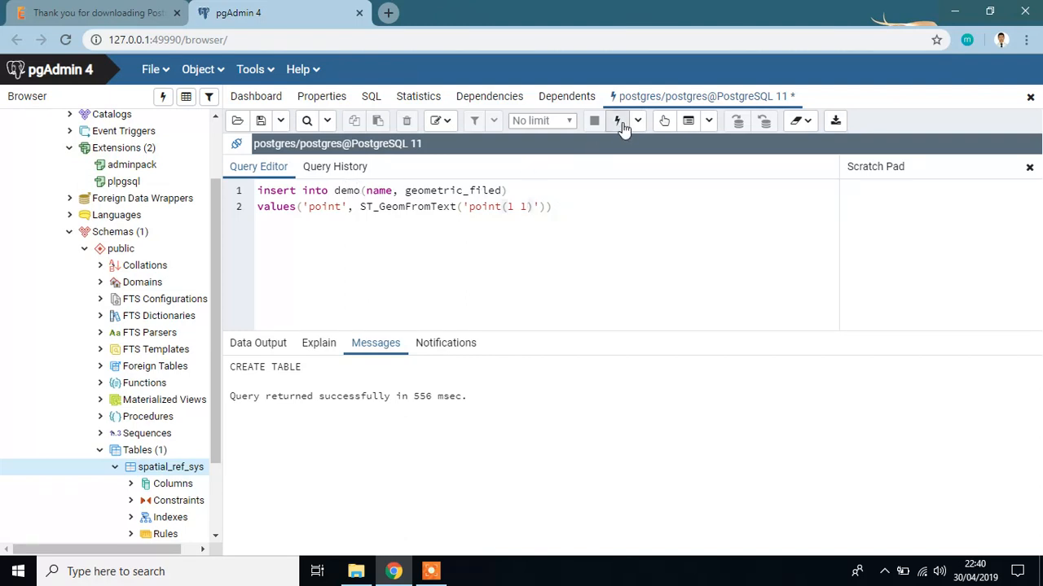
click(617, 120)
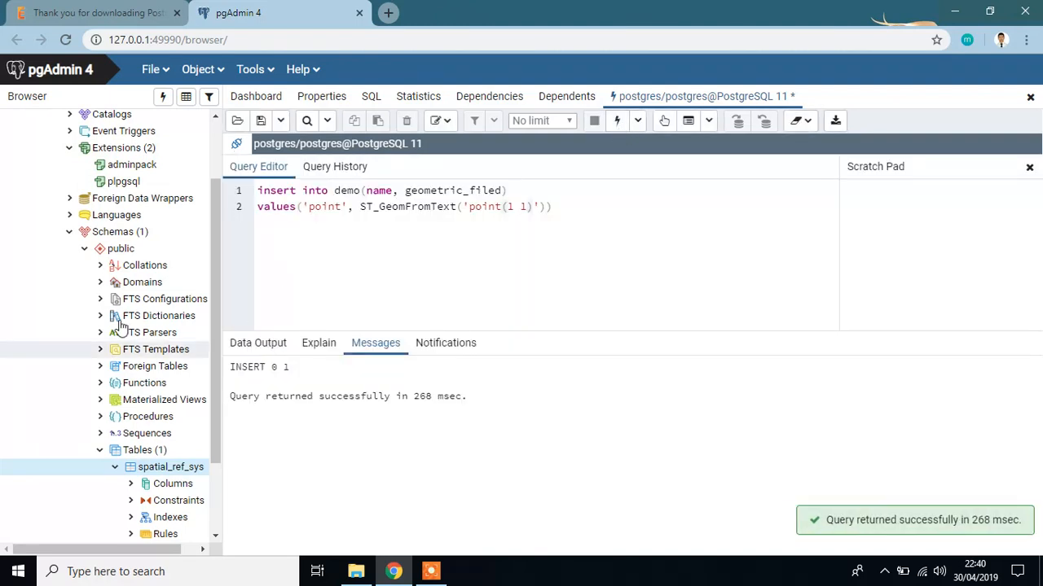
View all rows of the demo table, showing row id 1, name point with its geometry.
right_click(135, 449)
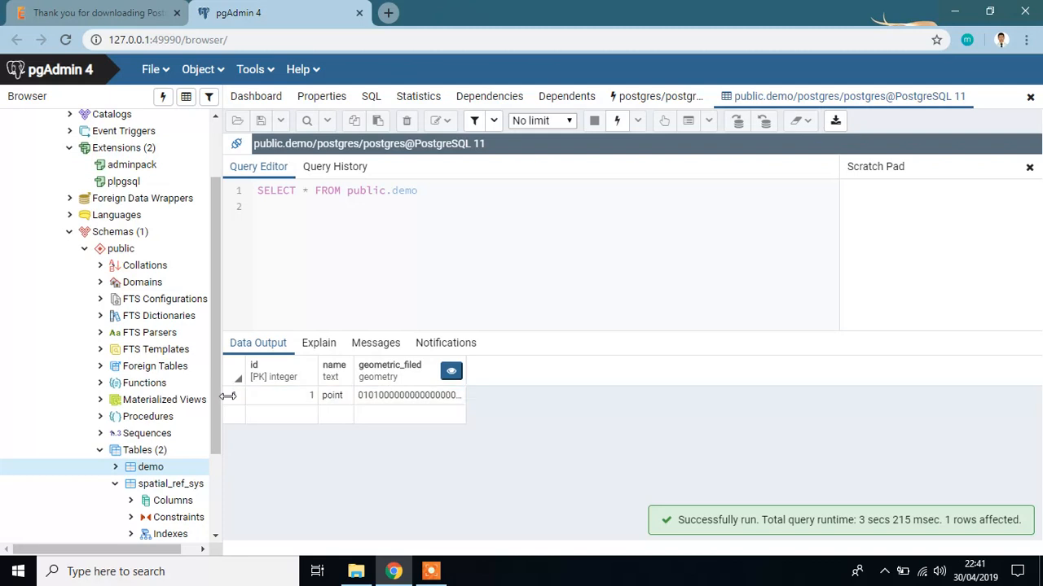
click(407, 396)
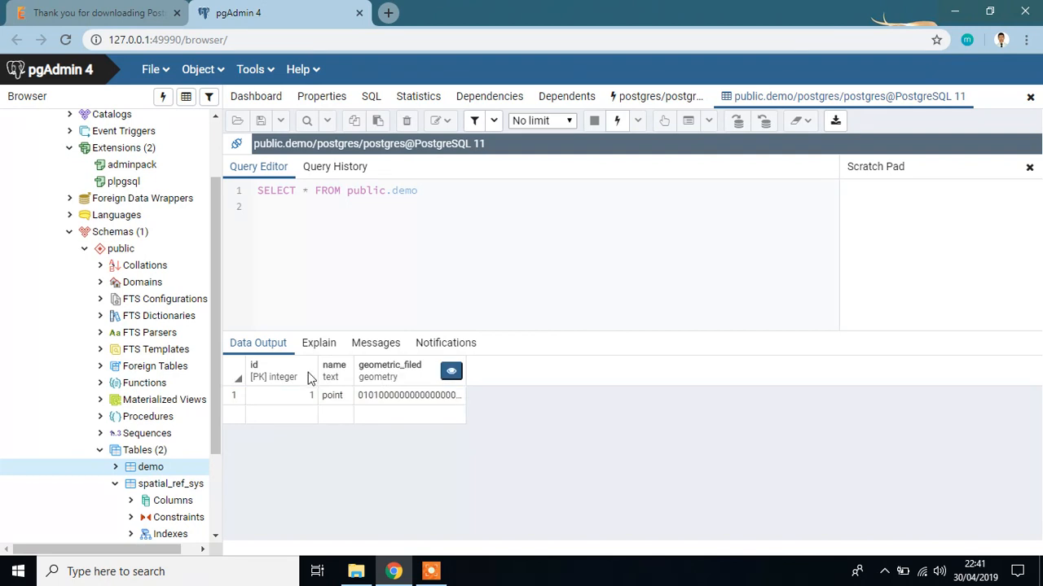
mouse_move(451, 373)
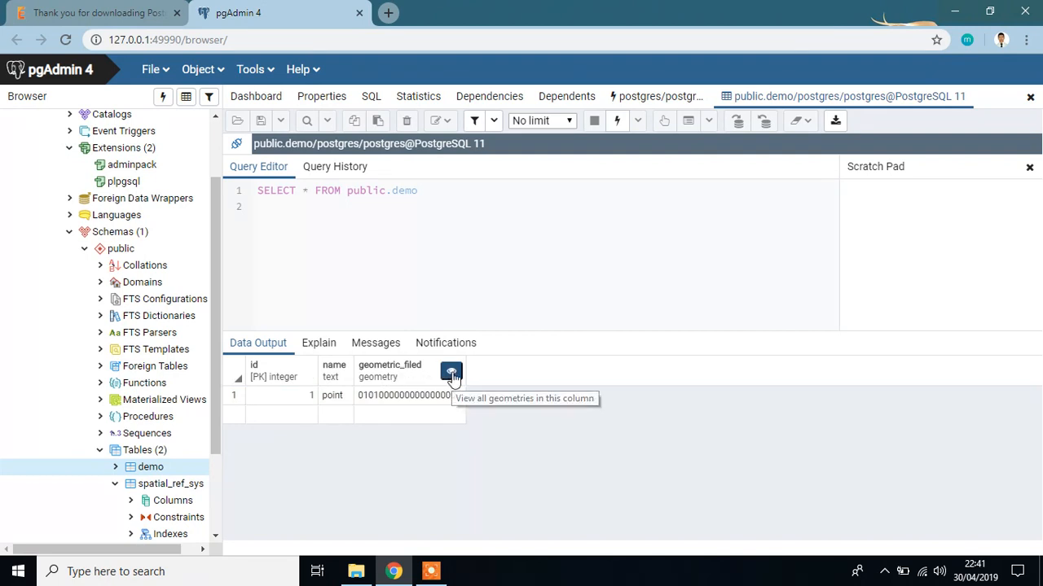
Show the geometric_filed column's point on a map via the Geometry Viewer.
click(451, 373)
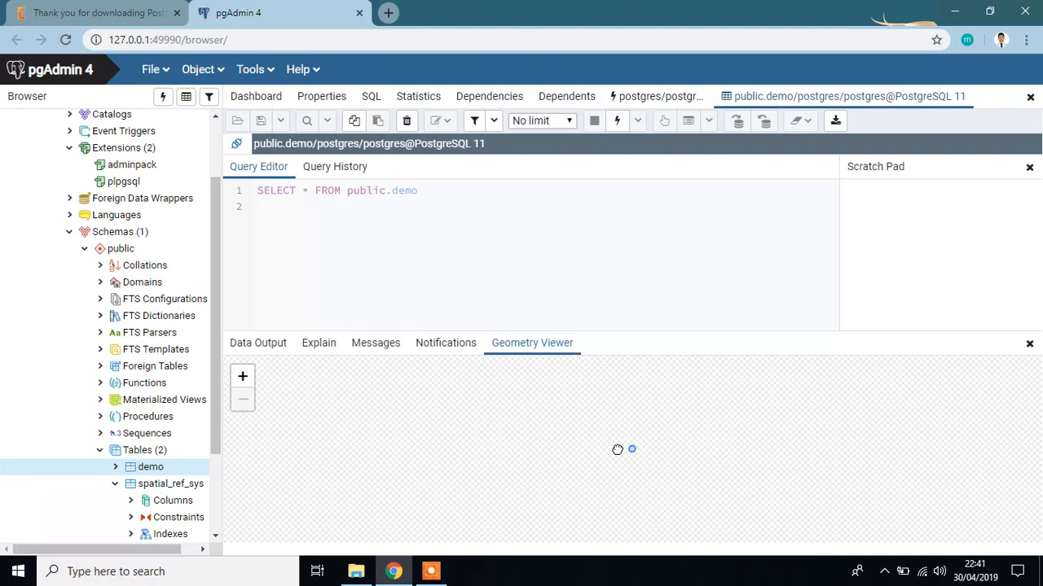
mouse_move(578, 430)
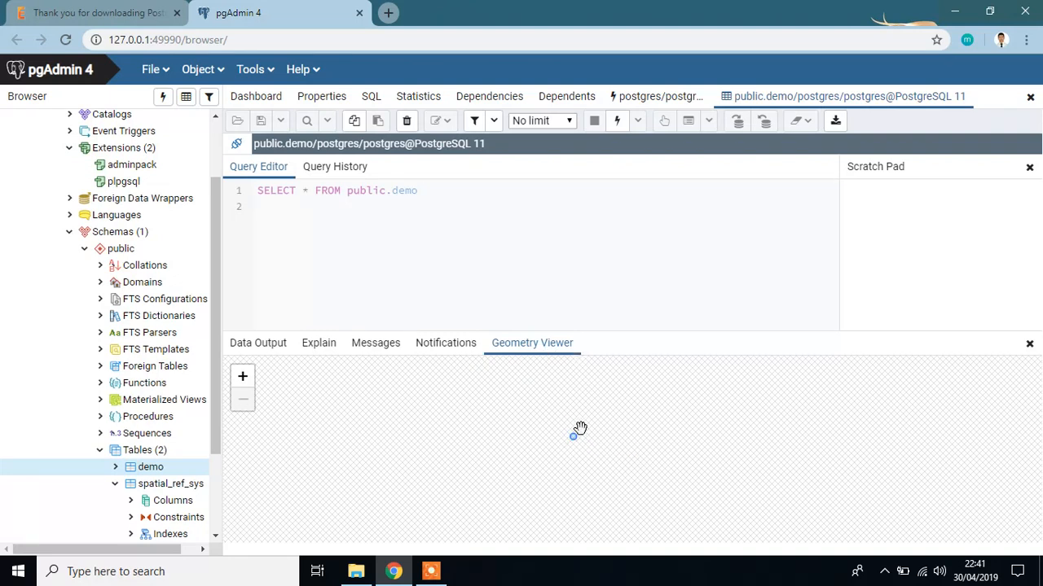
mouse_move(550, 437)
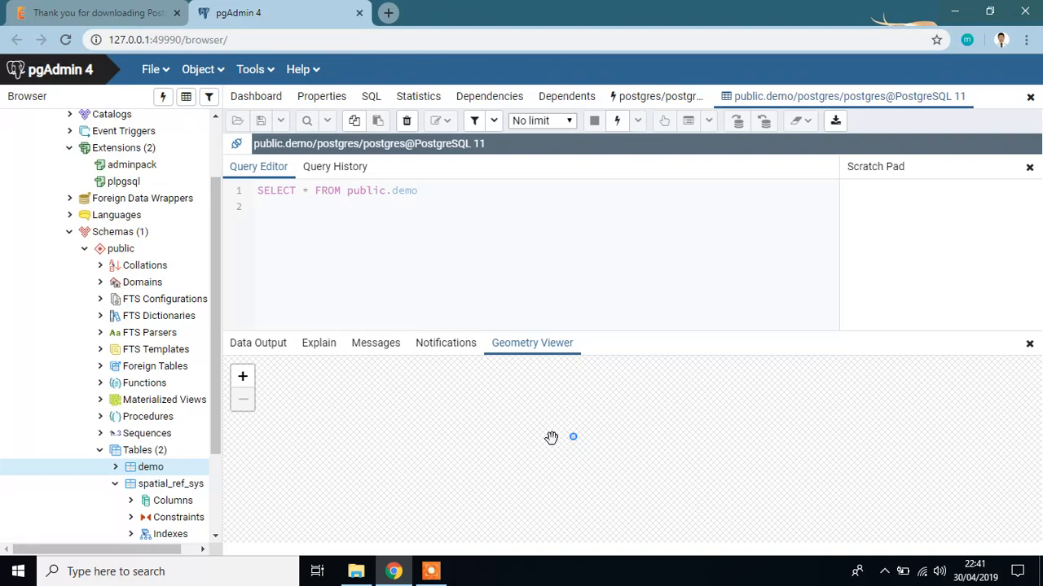
mouse_move(568, 452)
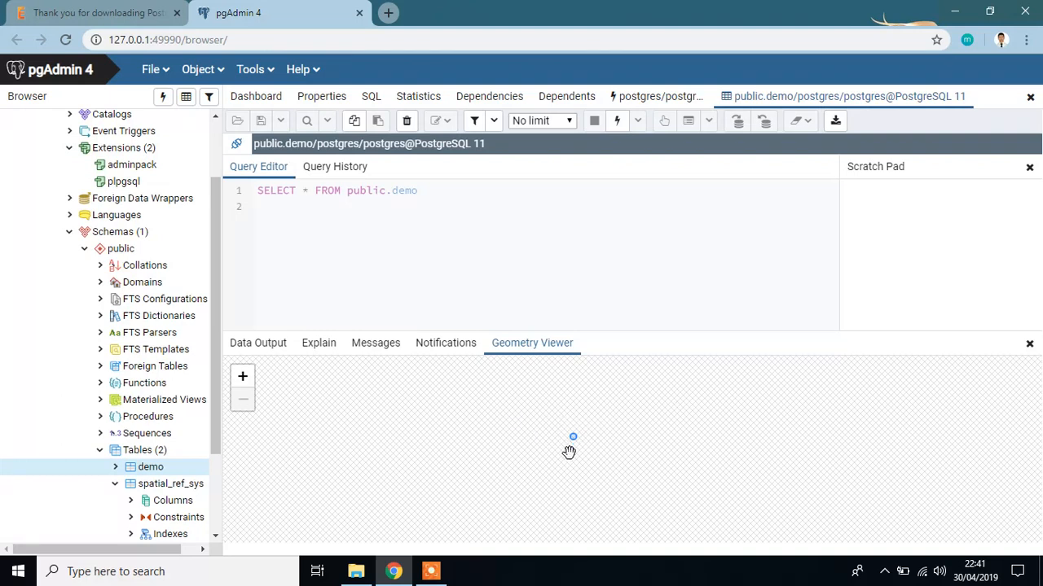
mouse_move(577, 423)
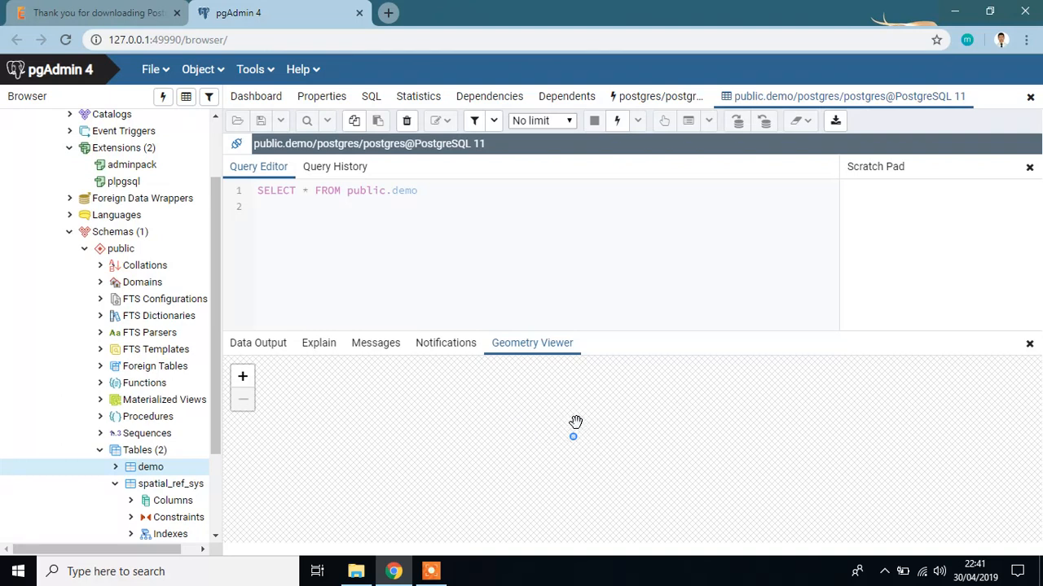
mouse_move(562, 431)
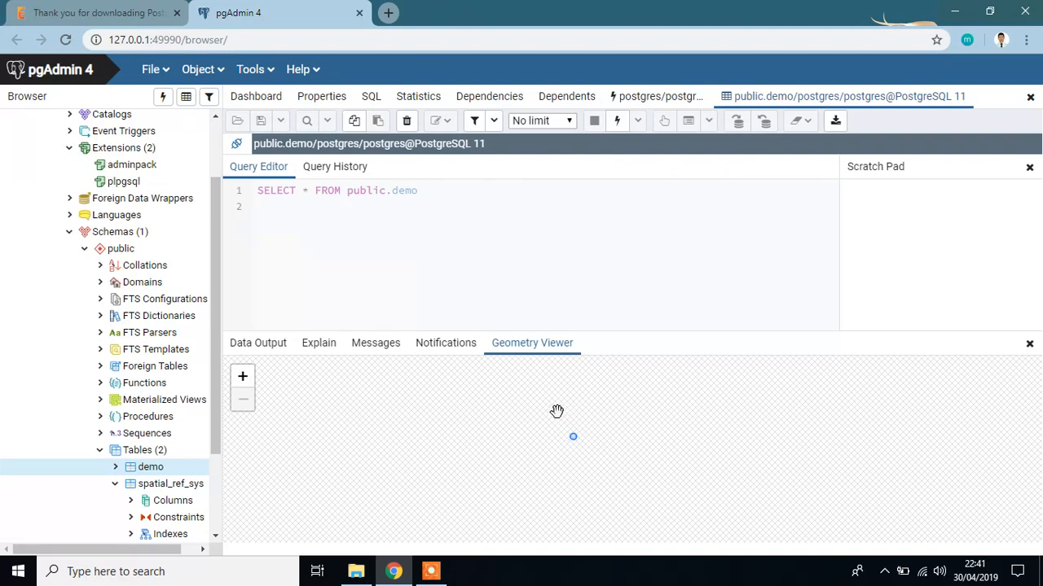
mouse_move(567, 417)
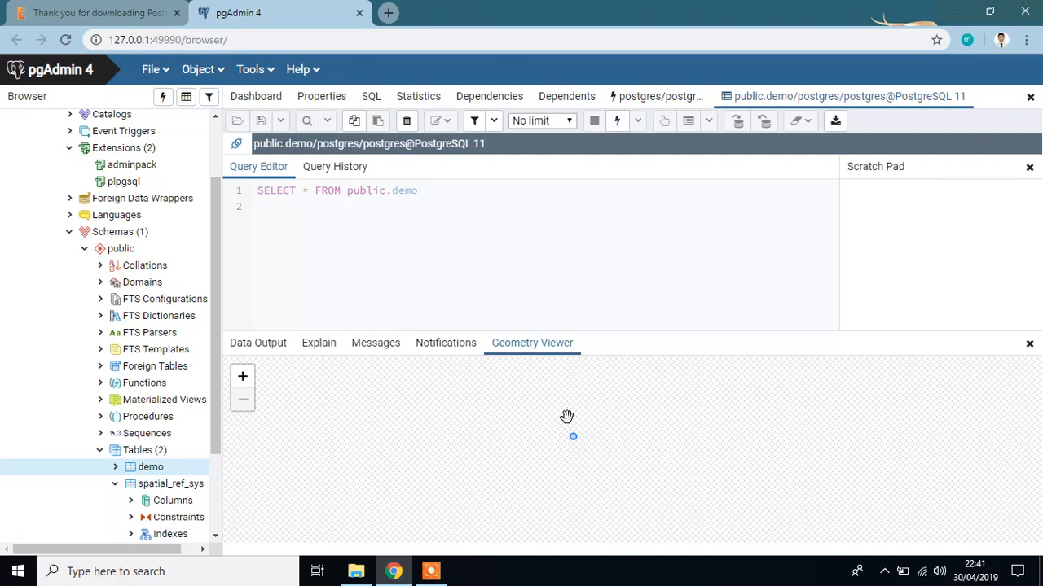
mouse_move(577, 430)
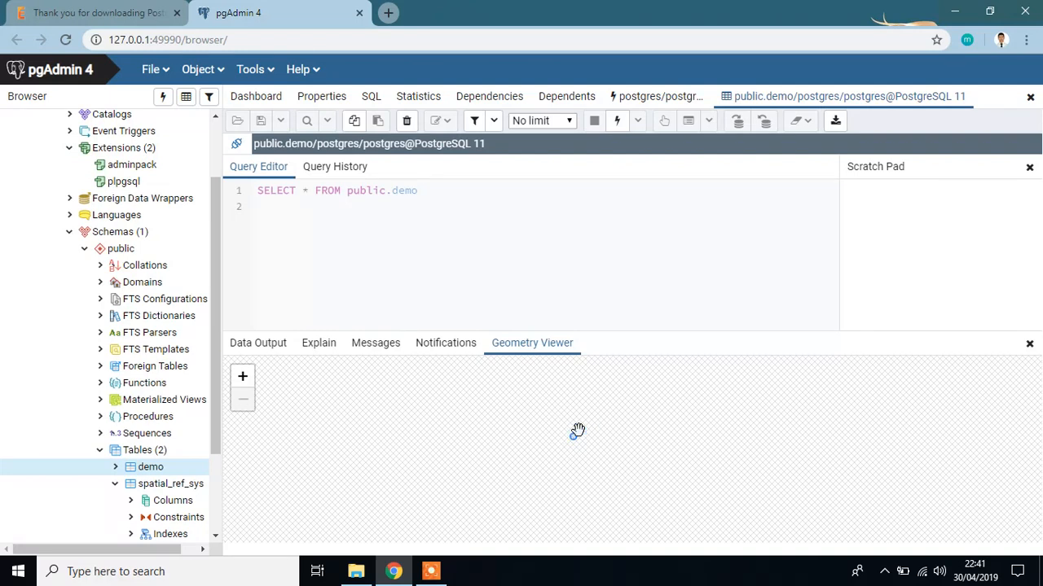